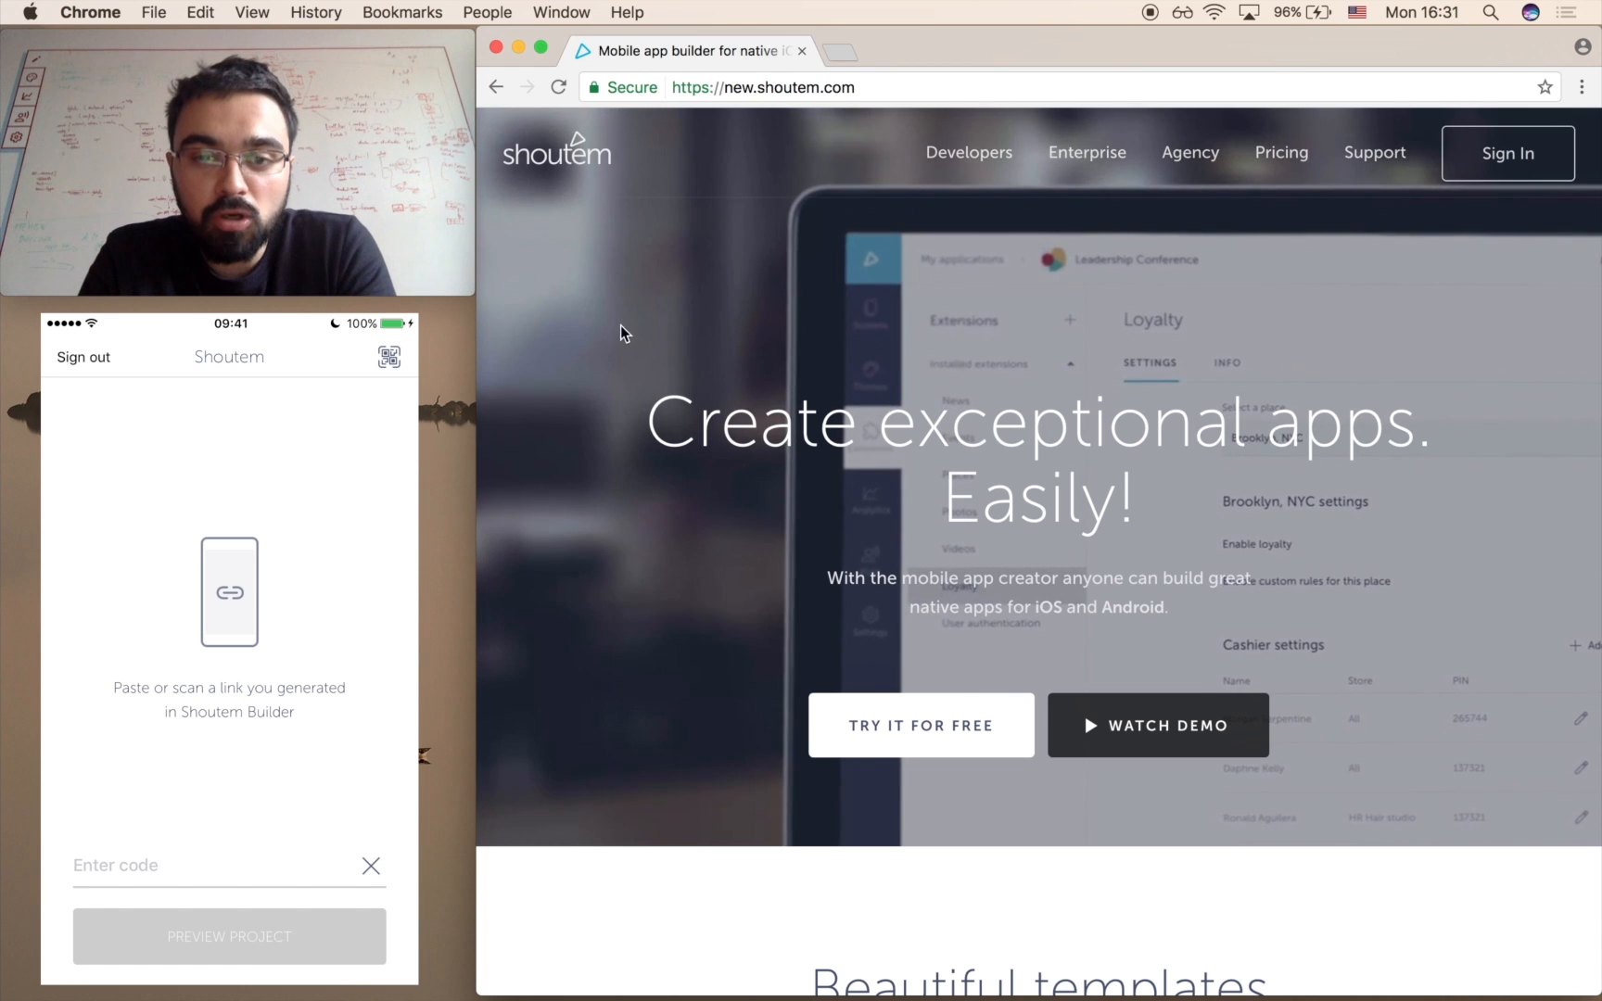
Sign in to the builder using the saved account email picked from autocomplete.
scroll("down", 3)
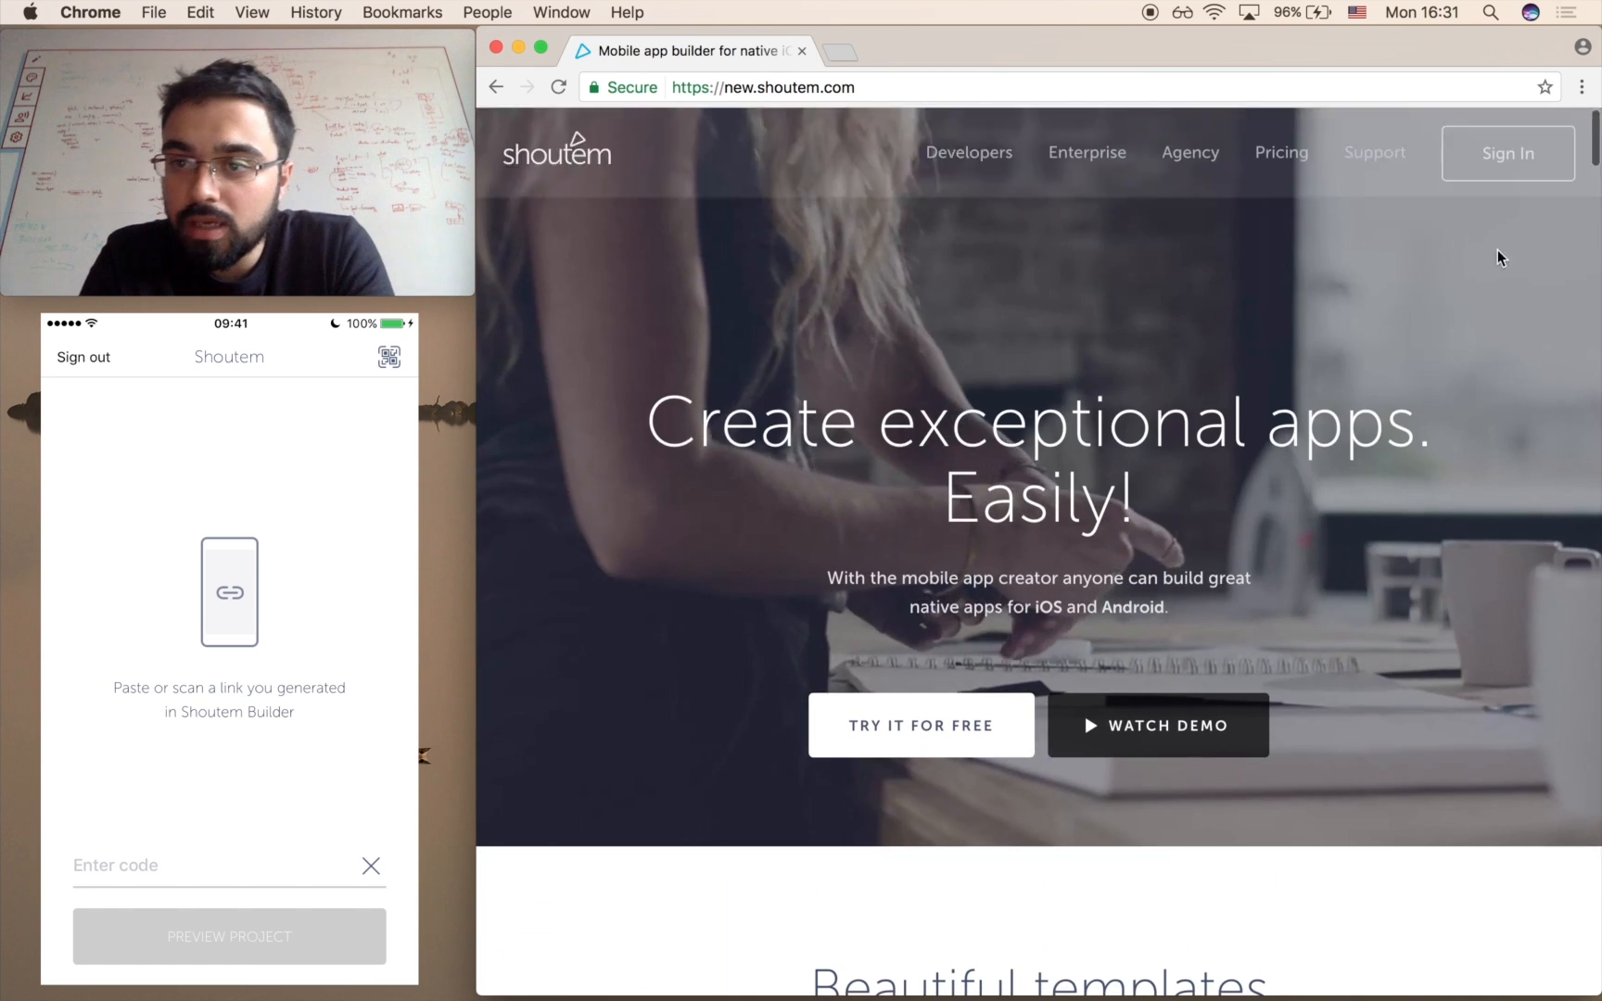
left_click(1508, 152)
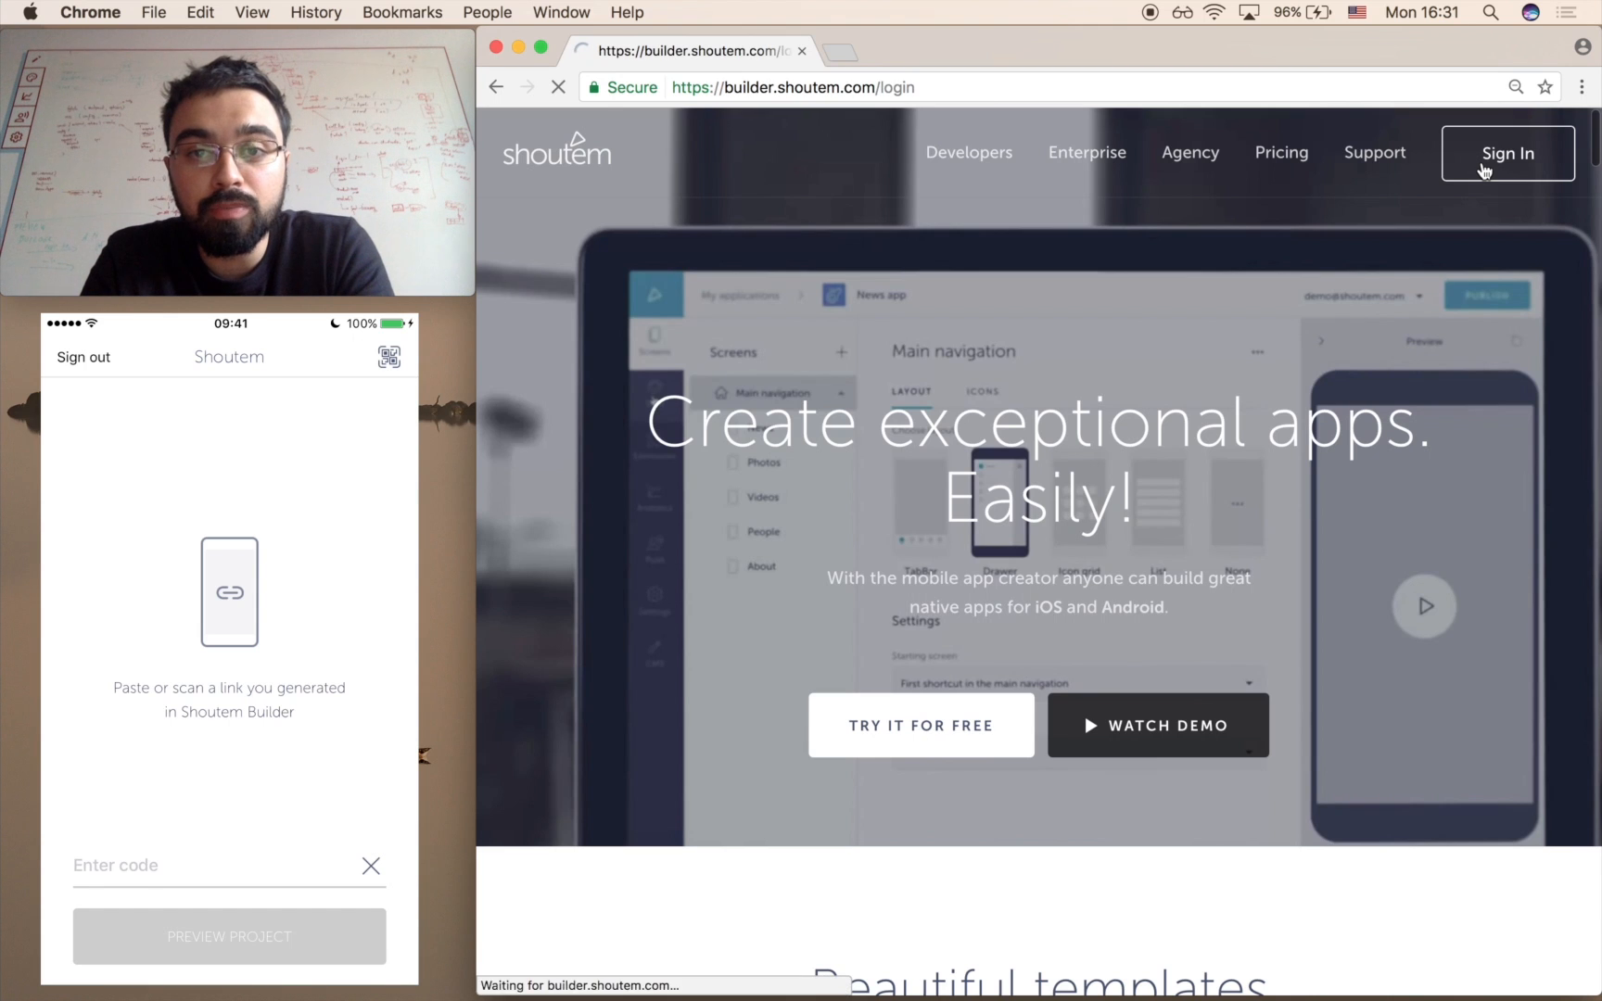
left_click(1508, 152)
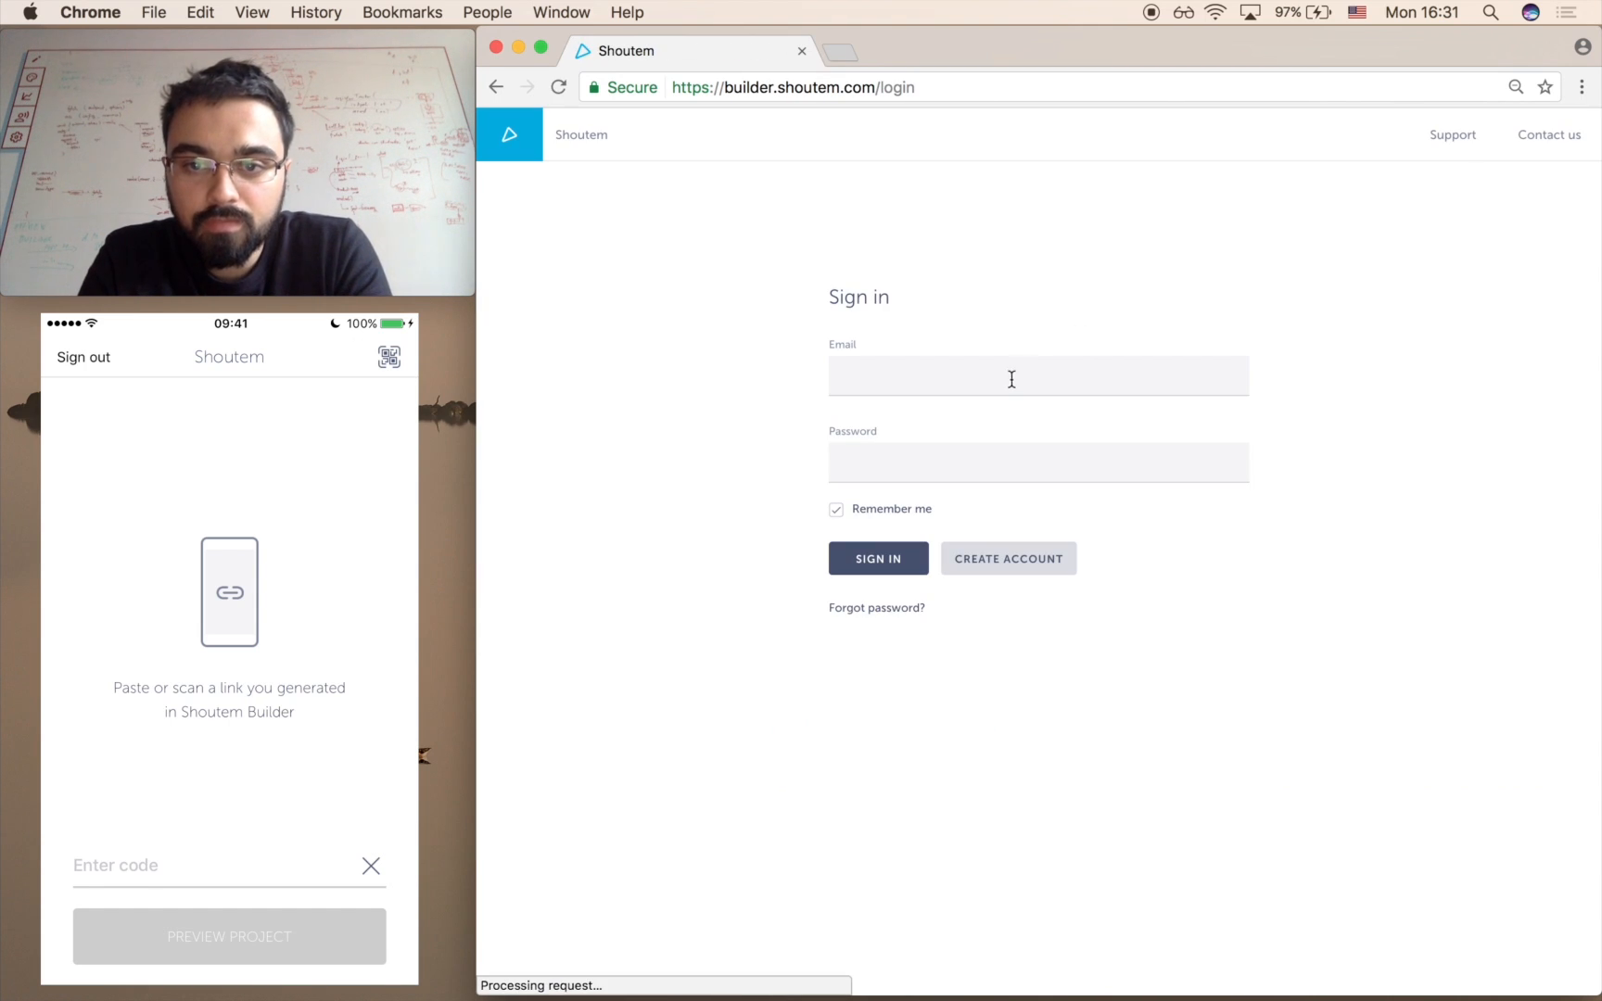
type("tom")
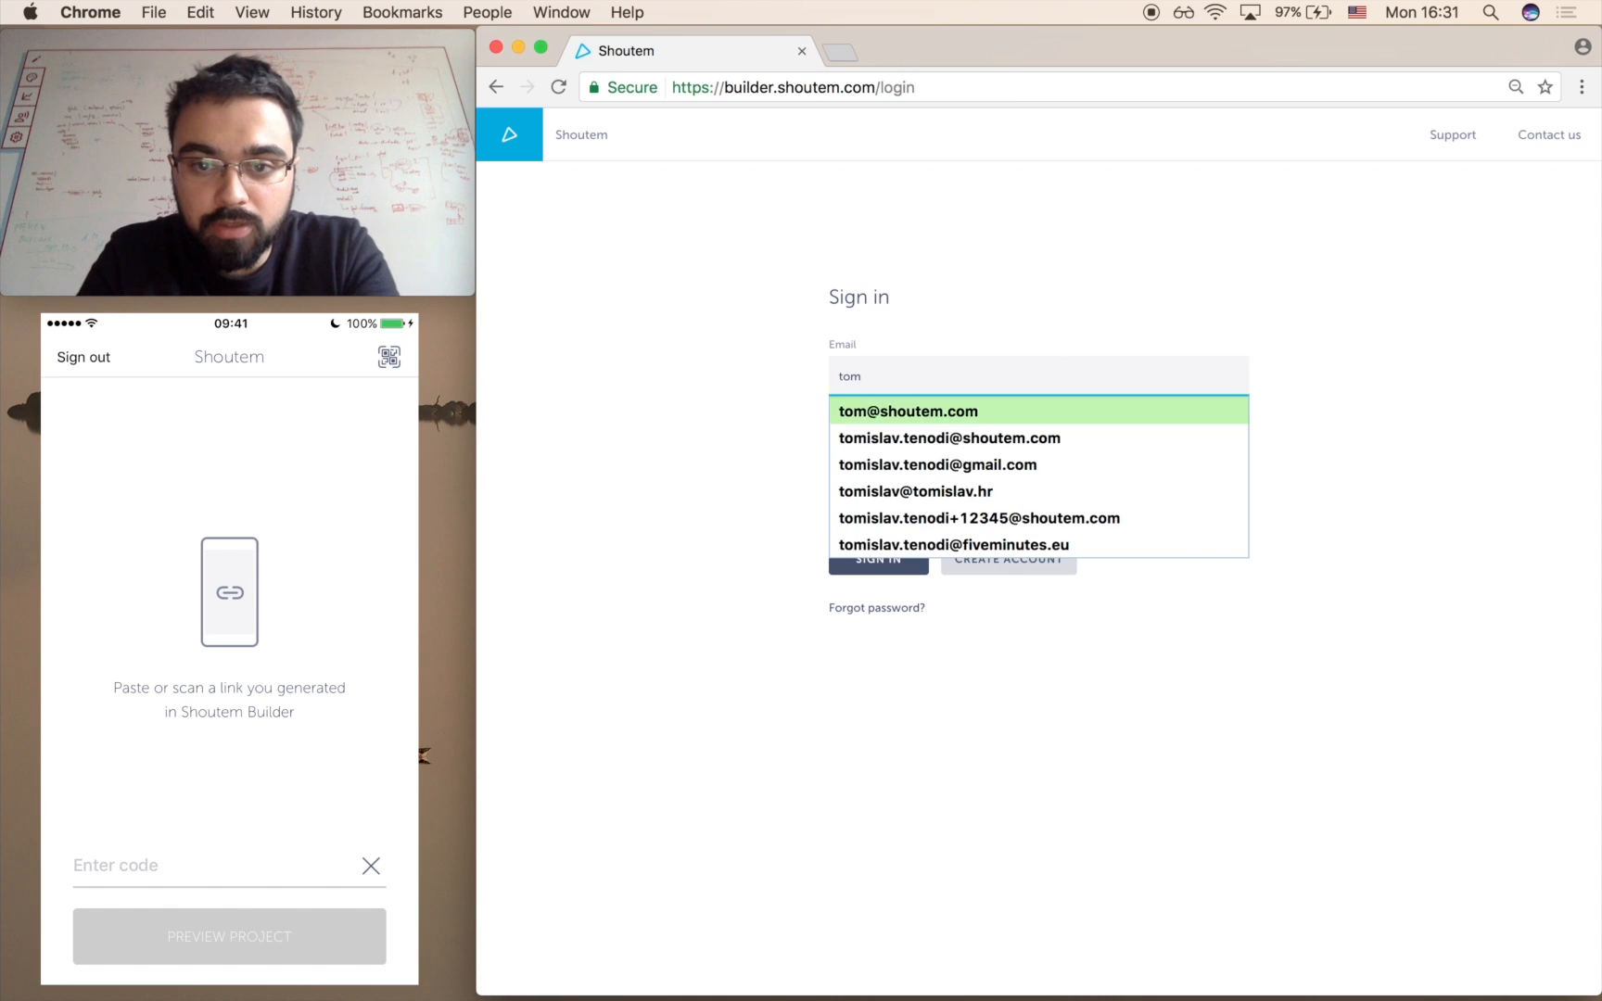
left_click(908, 411)
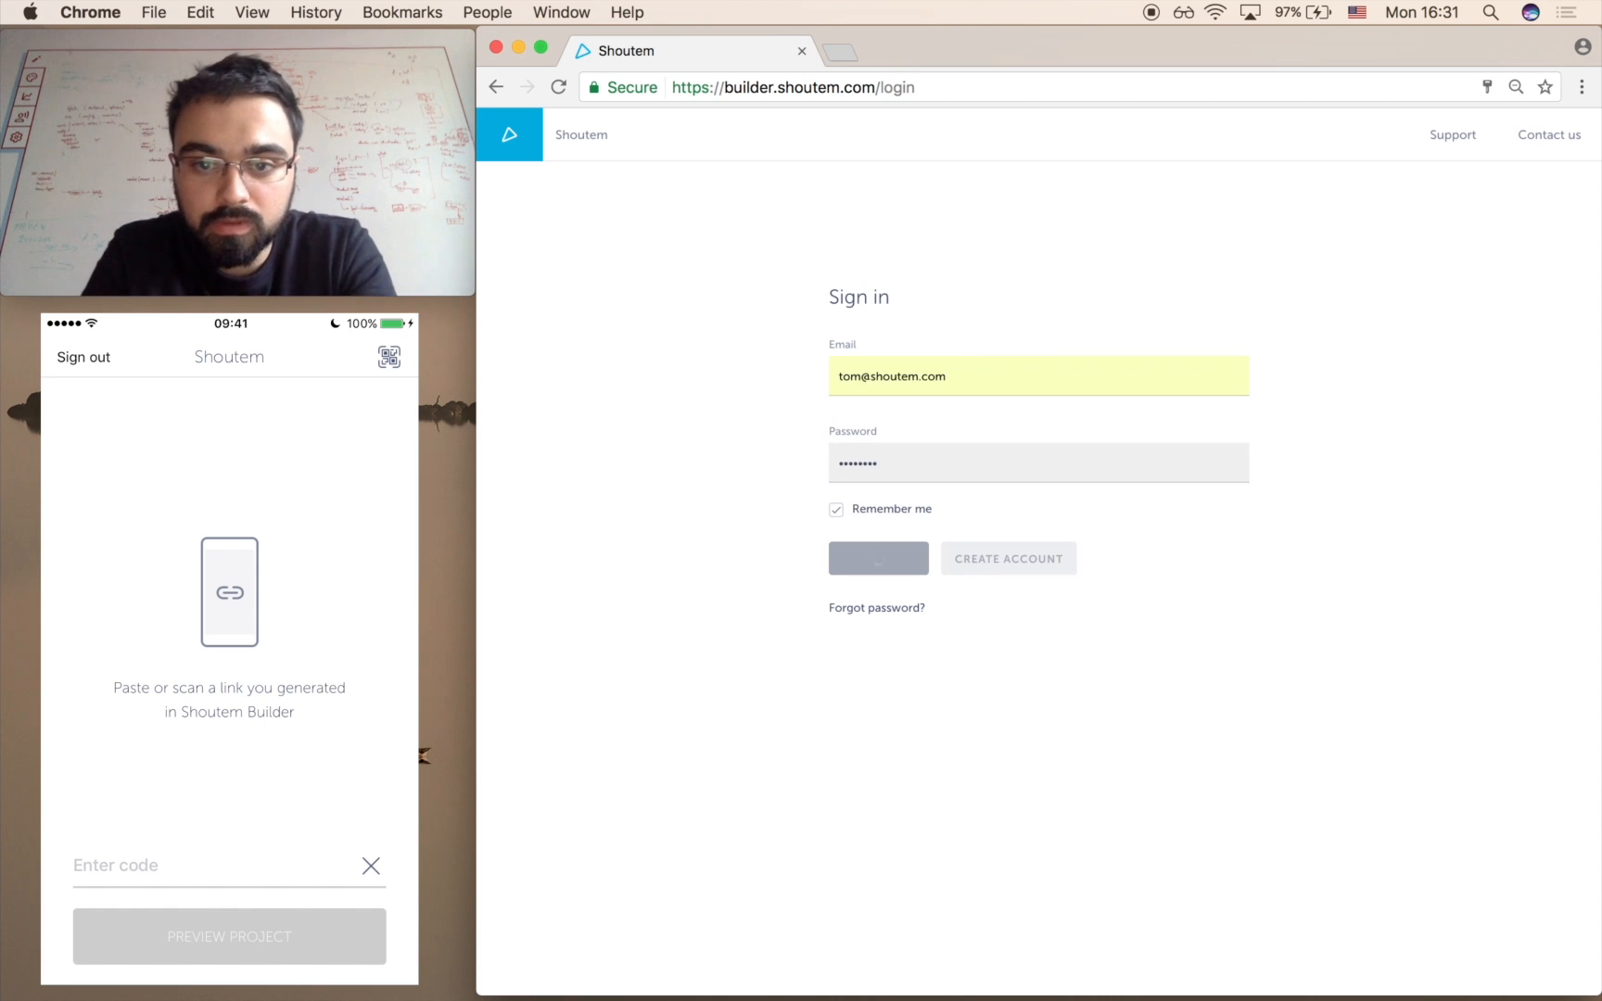
Create a new app from the Blank template and land on its Main navigation settings.
left_click(879, 558)
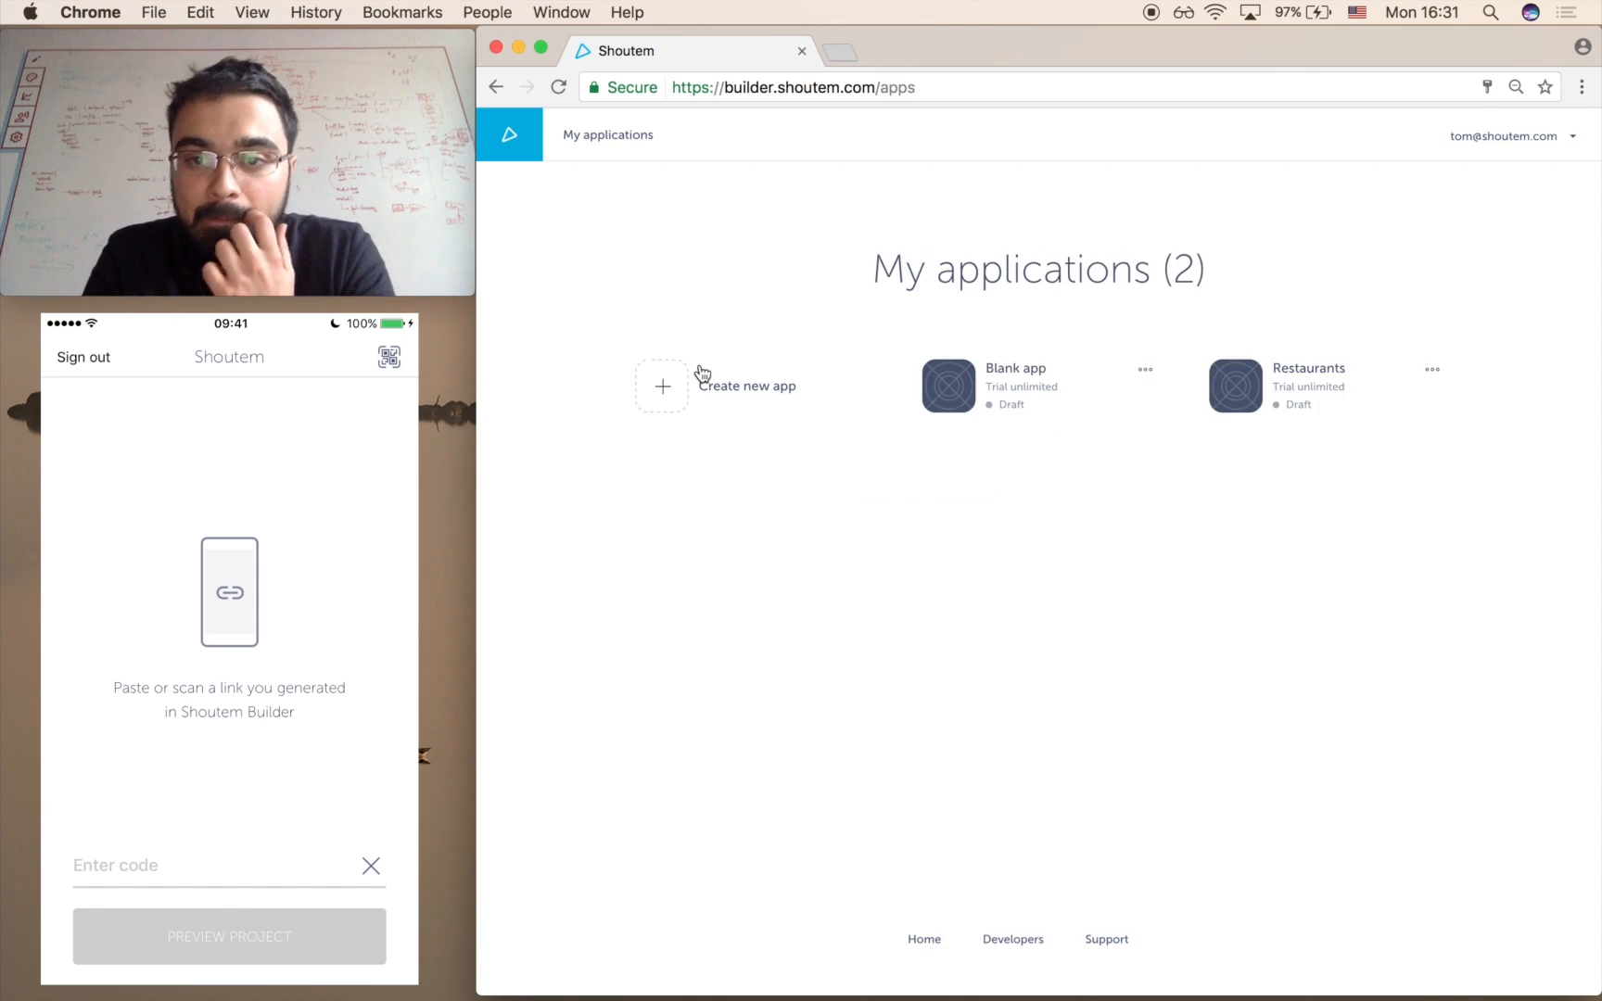
mouse_move(1055, 575)
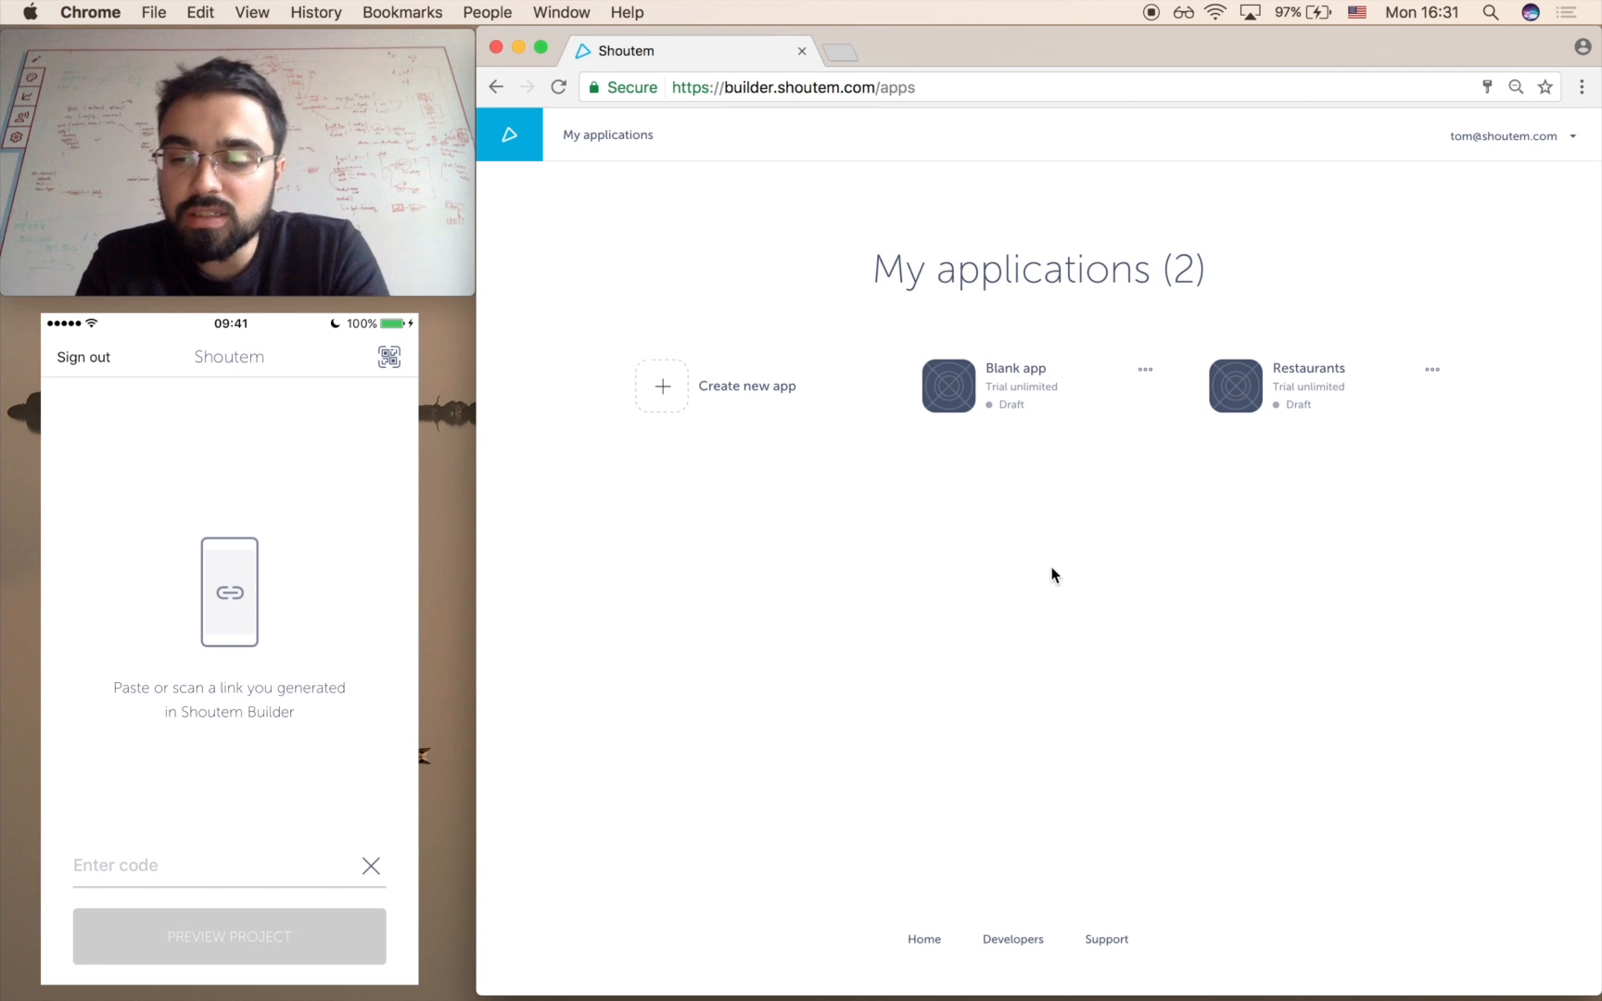
mouse_move(785, 467)
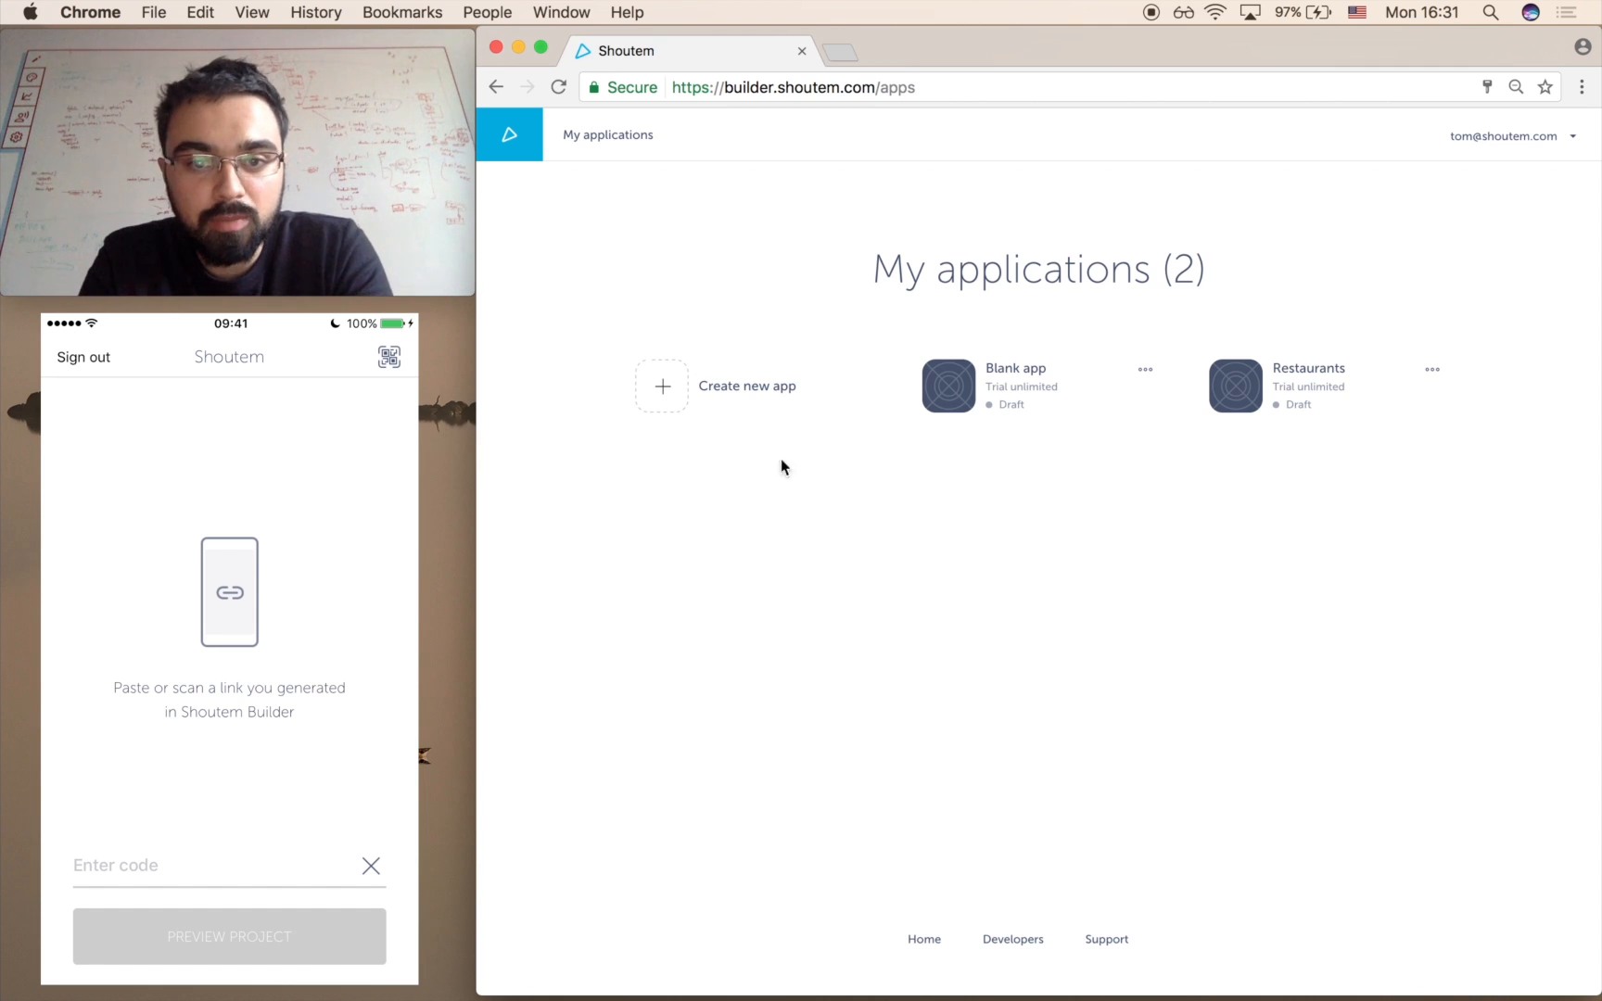
left_click(660, 386)
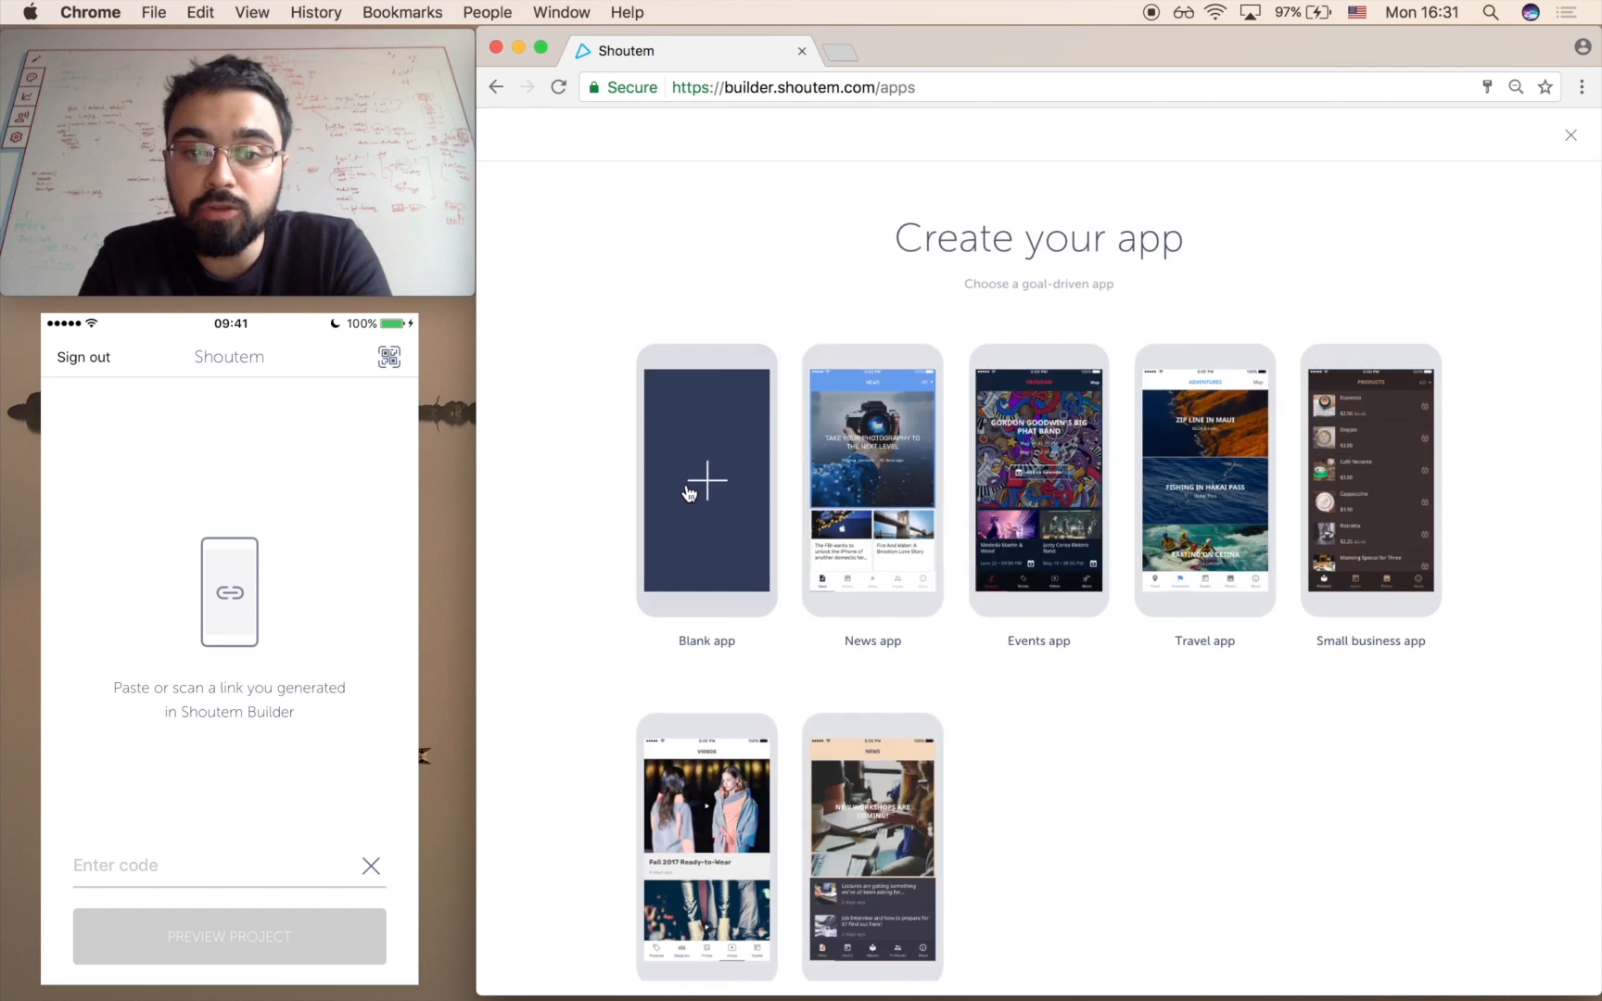
left_click(707, 482)
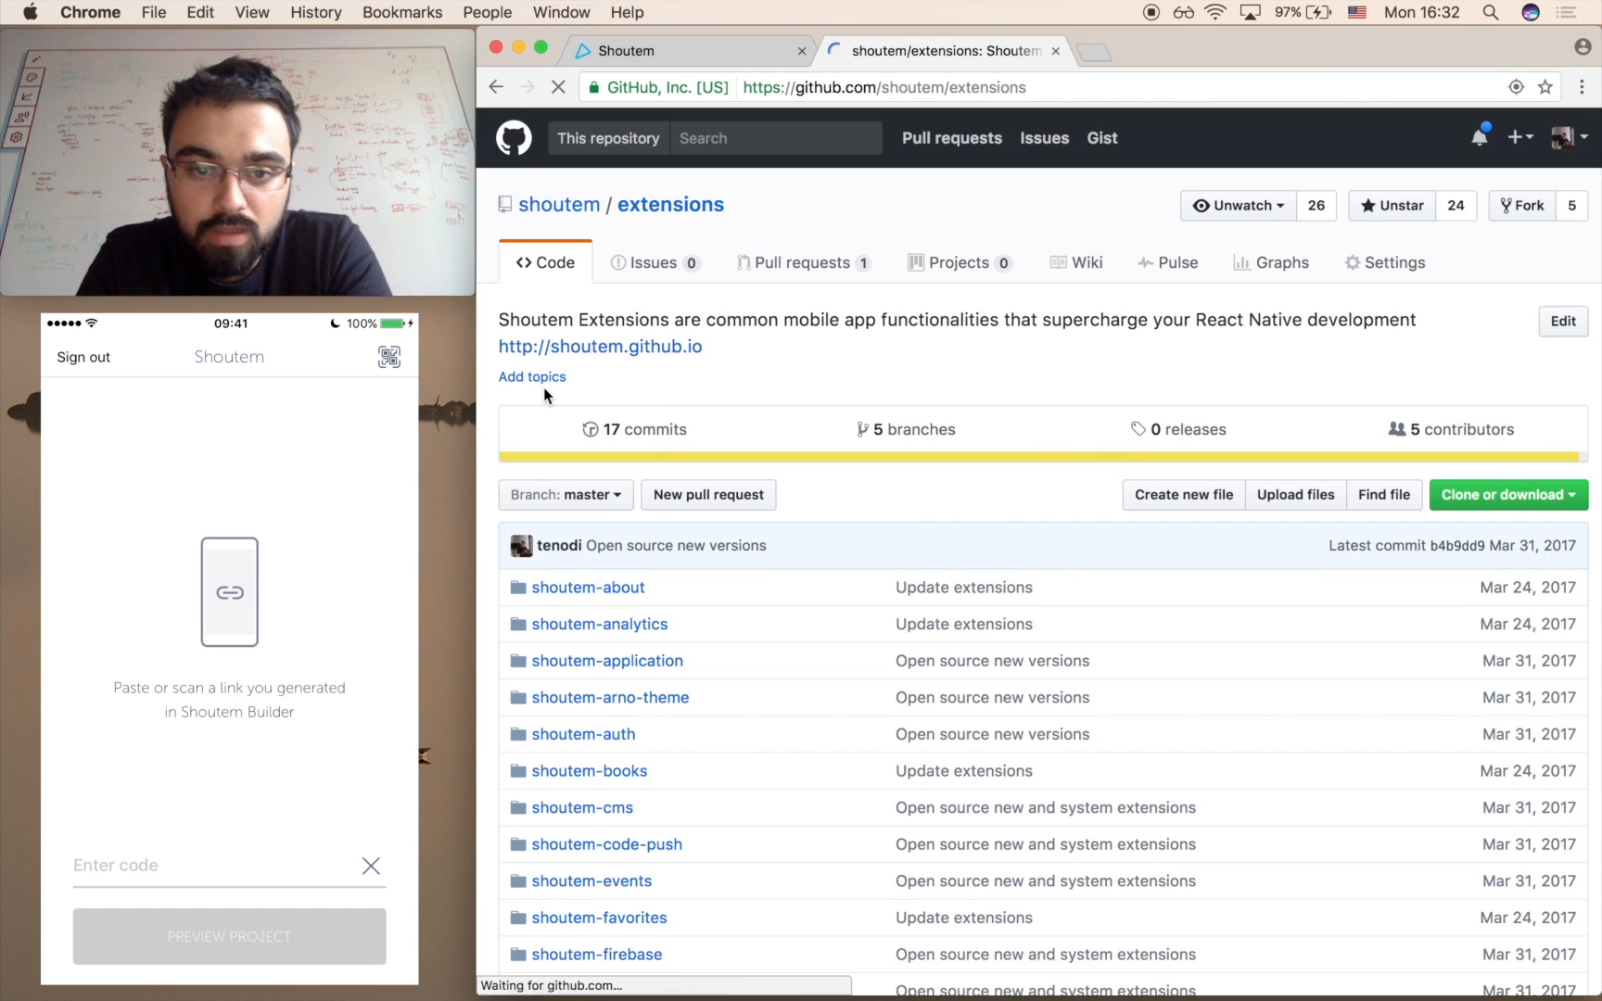
scroll("down", 3)
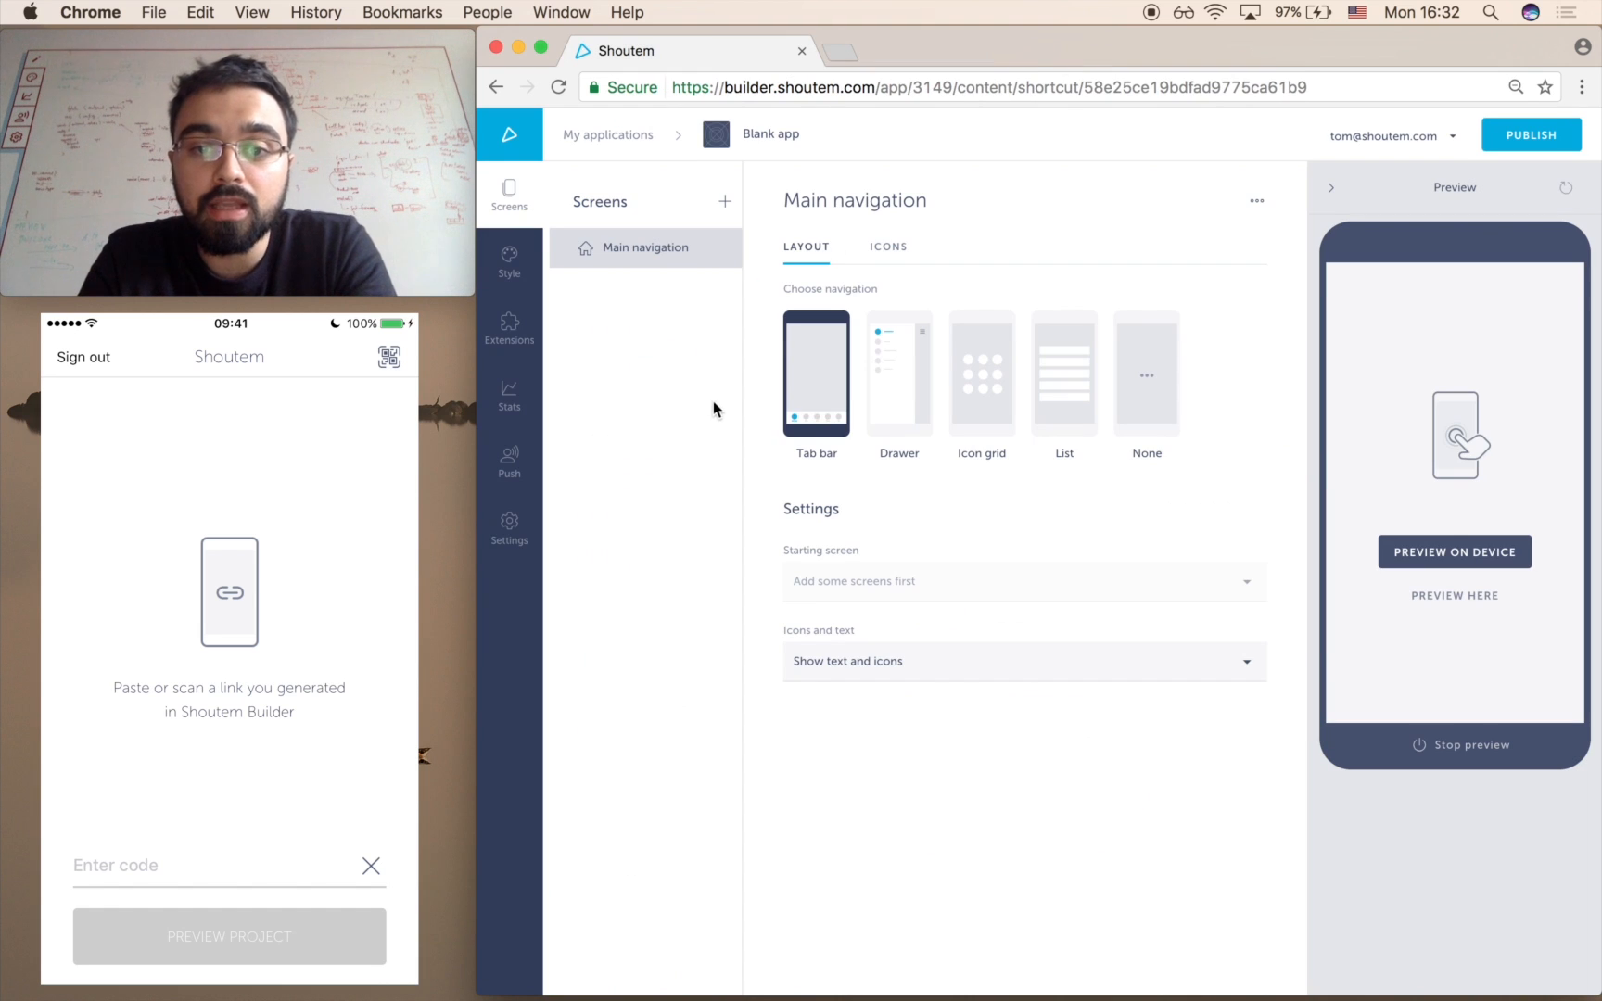
mouse_move(712, 415)
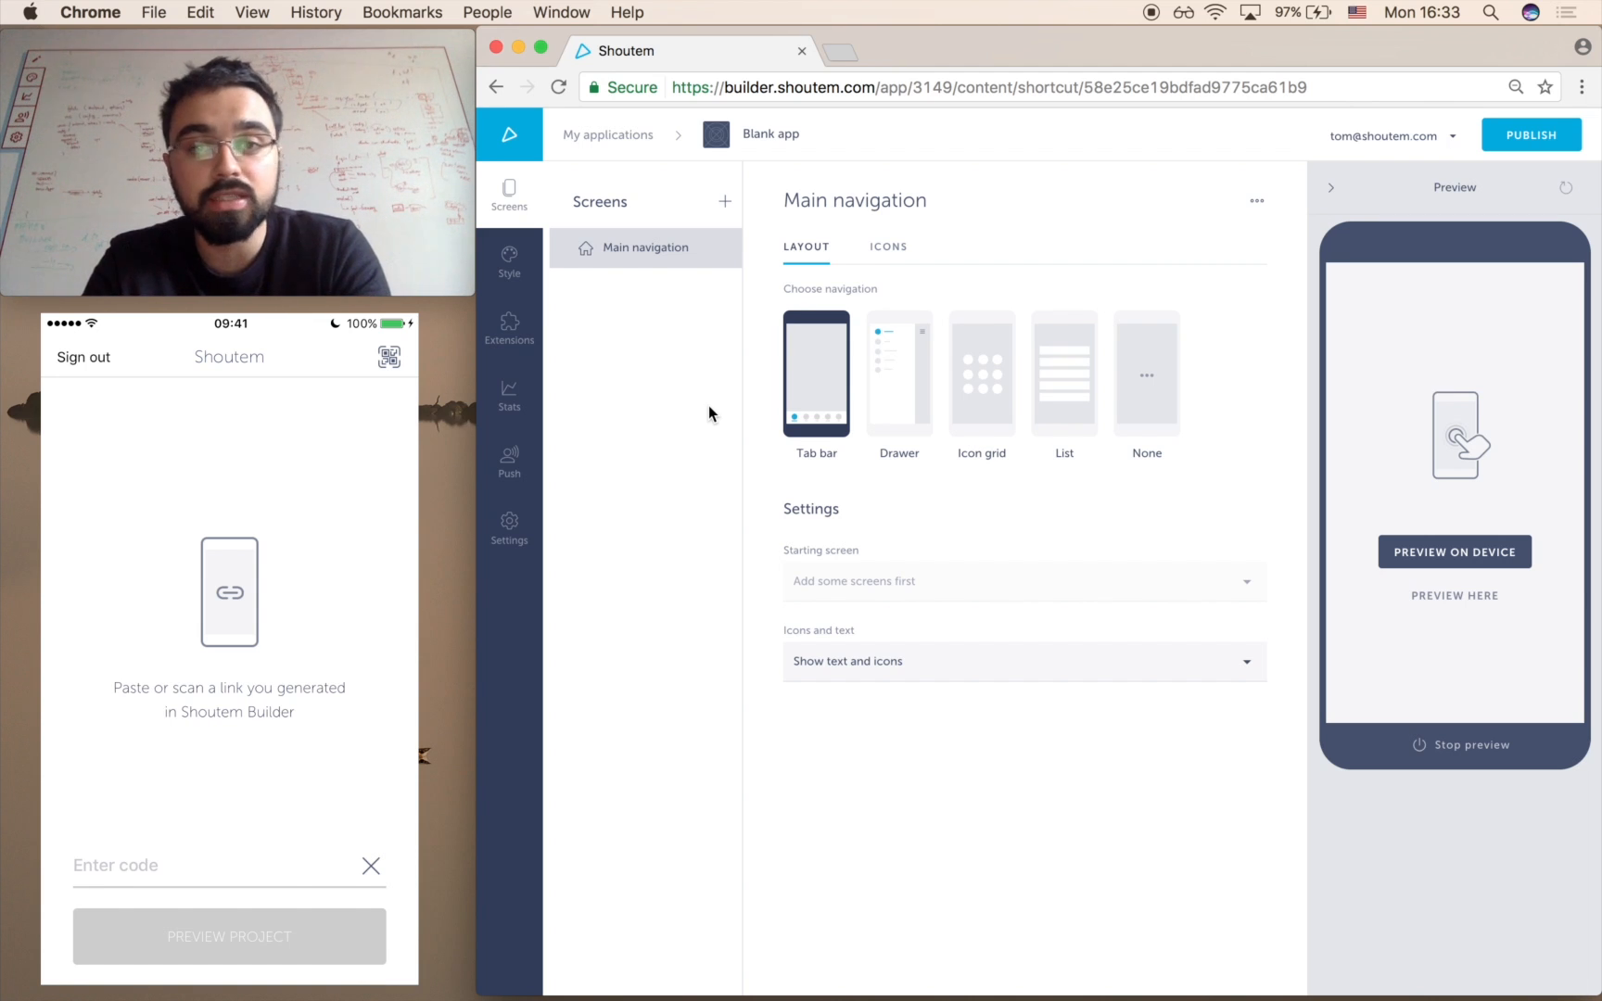
mouse_move(734, 393)
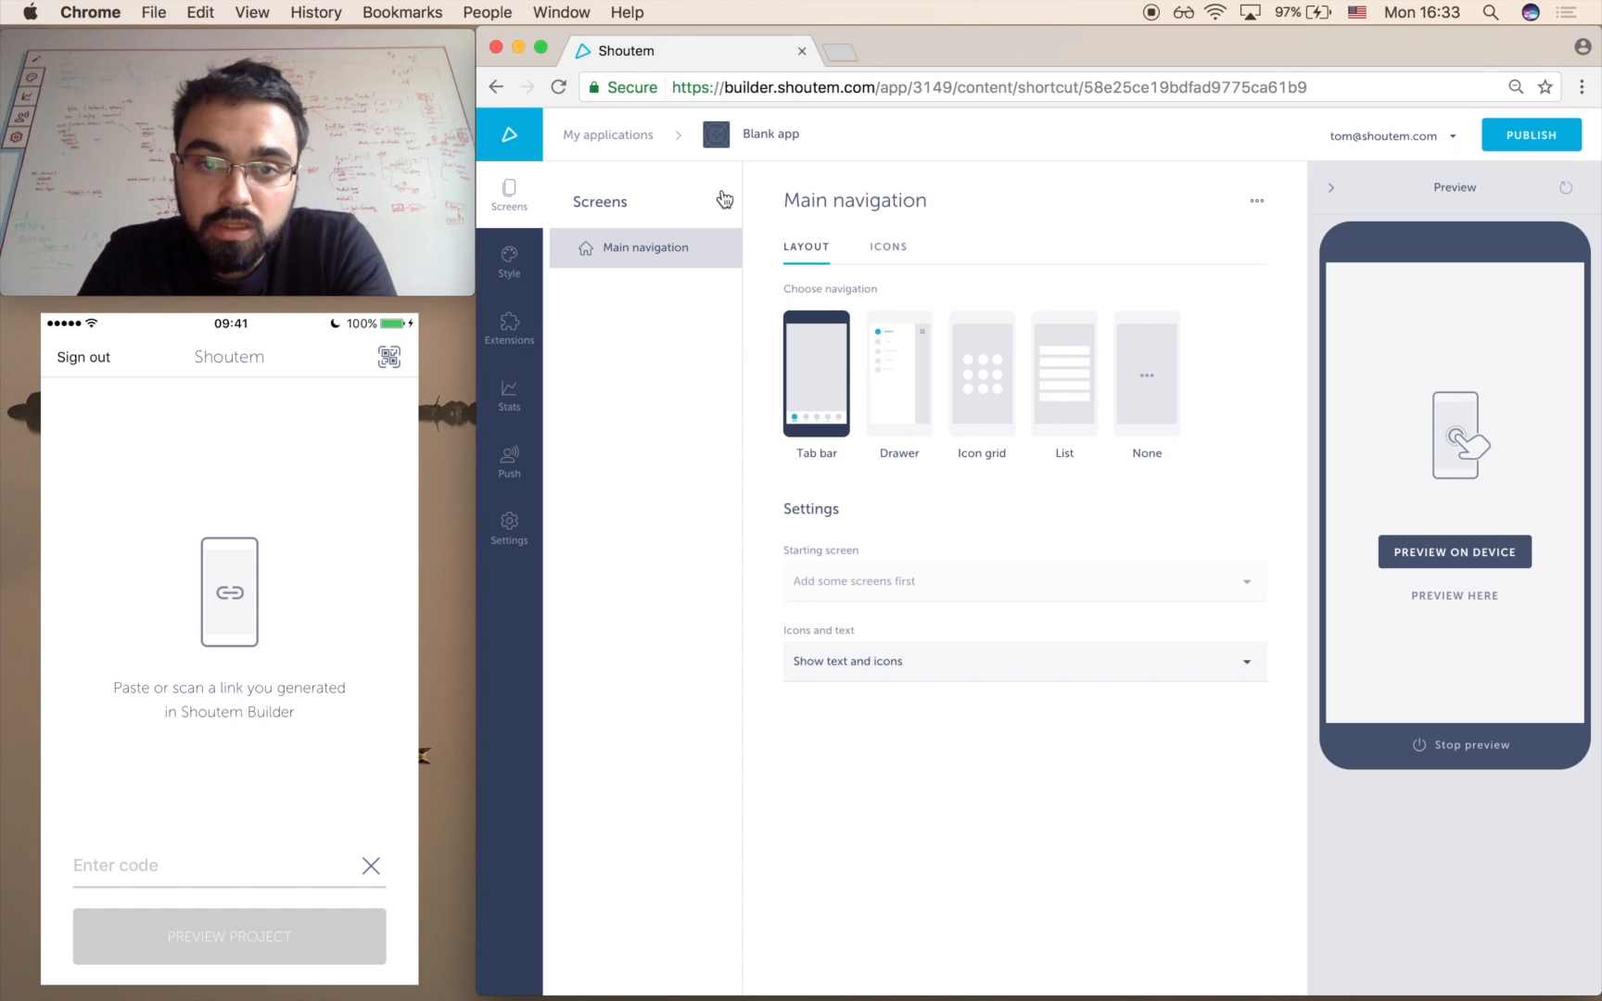
Bring up the Add screen catalogue listing About, News and Events screen types.
left_click(723, 198)
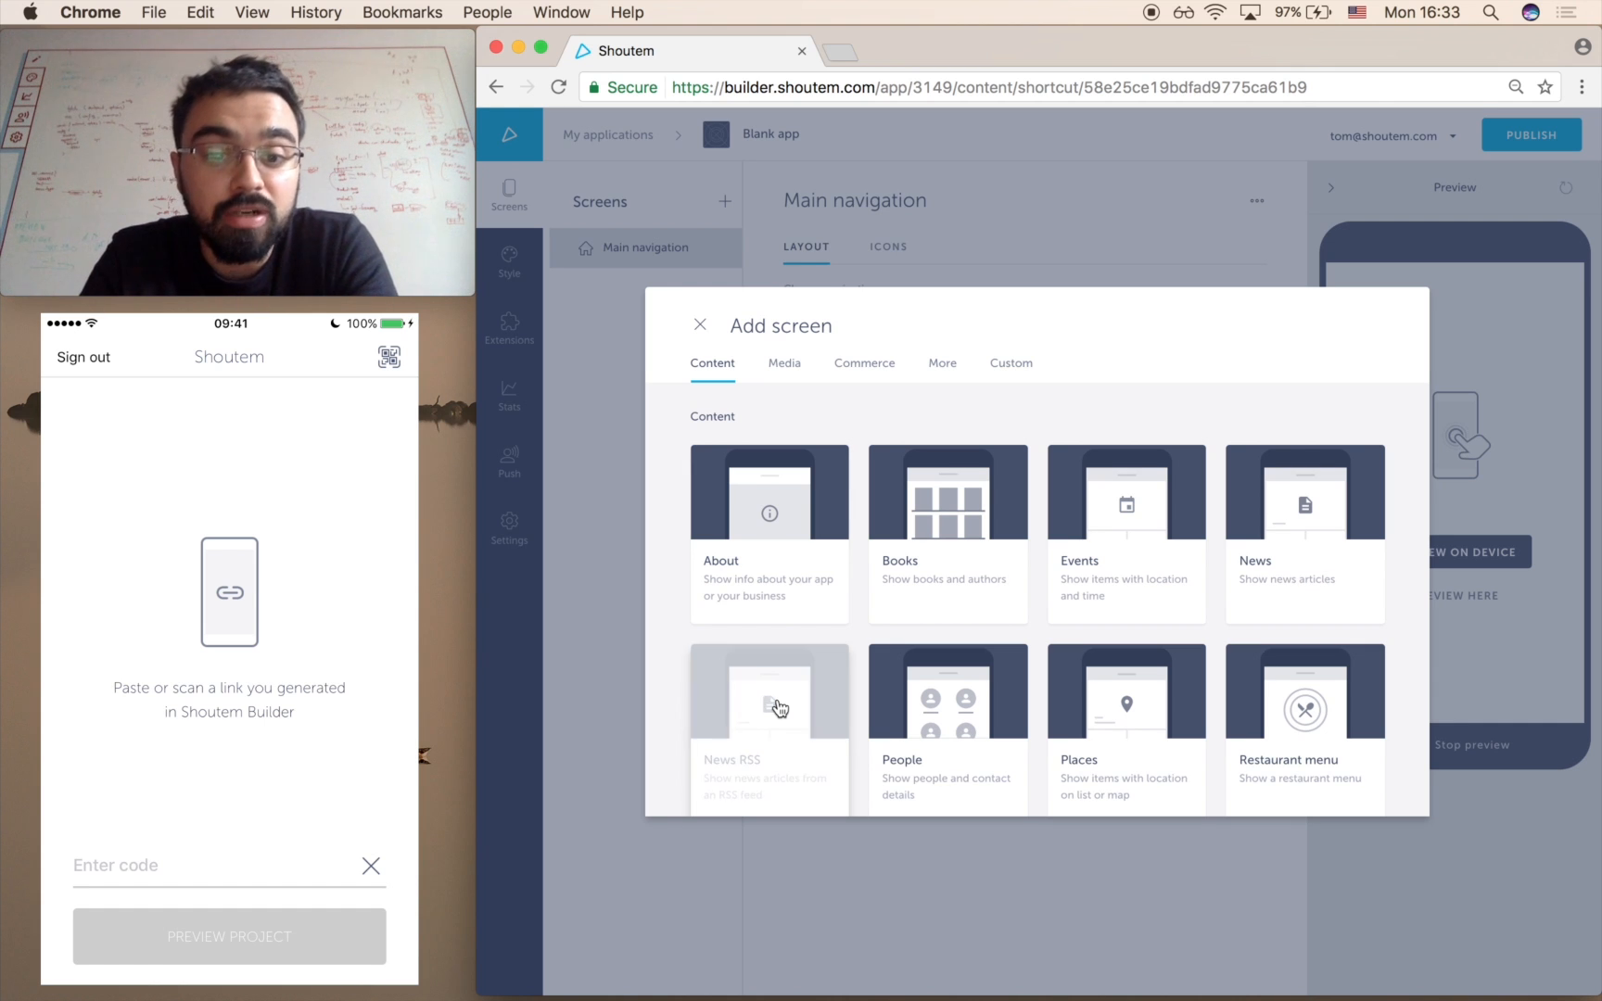
Add a News RSS screen loading articles from the thenextweb feed.
left_click(770, 705)
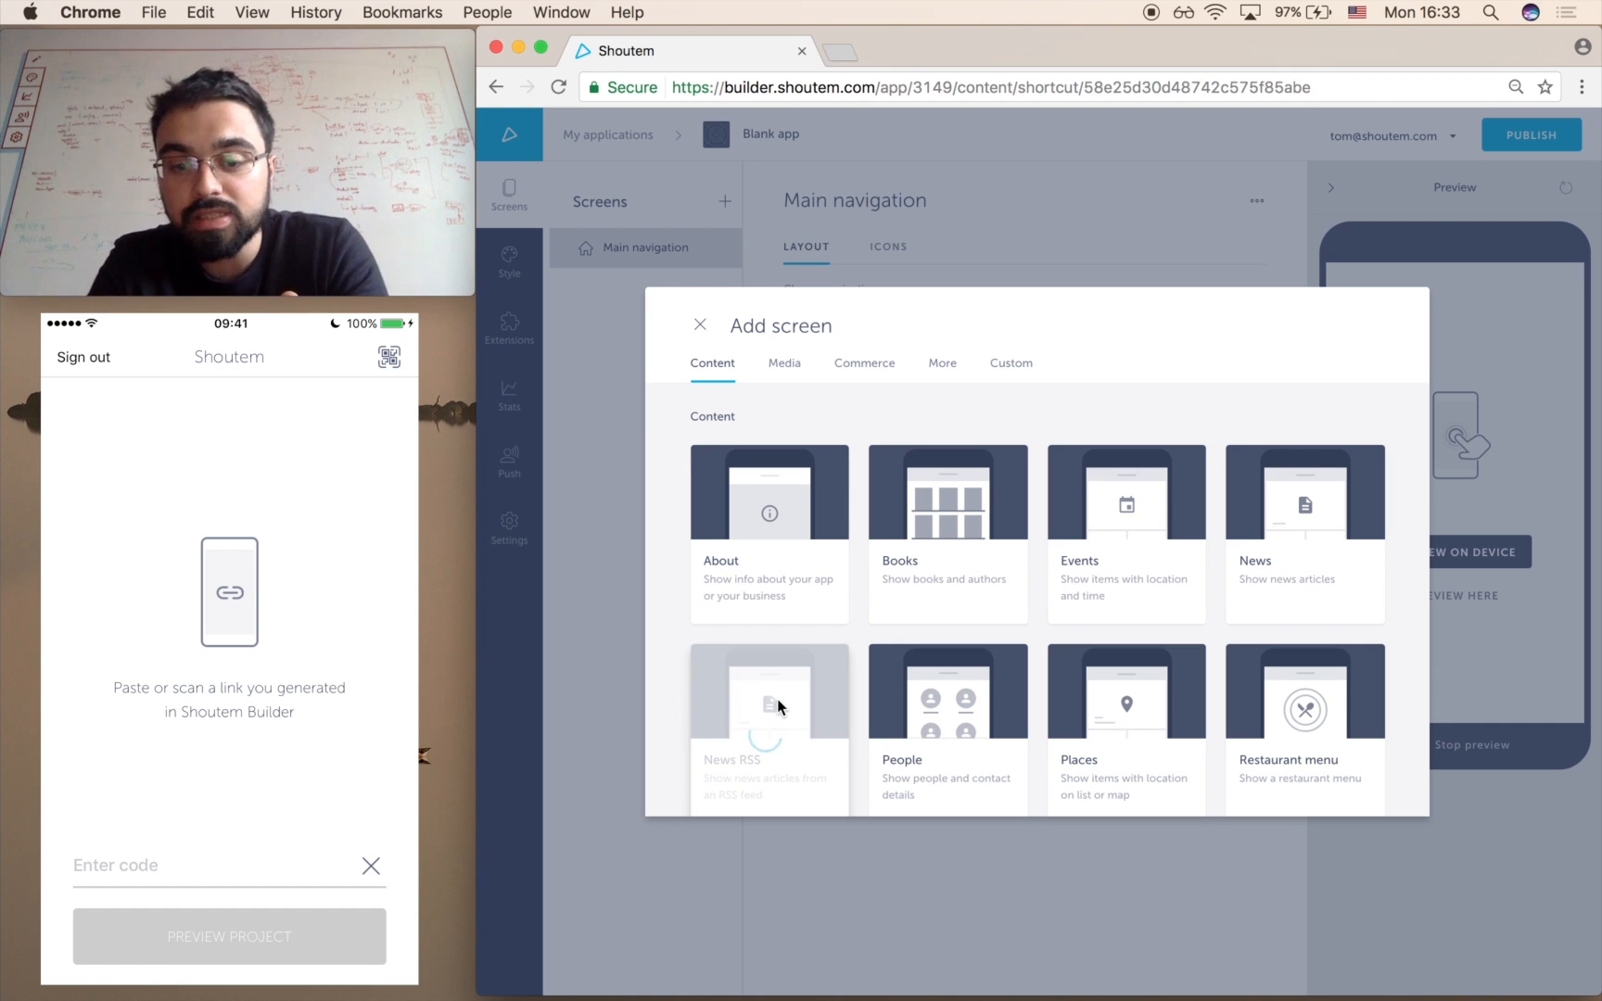
left_click(770, 720)
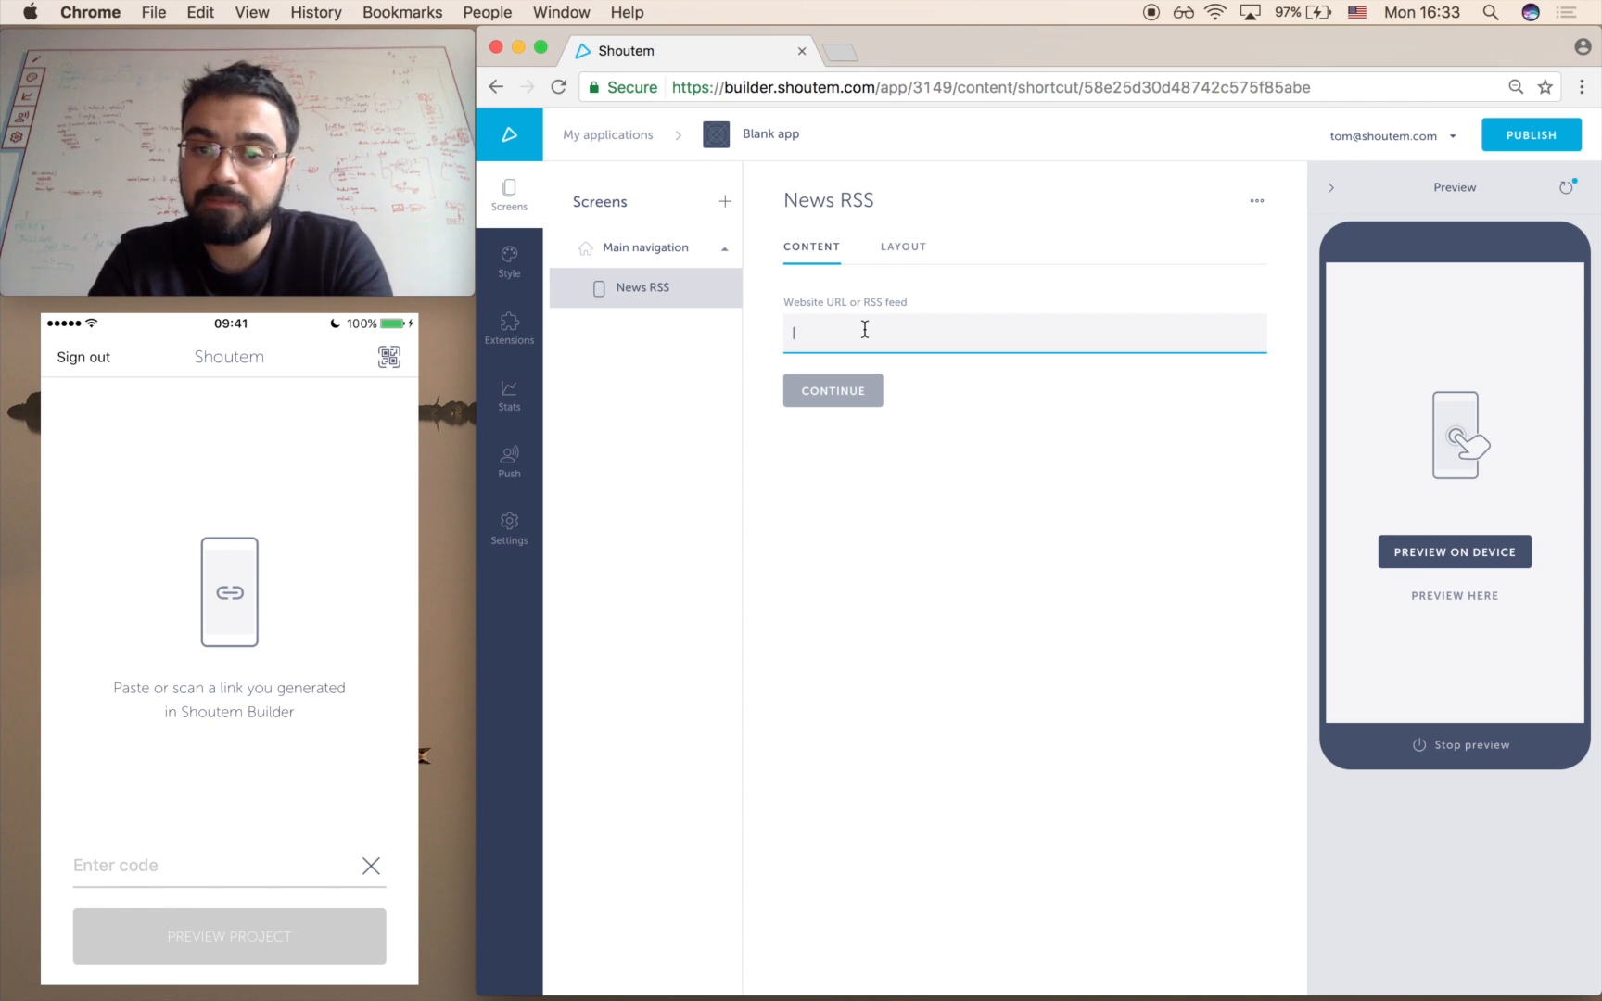
type("thenextweb")
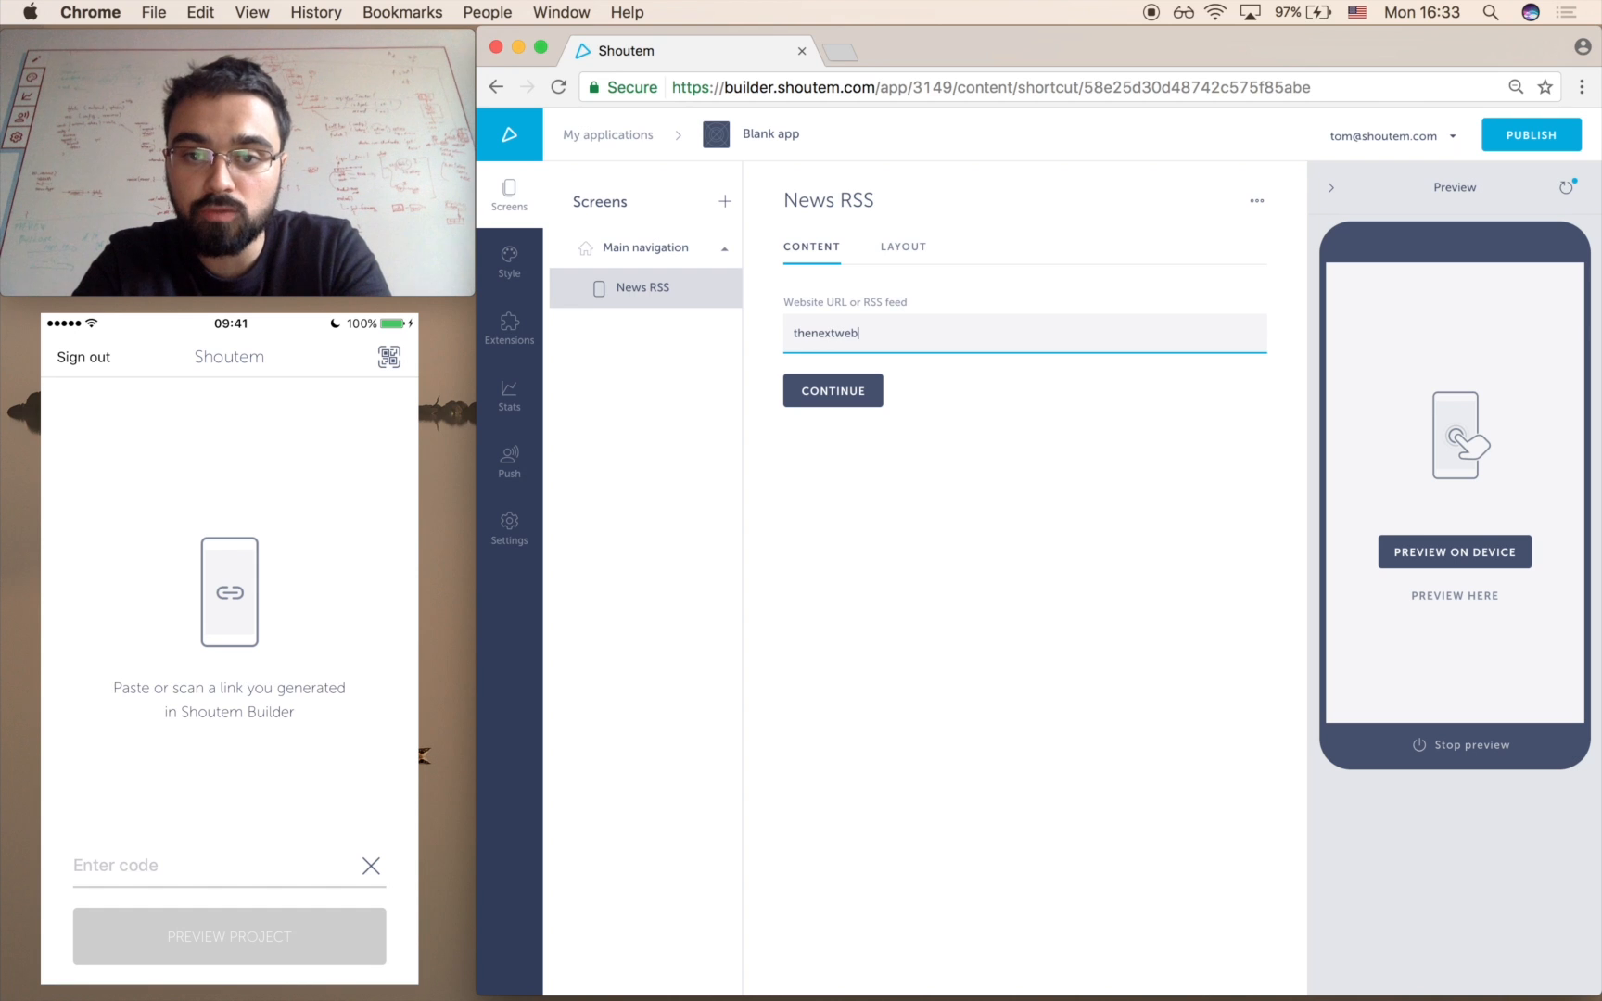
left_click(832, 389)
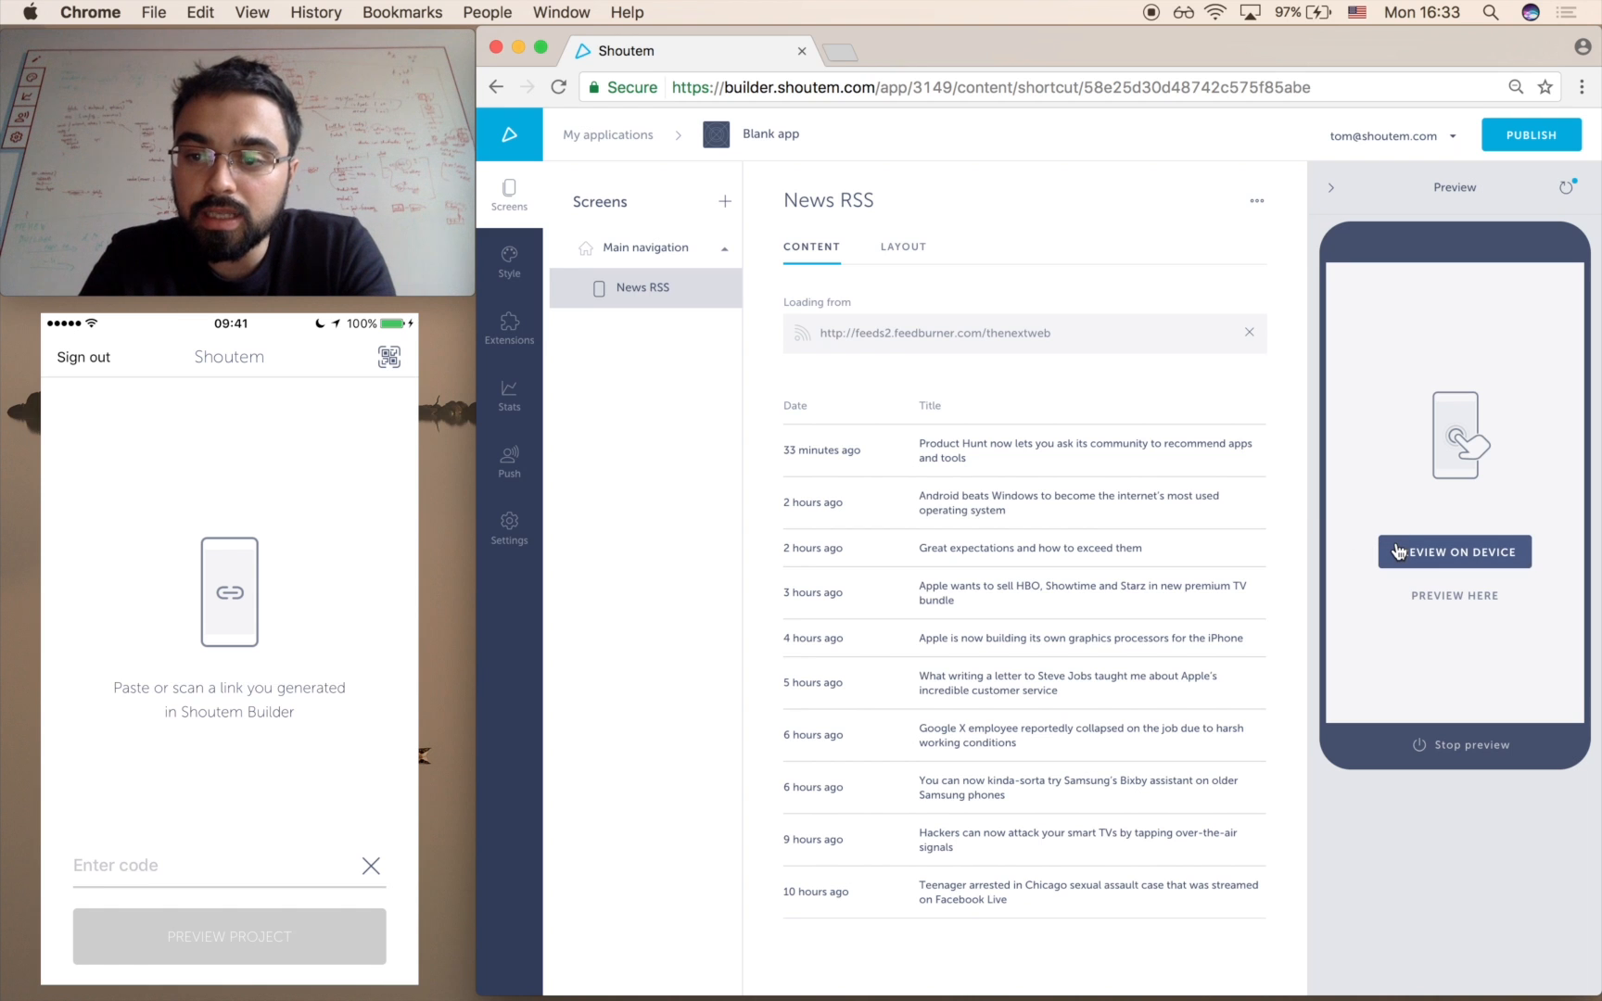
Preview the app on the phone via QR code, then return to Main navigation settings.
left_click(1454, 552)
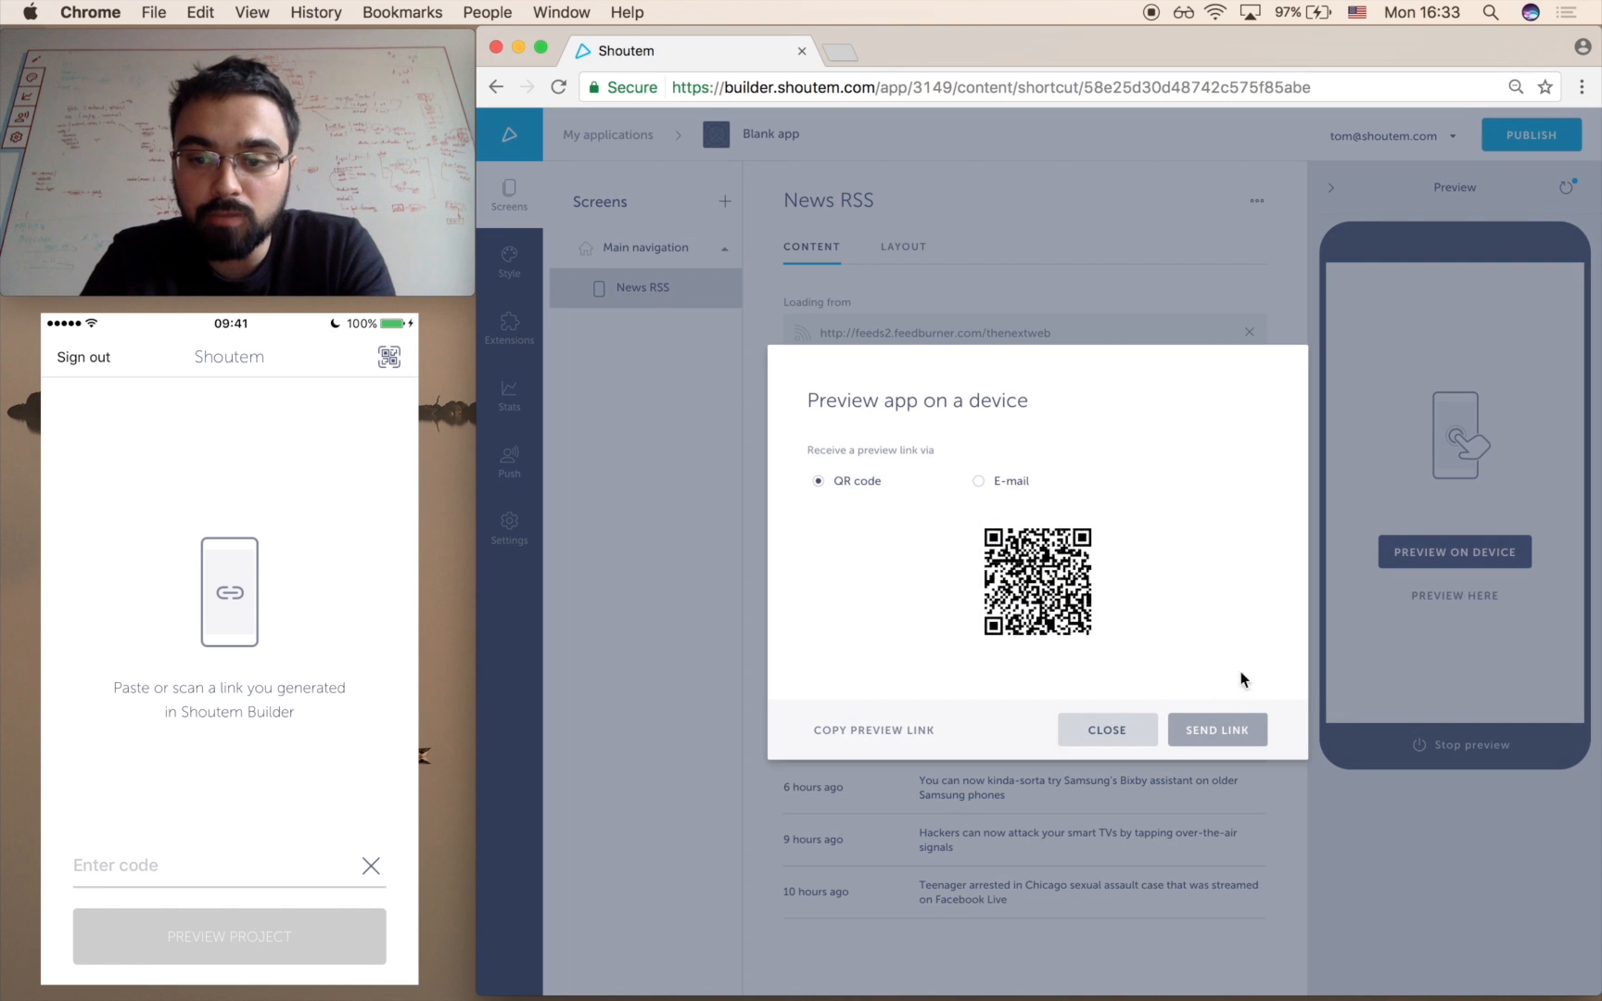
mouse_move(1142, 680)
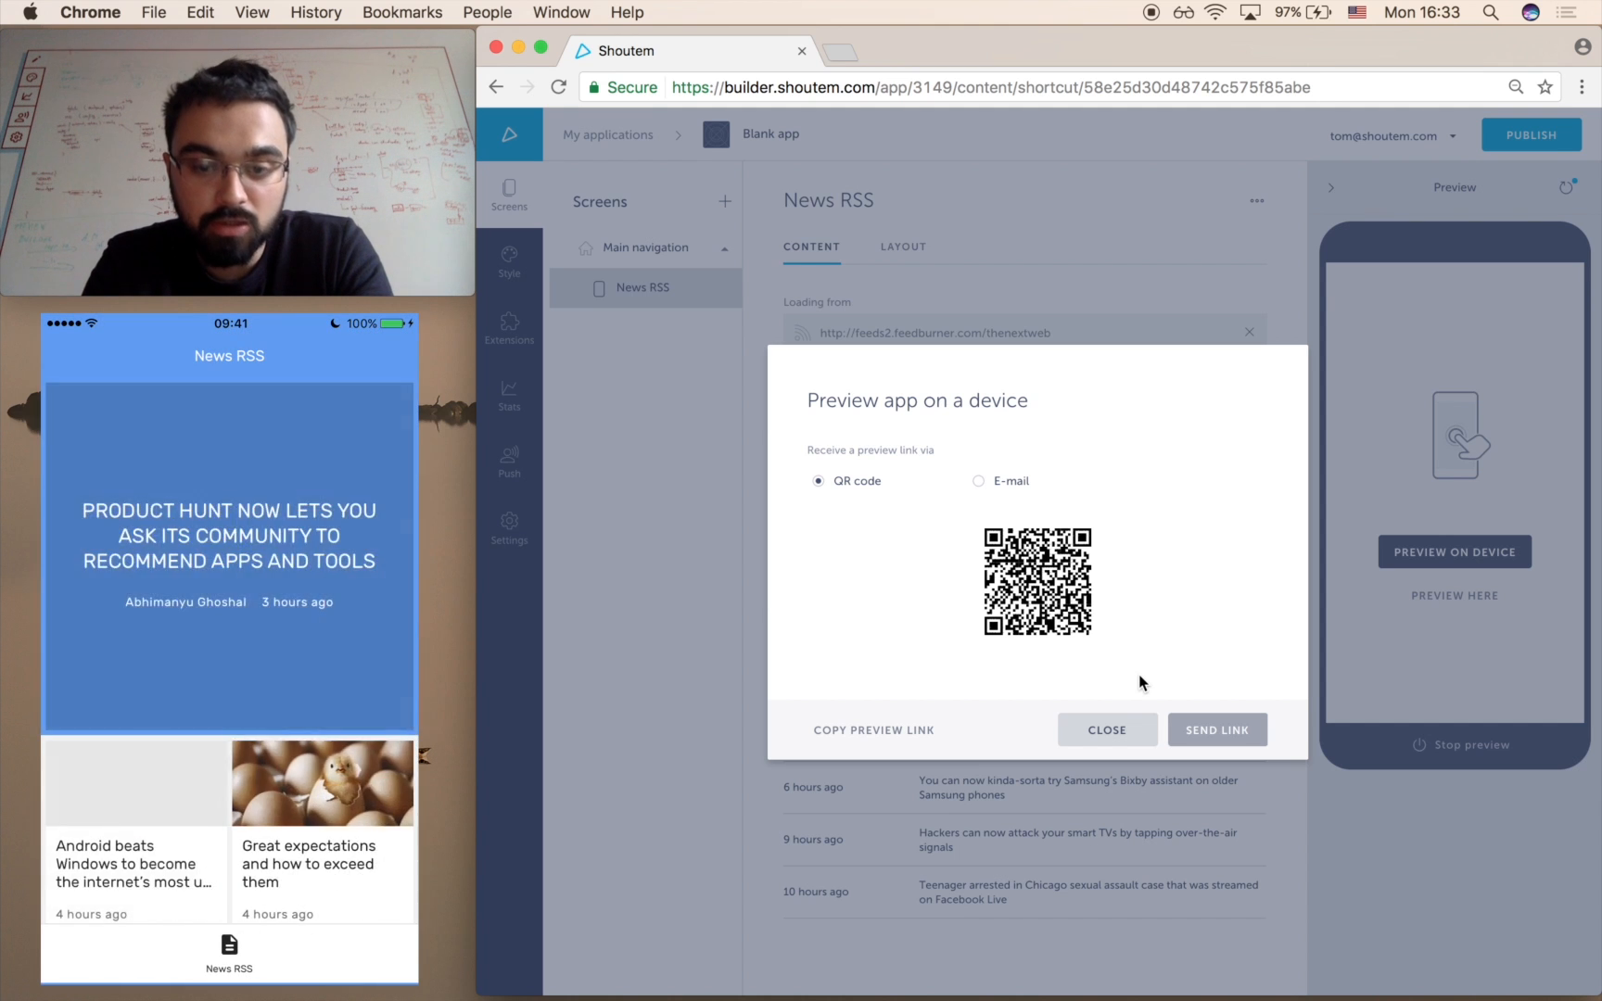
left_click(1107, 730)
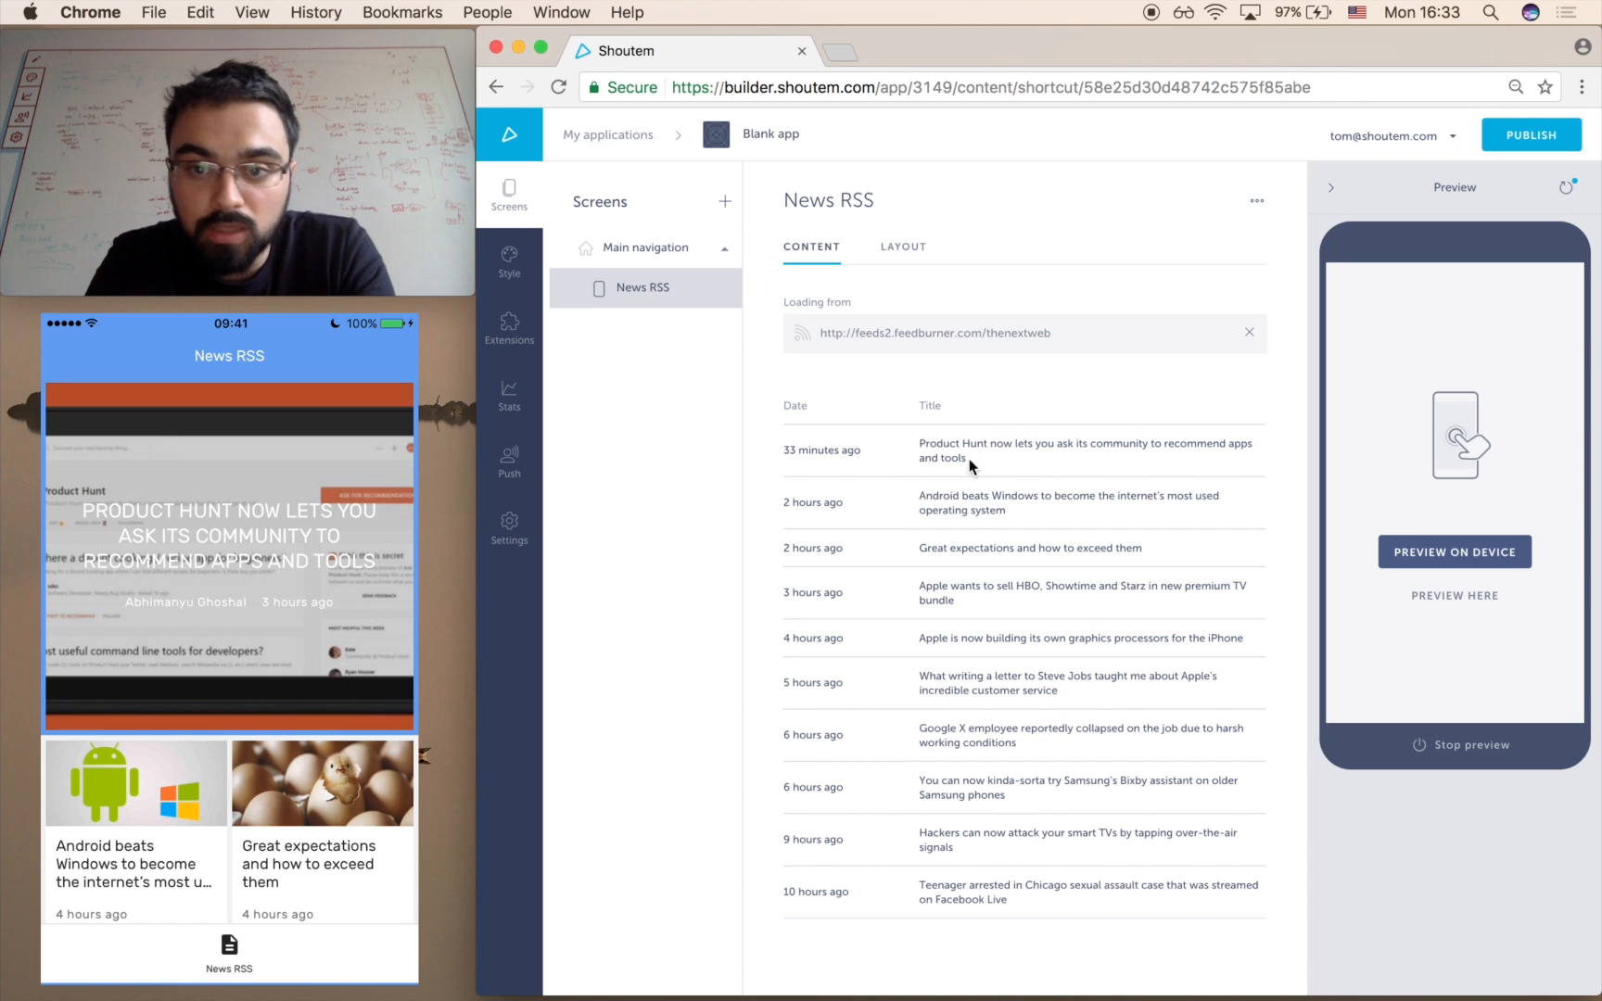
mouse_move(856, 458)
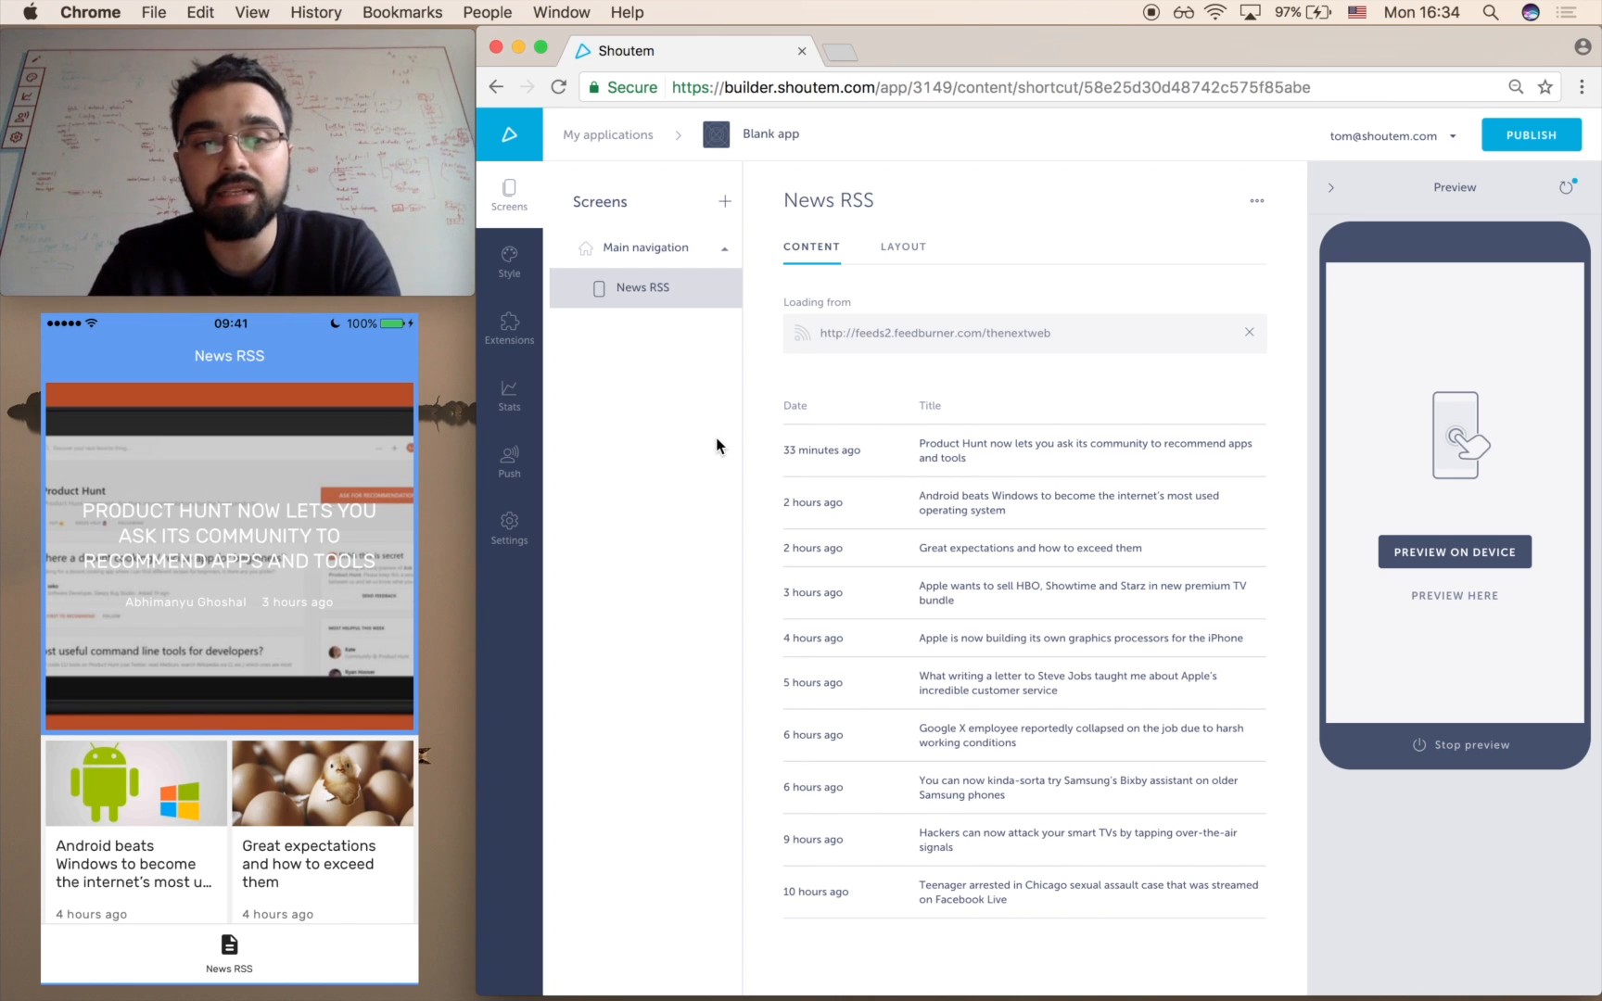
left_click(645, 248)
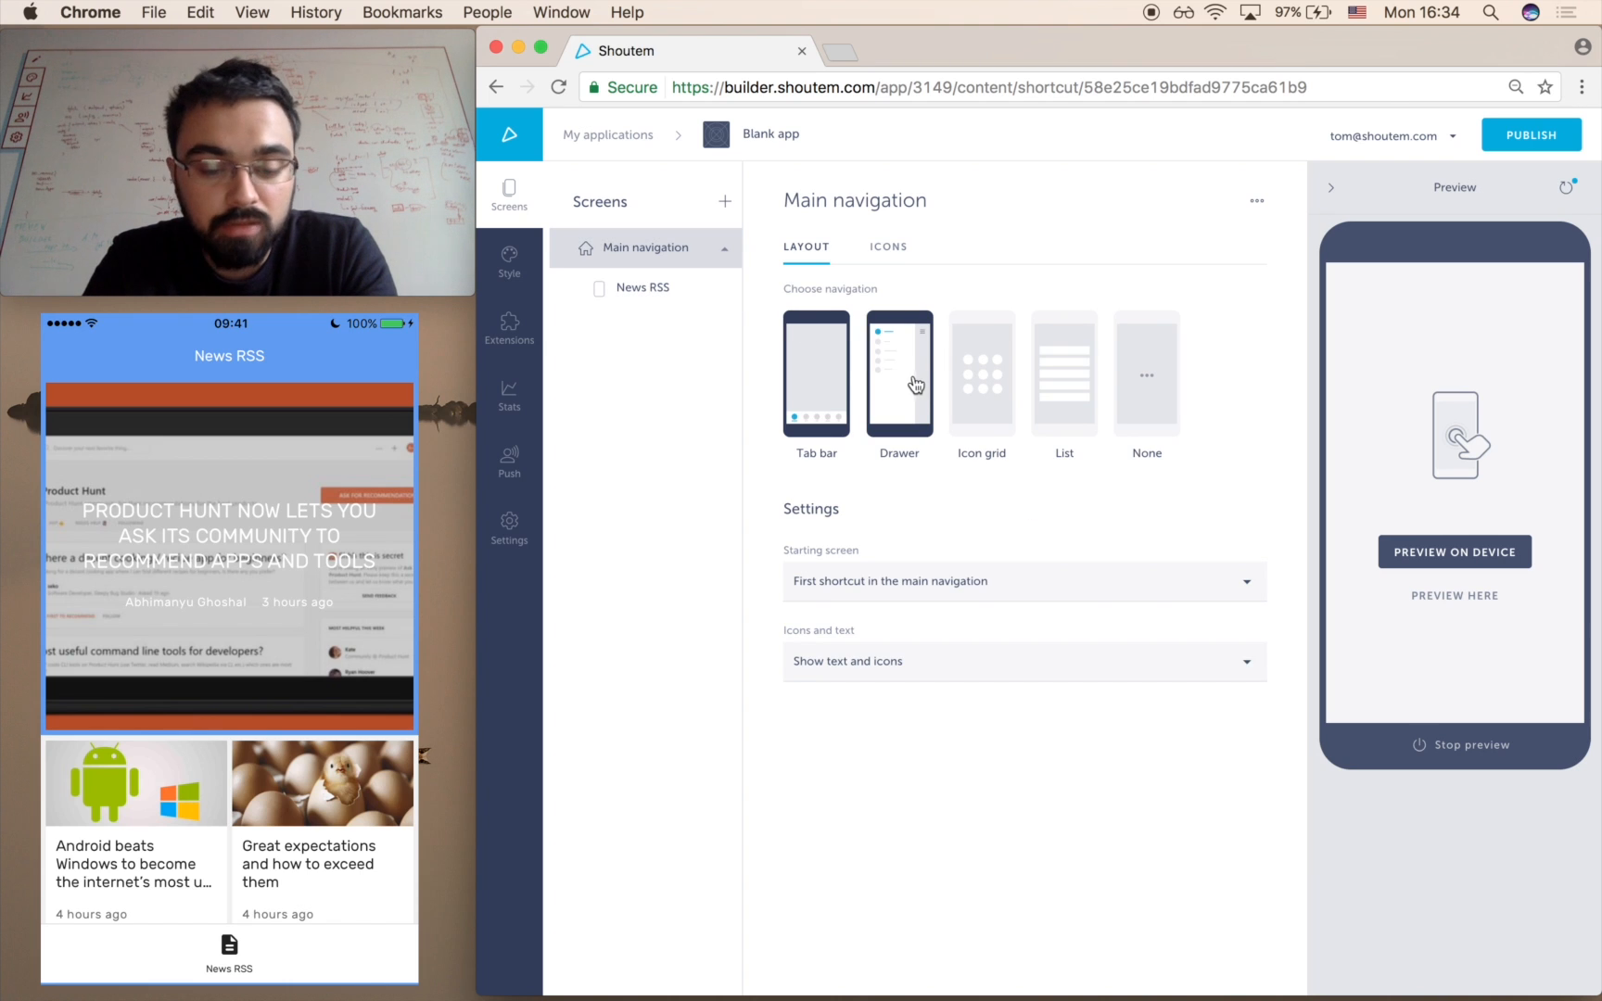
Use side-drawer navigation and switch the News RSS screen to the List layout.
left_click(900, 375)
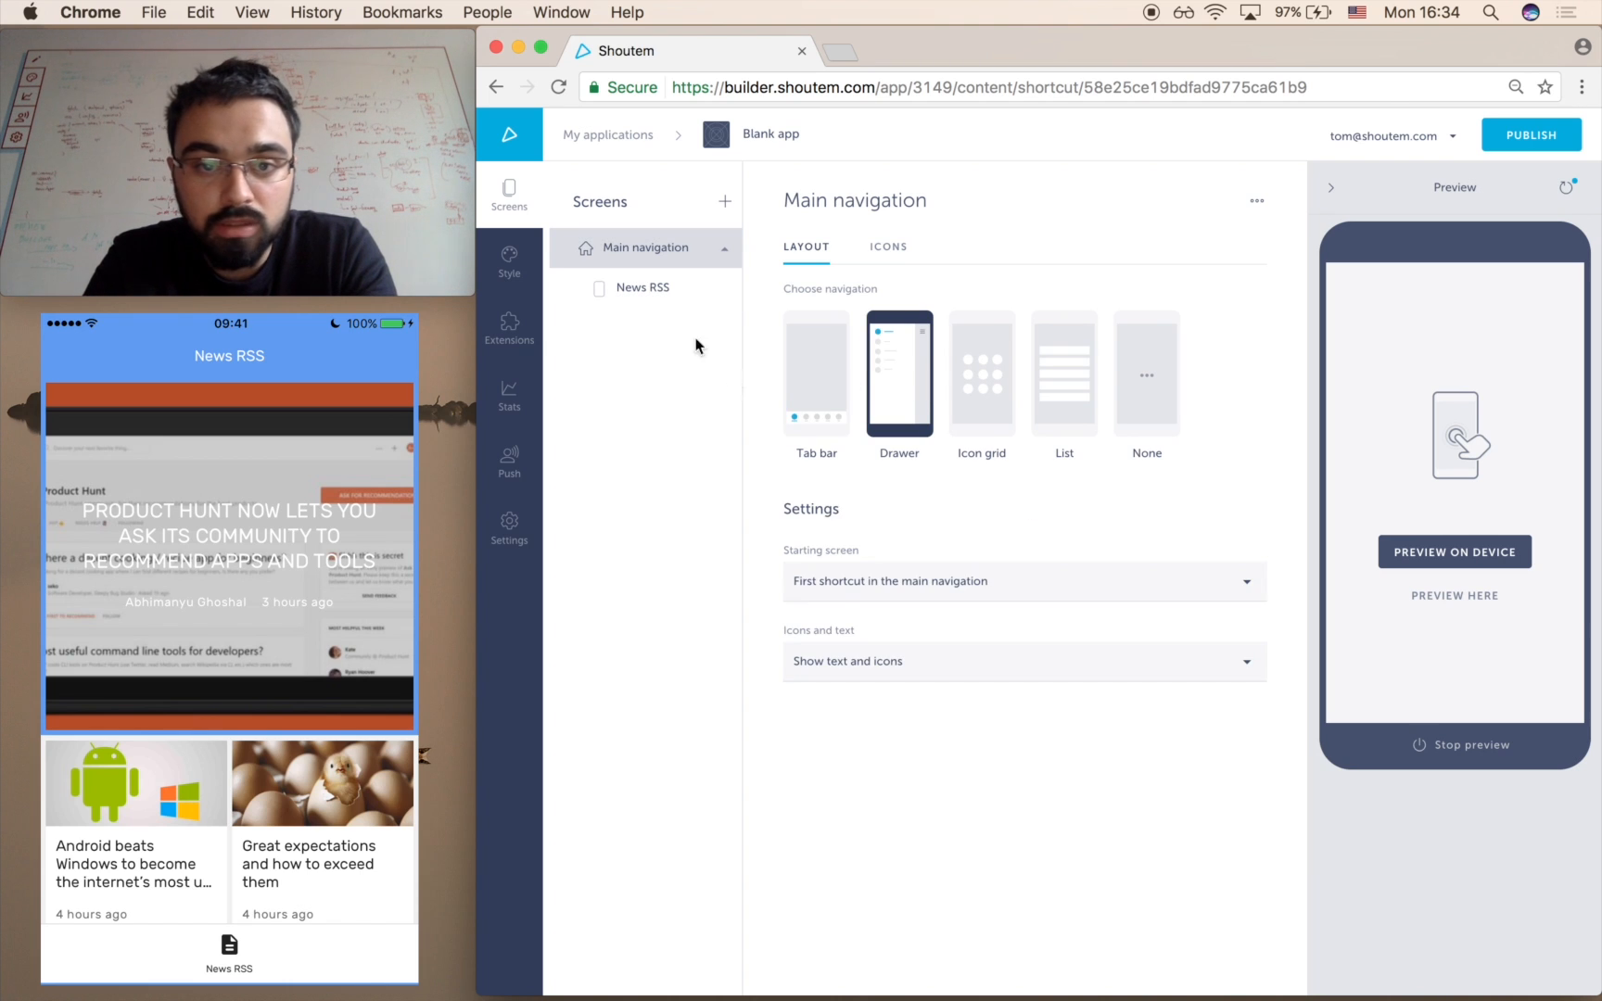
left_click(642, 287)
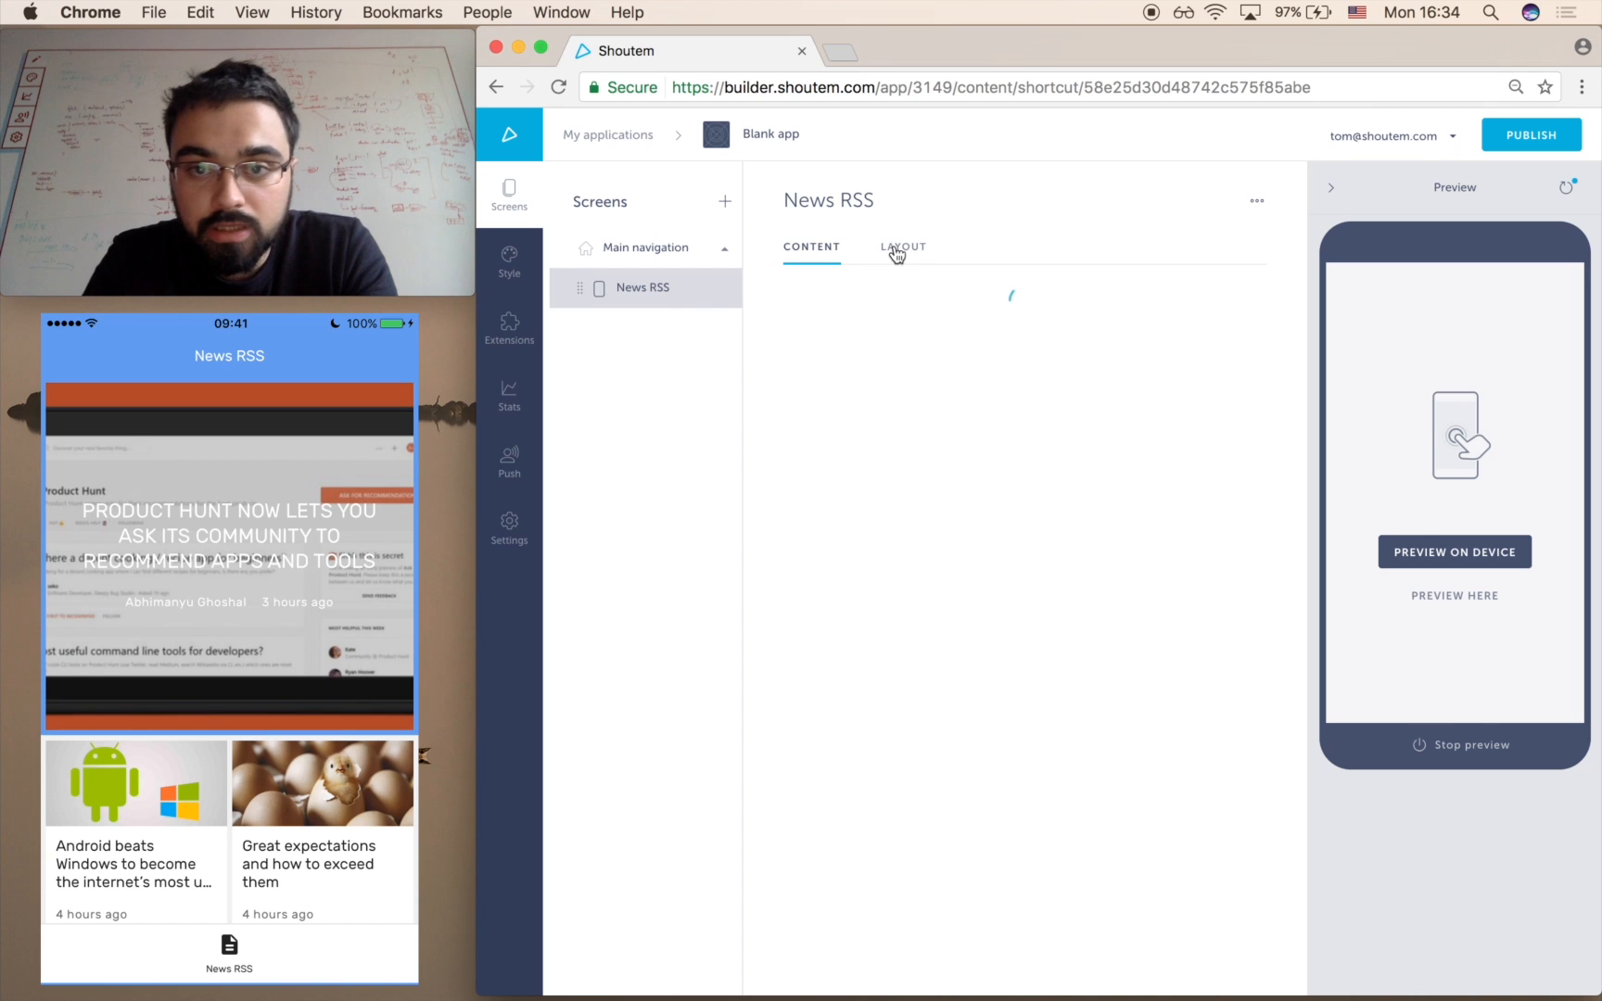
left_click(902, 248)
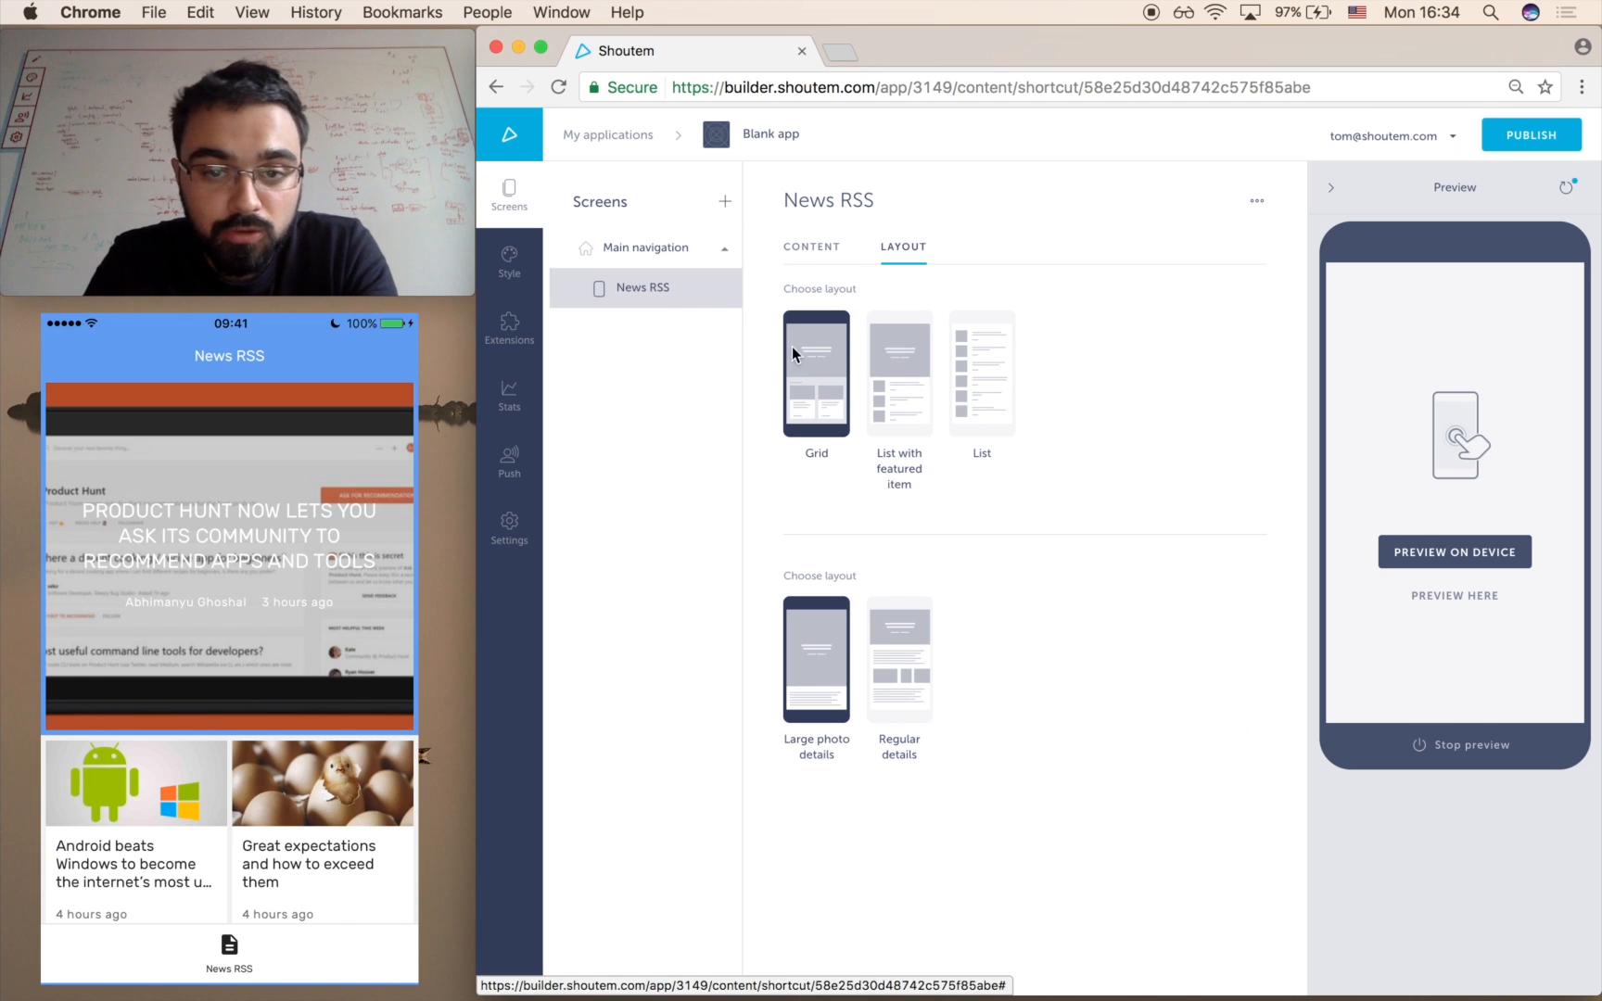
left_click(983, 372)
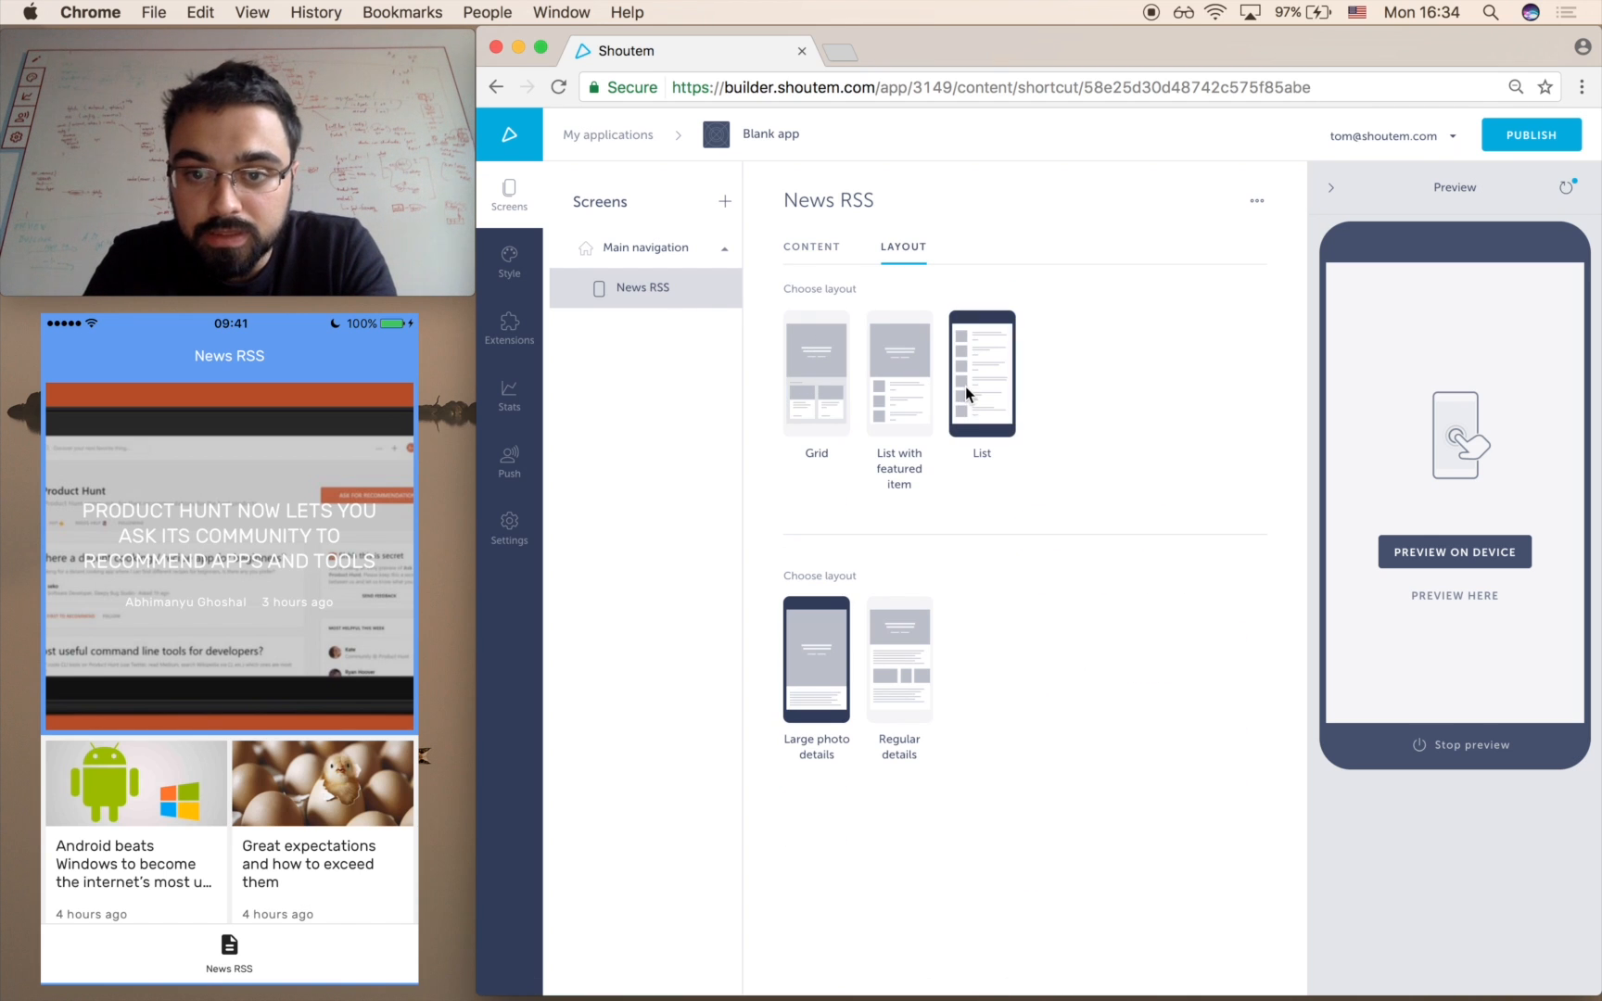
mouse_move(1094, 397)
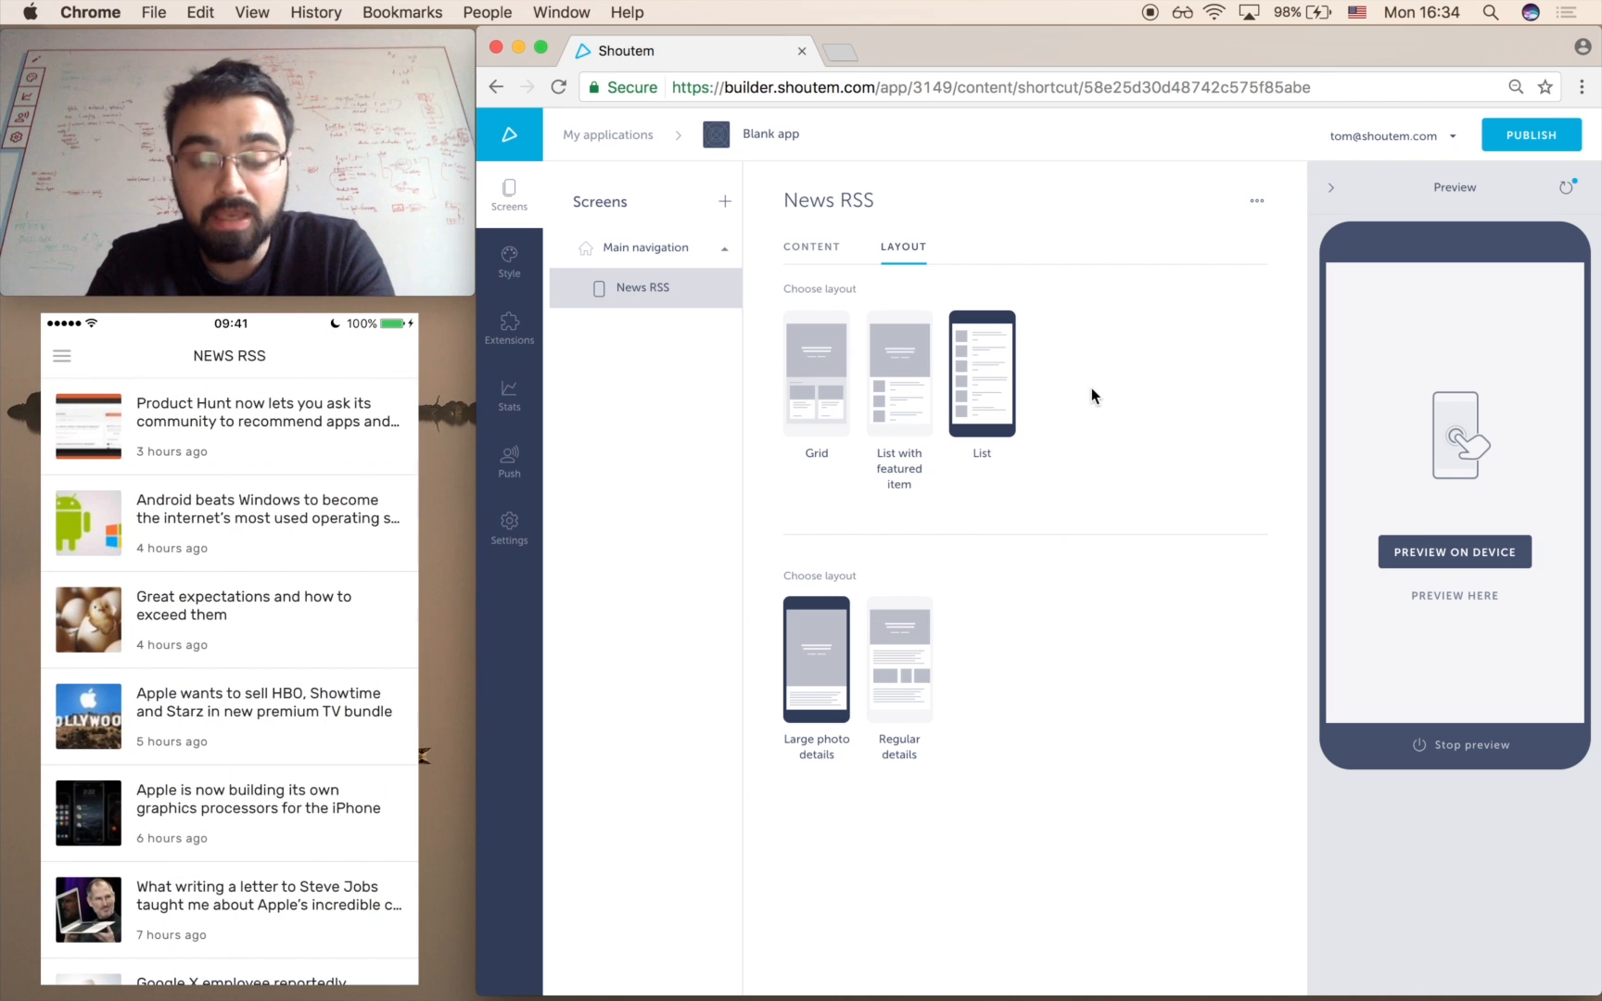
mouse_move(877, 343)
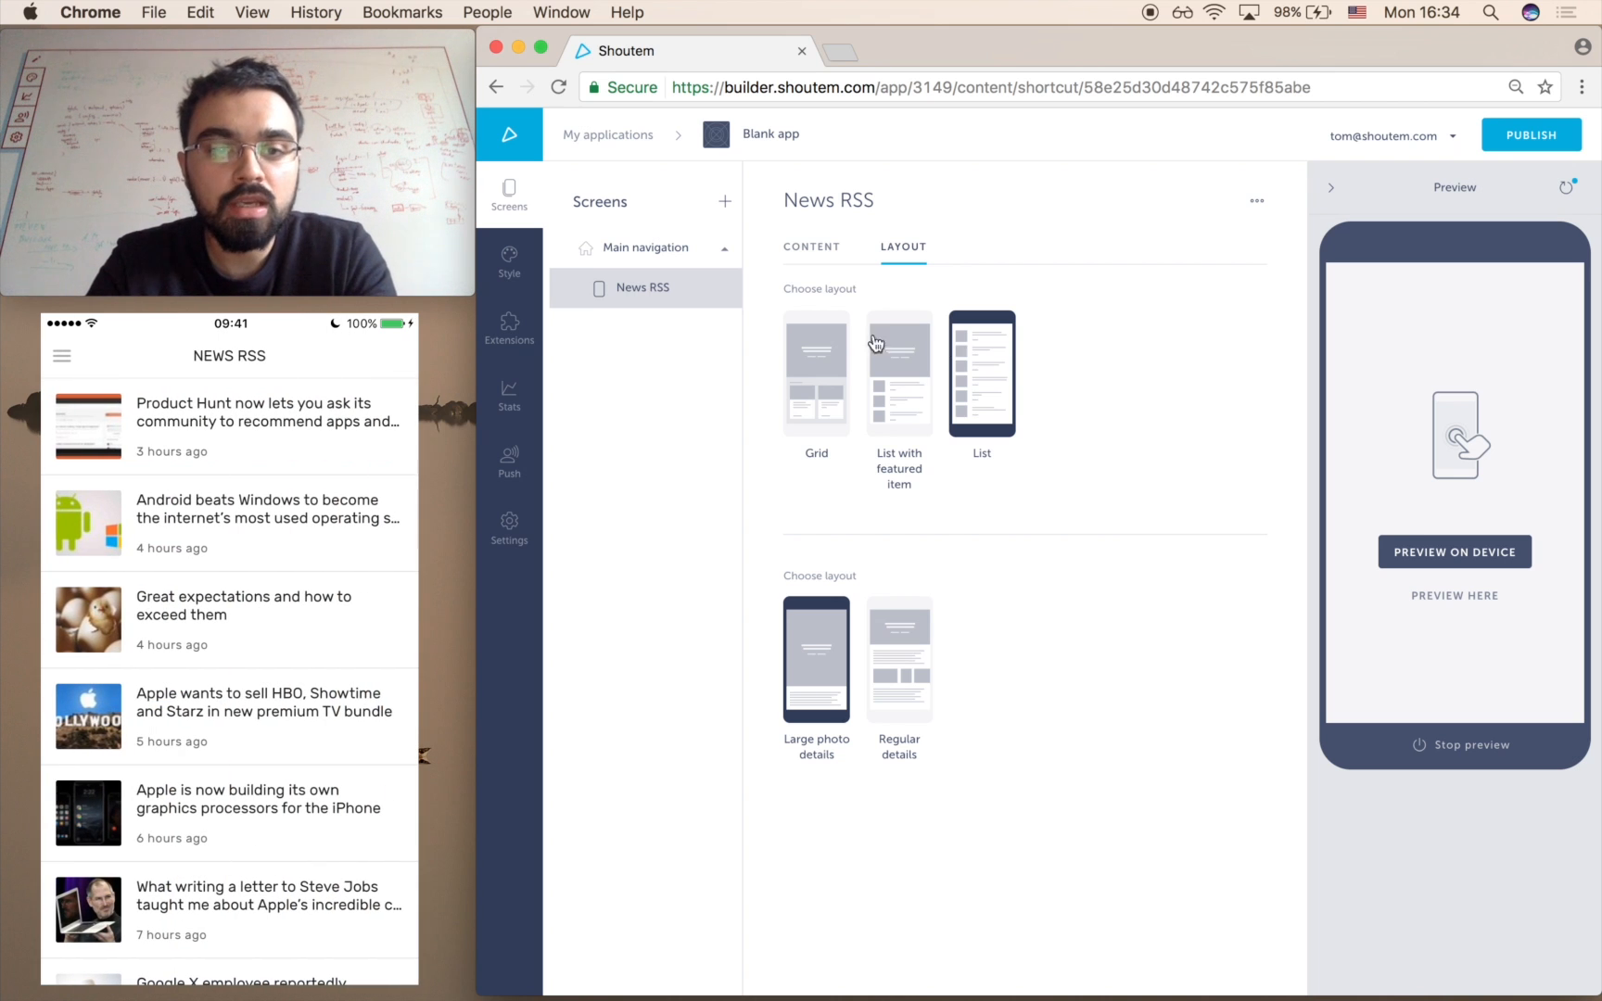
mouse_move(530, 330)
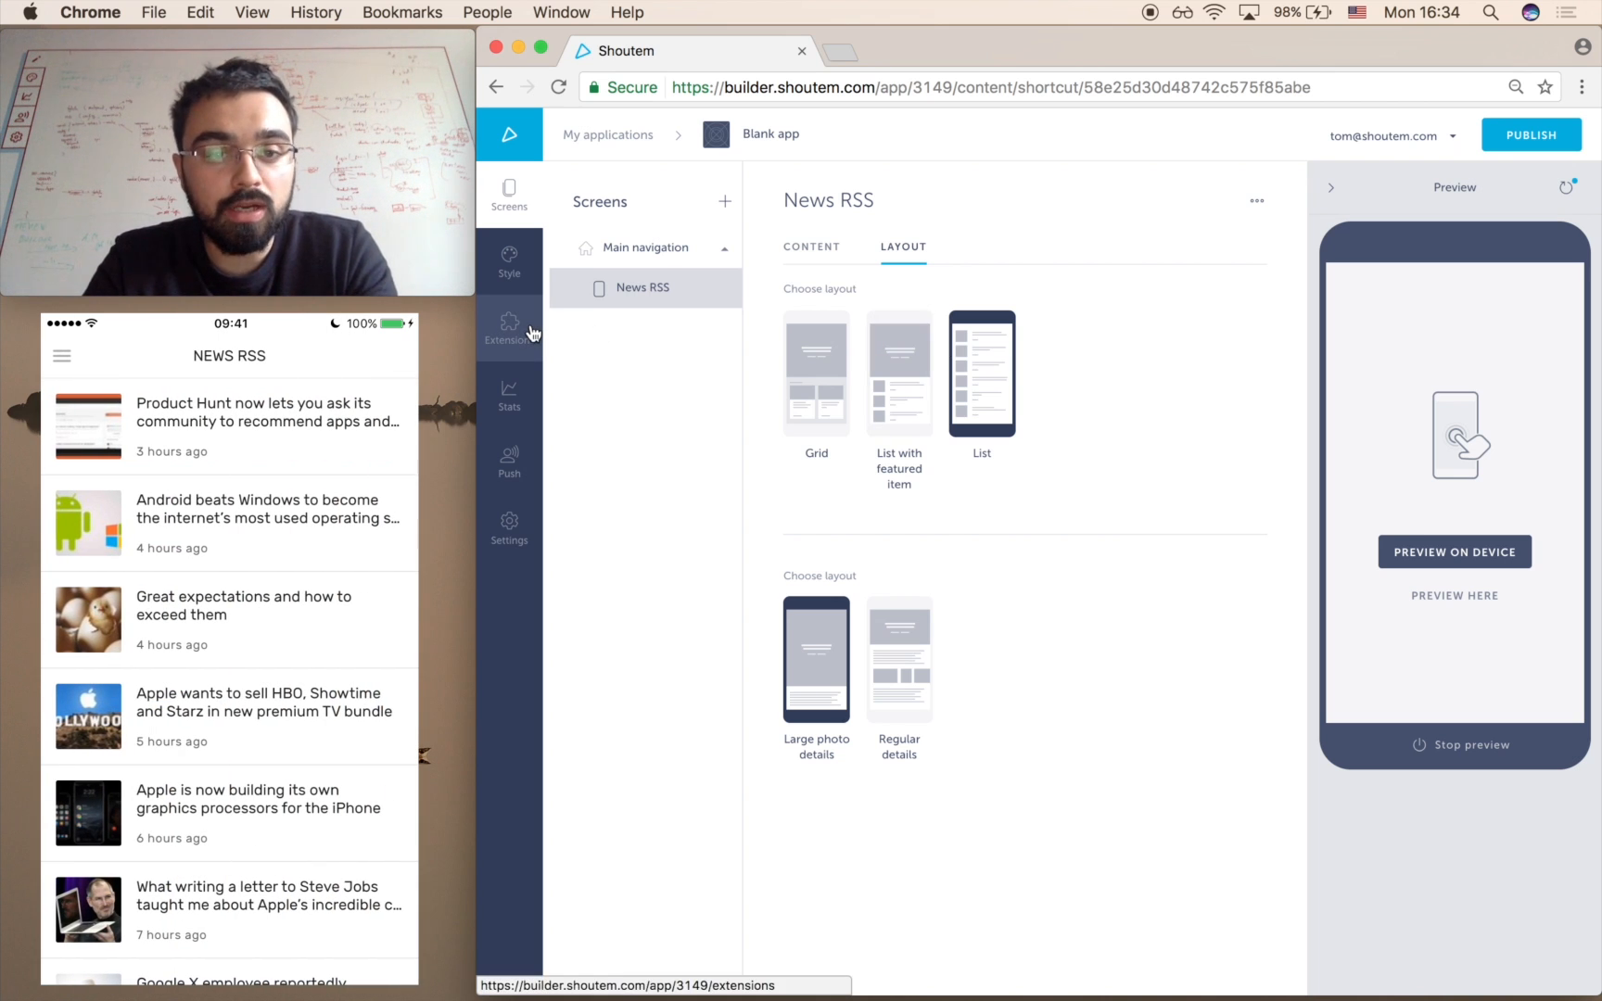
Browse the app's installed extensions list and the extension marketplace.
left_click(510, 328)
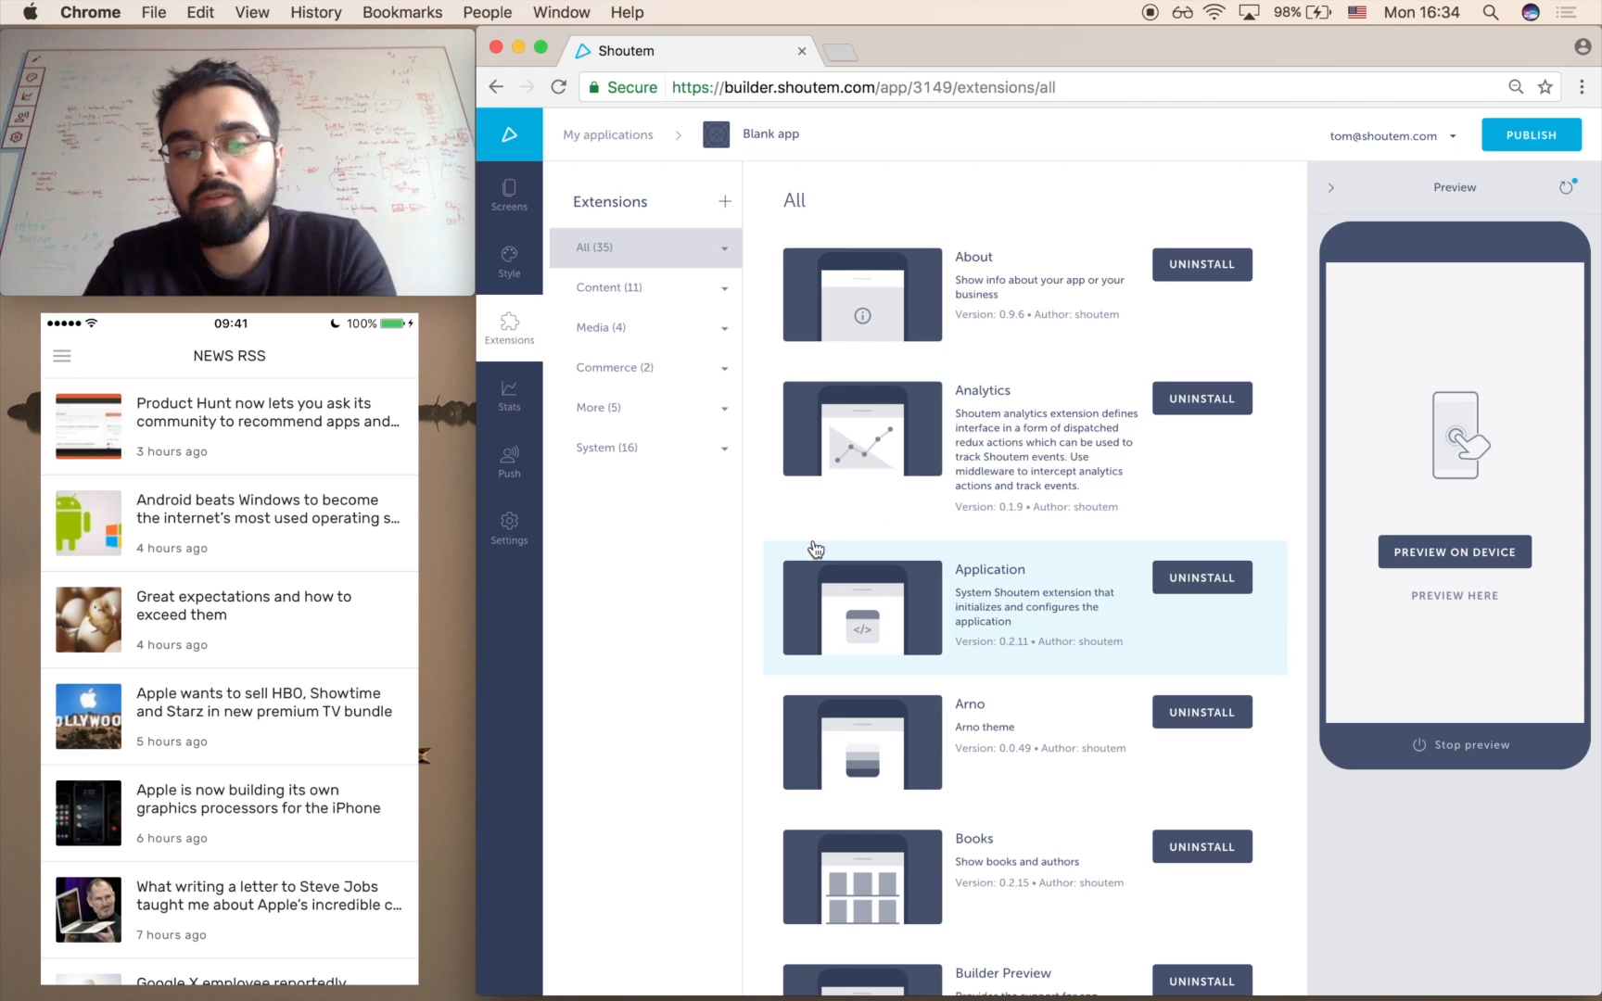
scroll("down", 3)
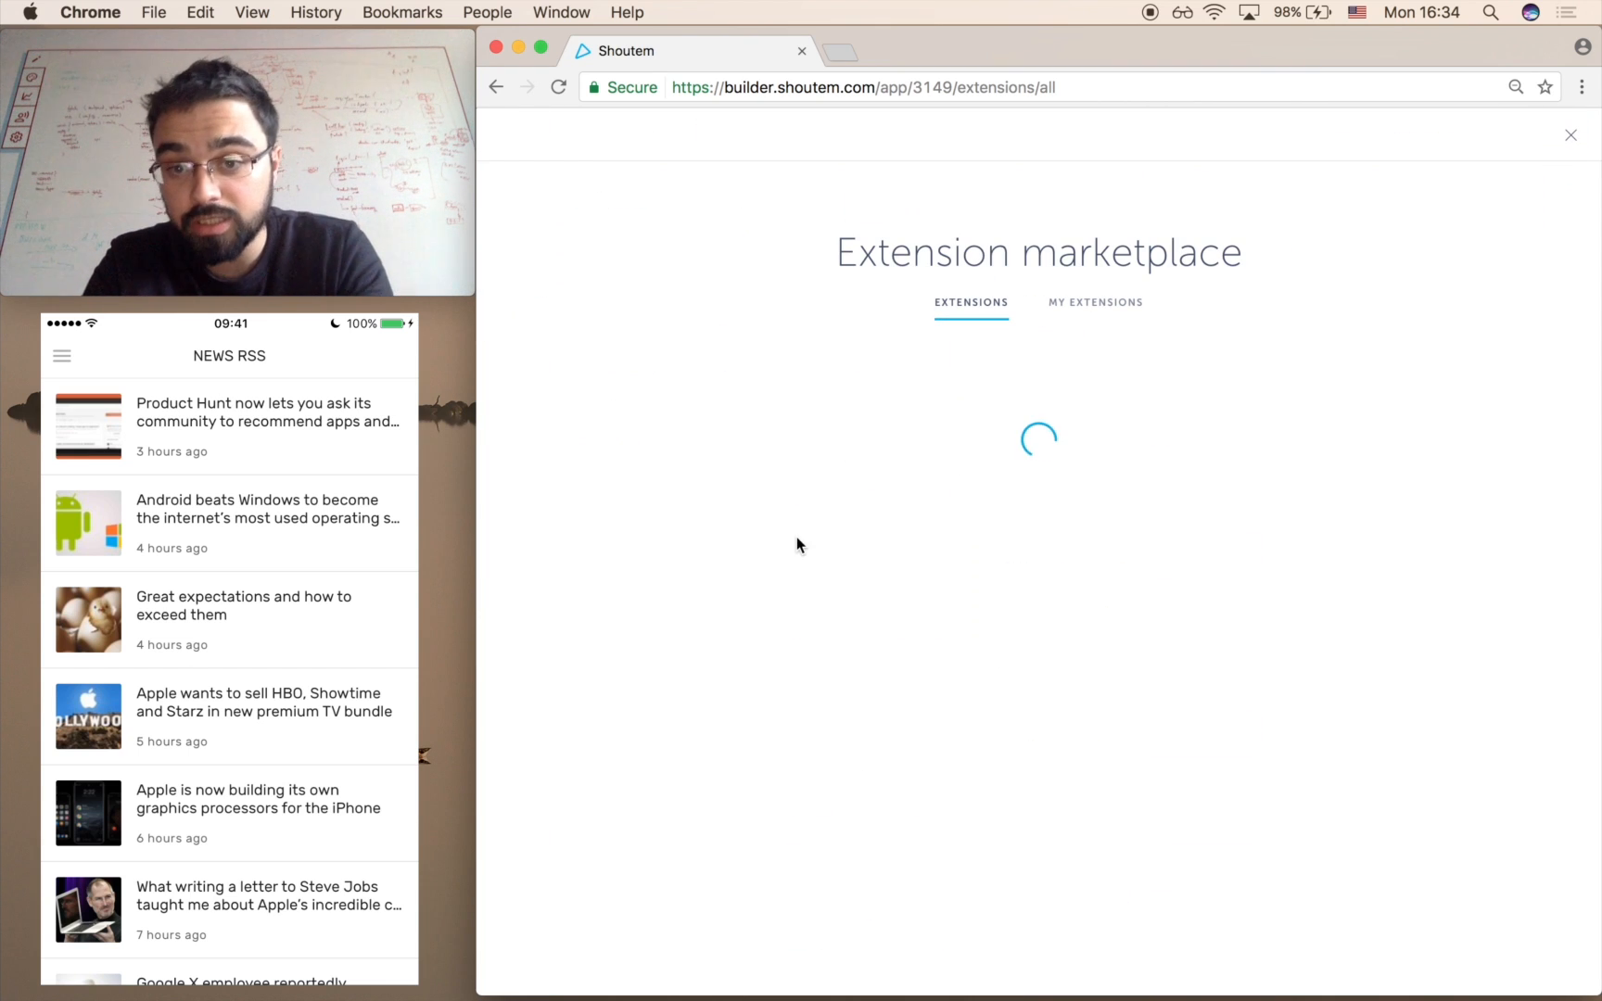
mouse_move(808, 625)
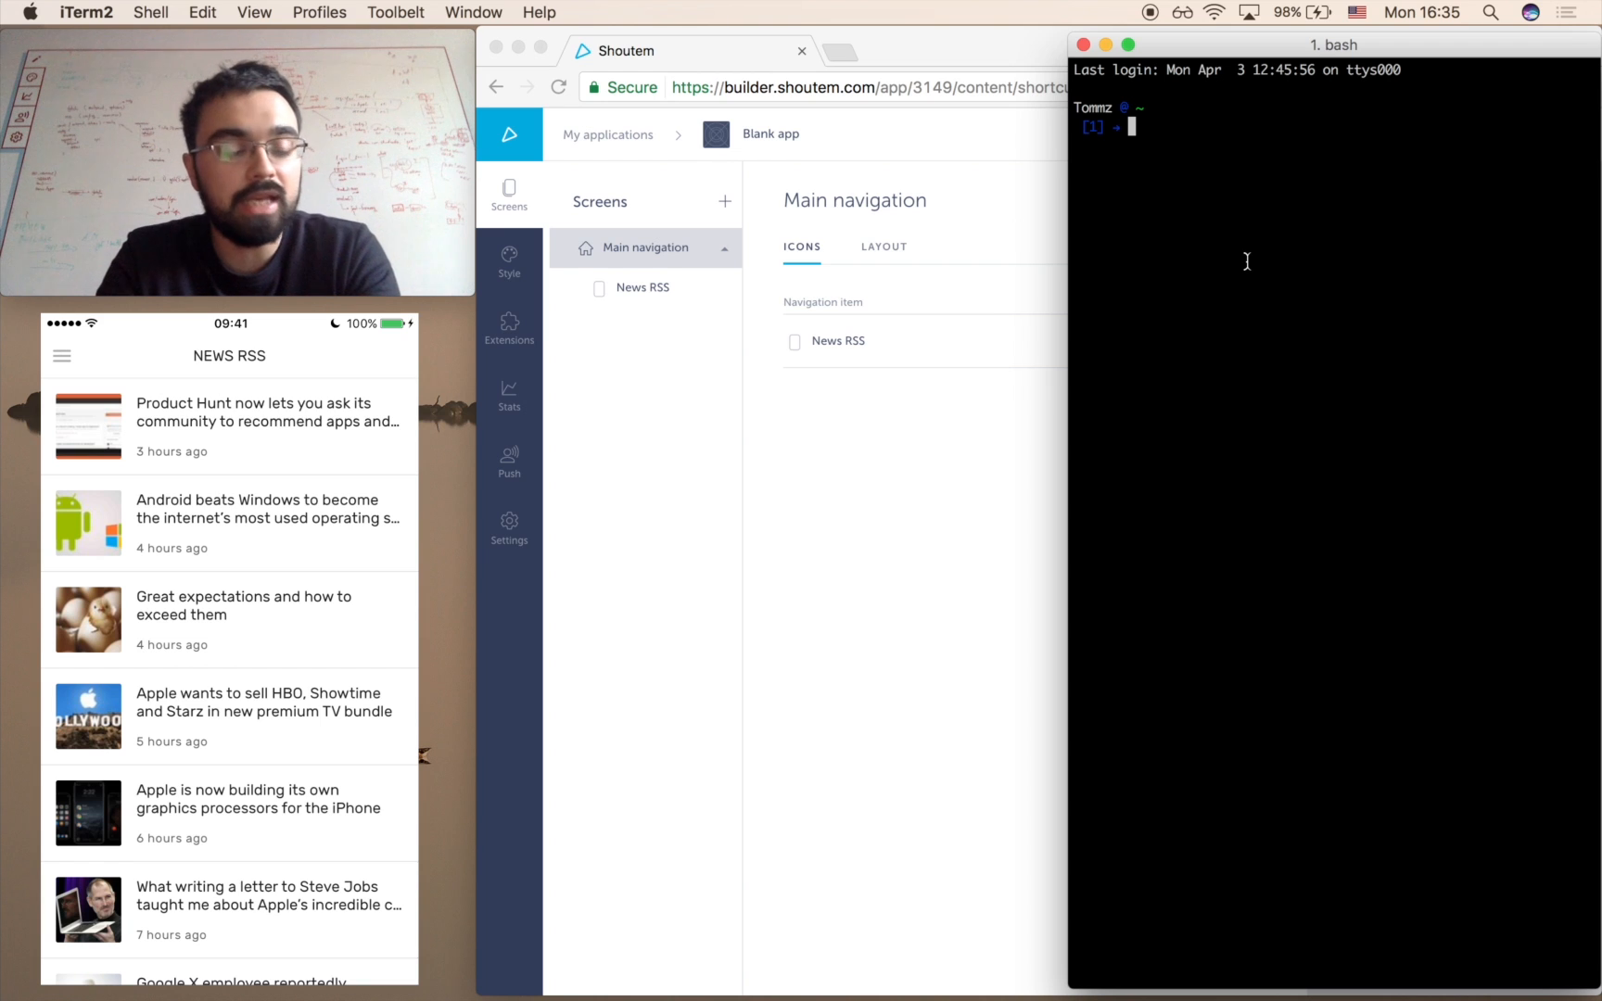
Run shoutem init hello-world with title Hello World!, then cd into hello-world and run code.
type("shoutem init hello-world")
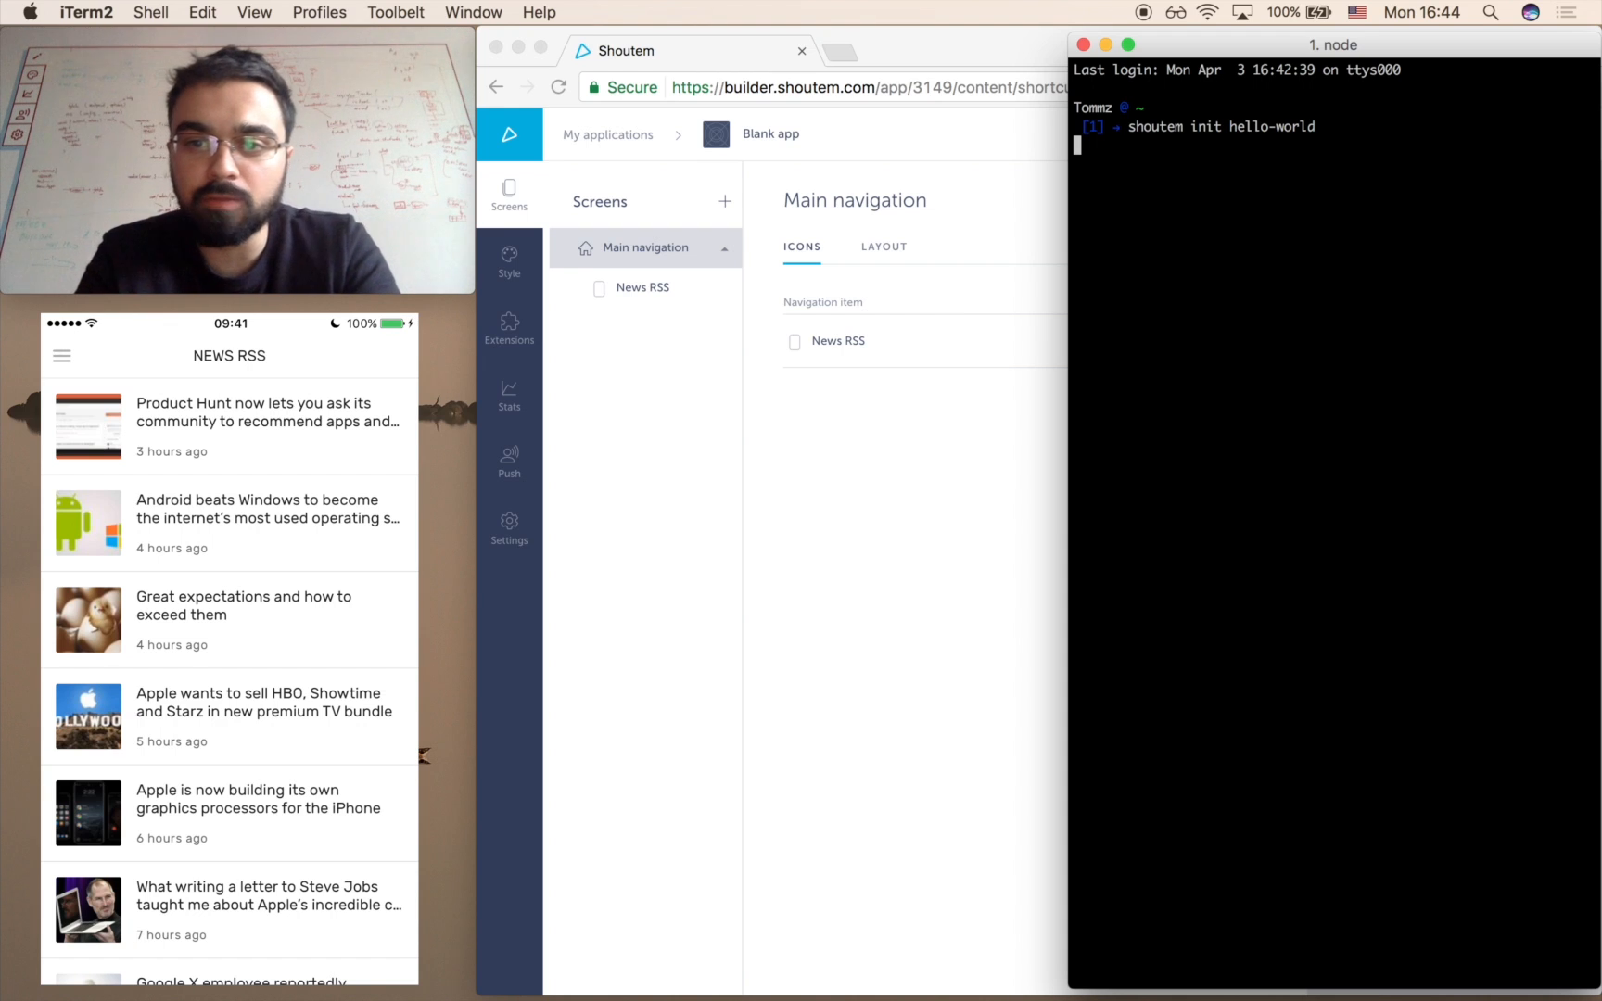
type("Hello World!")
type("My first extension!")
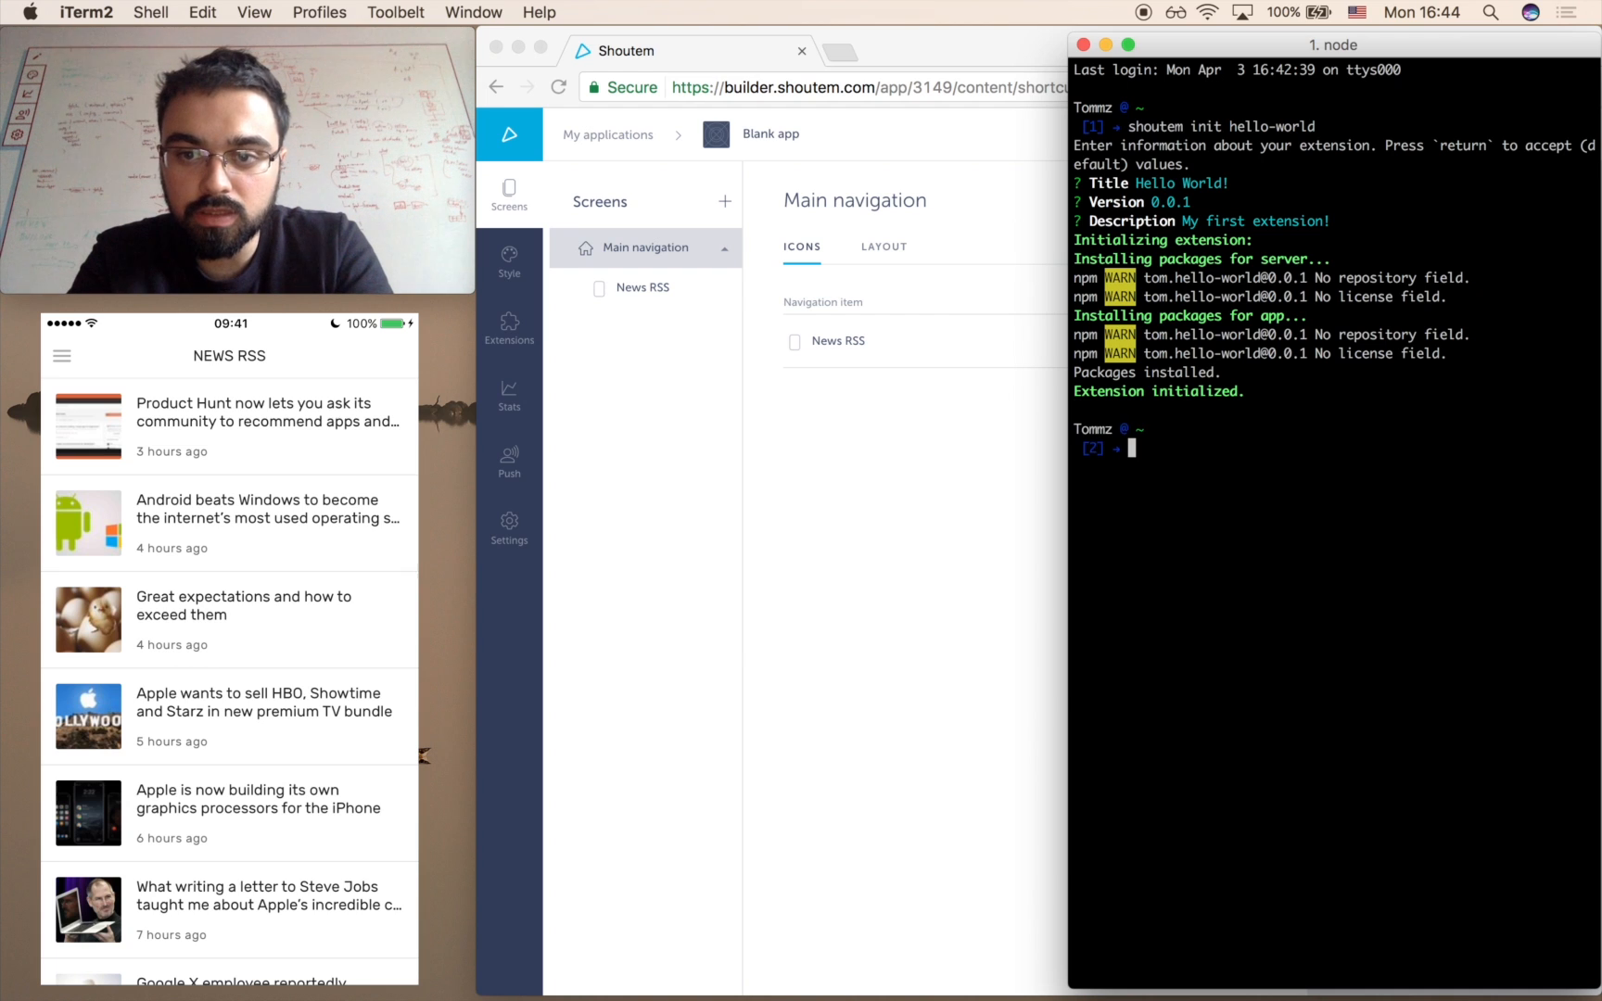
type("cd hello-world")
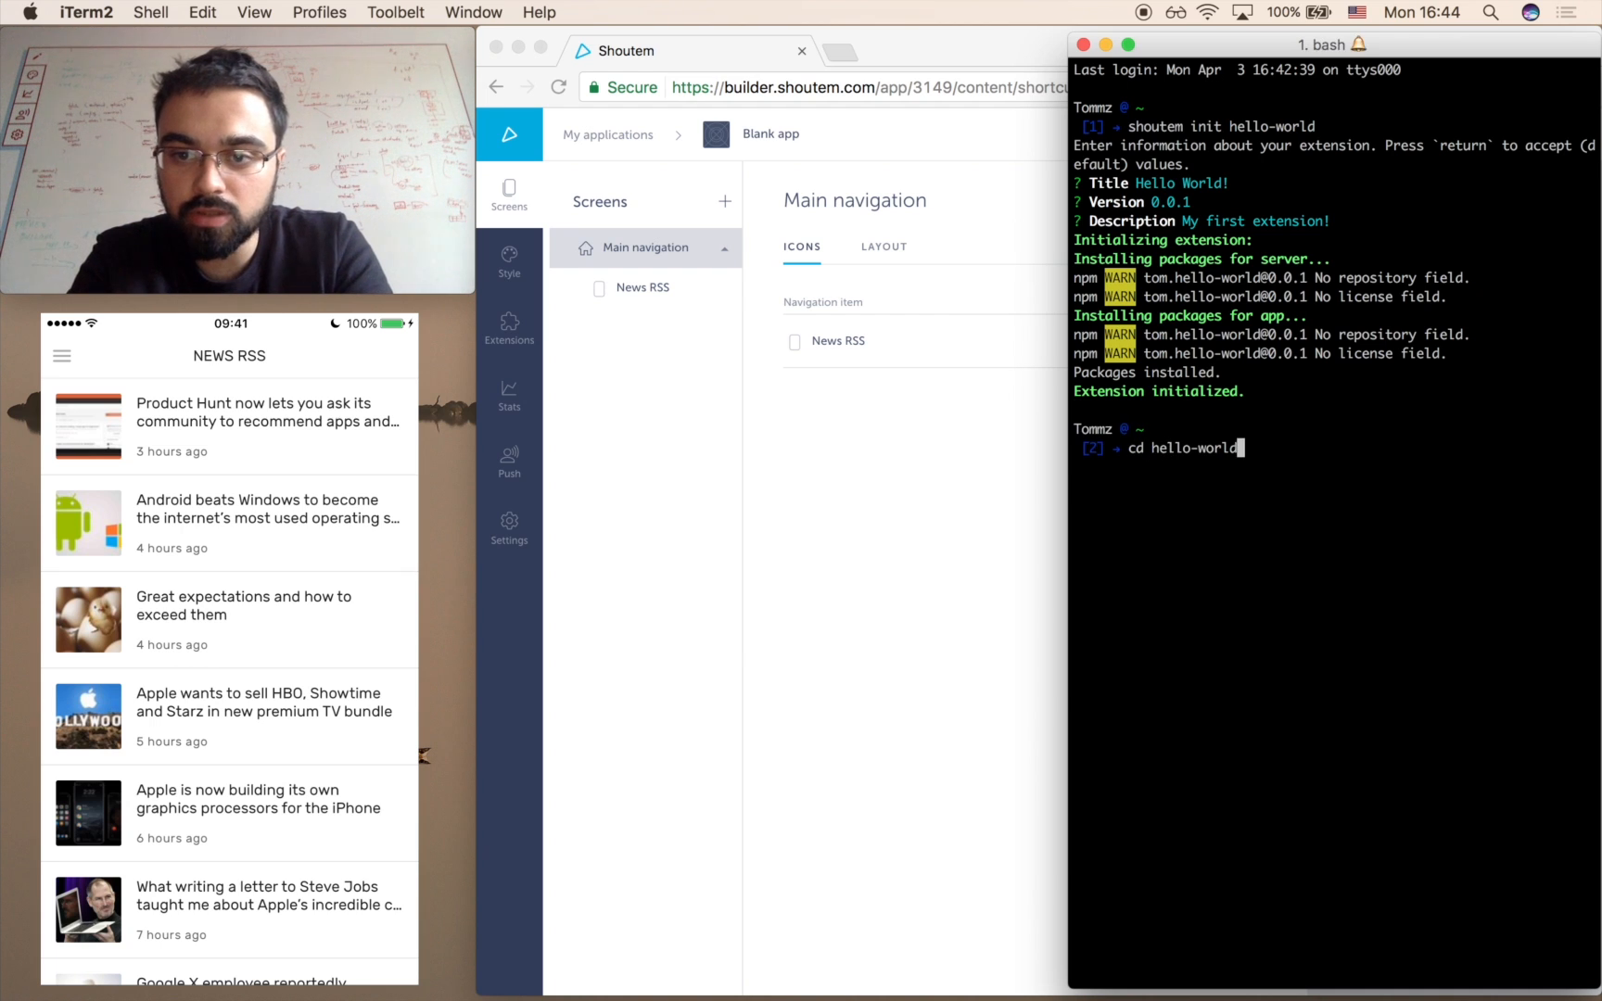
type("code .")
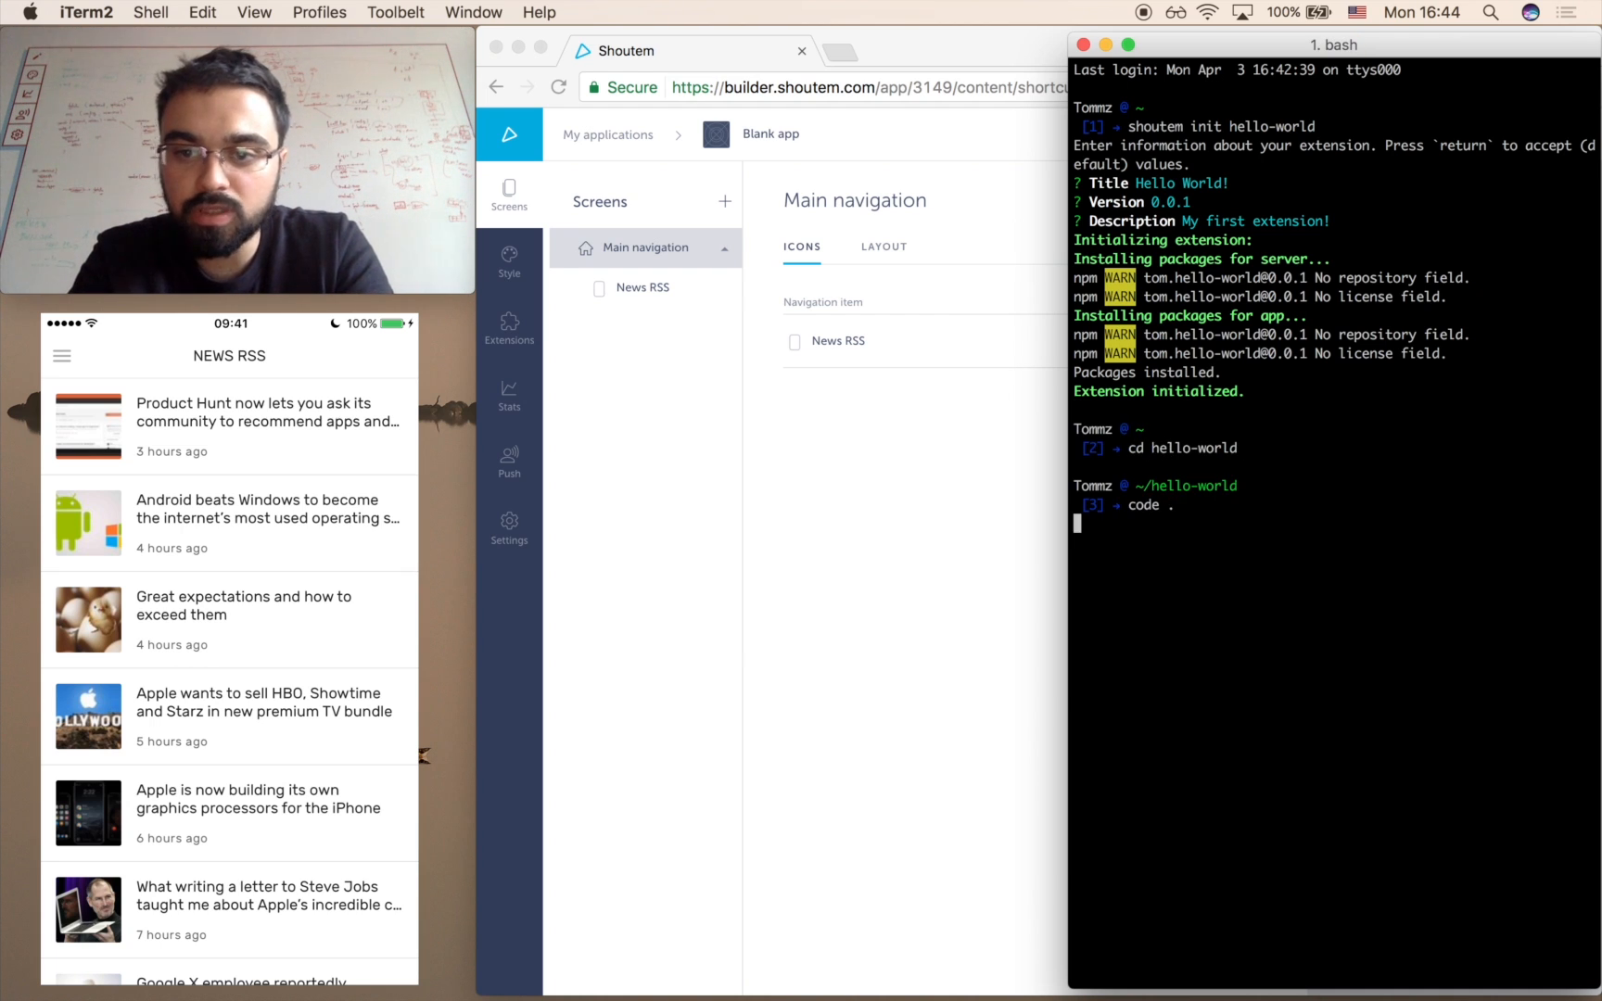
Inspect extension.json and the app folder contents of the hello-world project in VS Code.
key("Return")
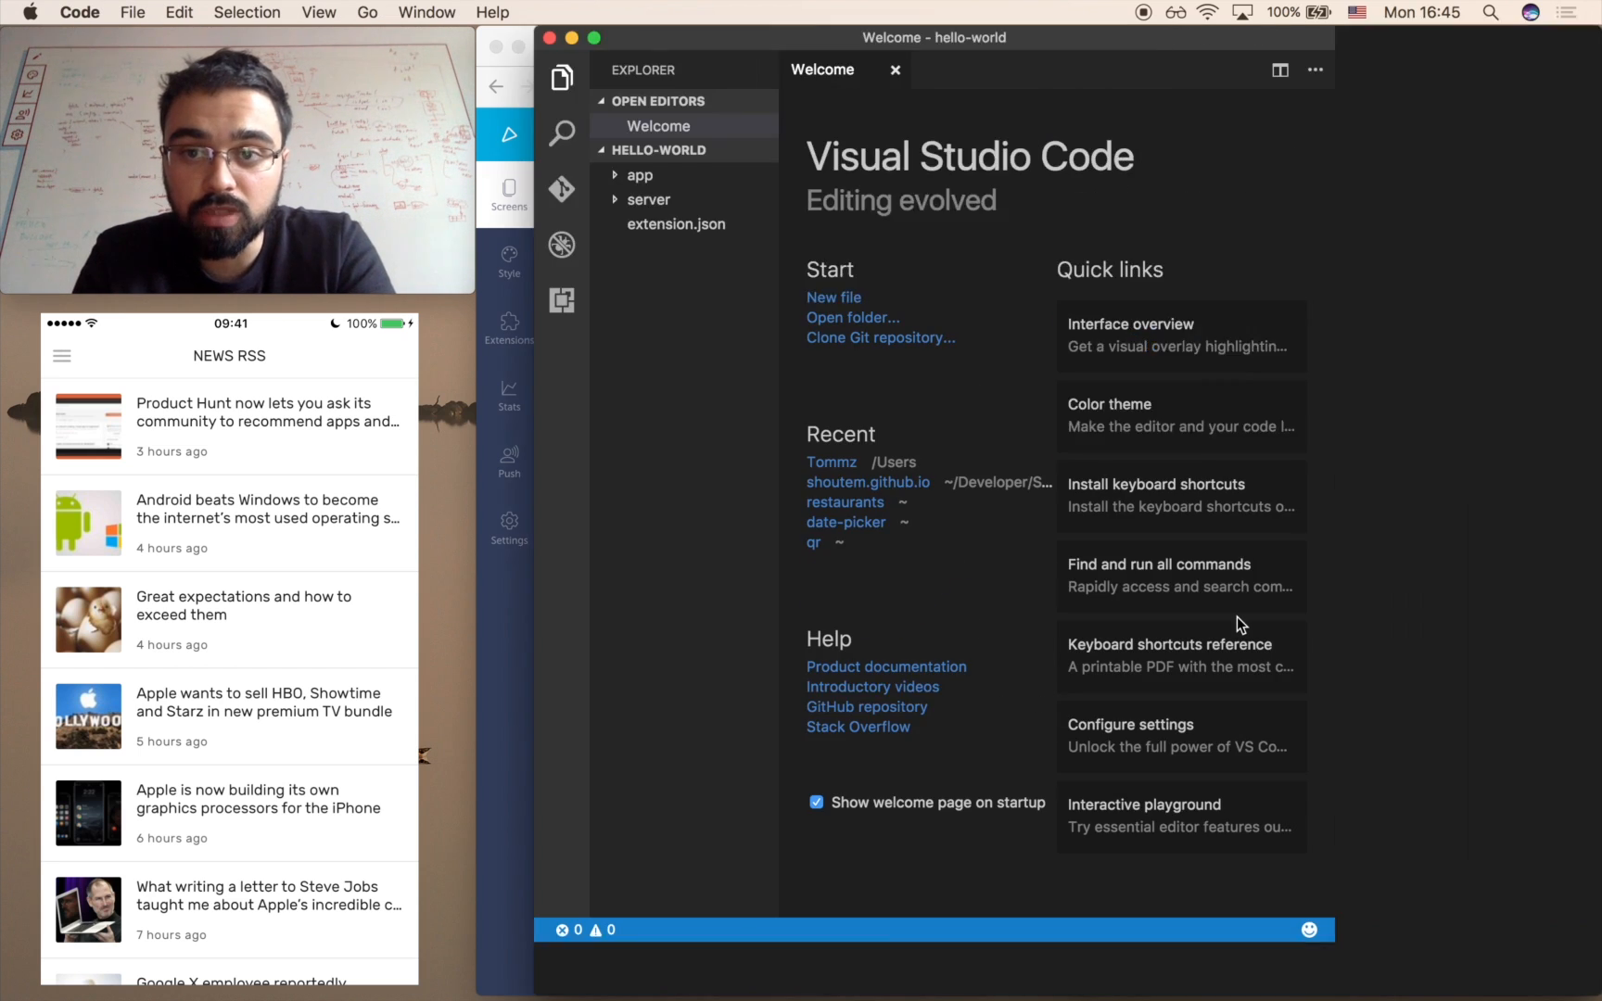
left_click(895, 71)
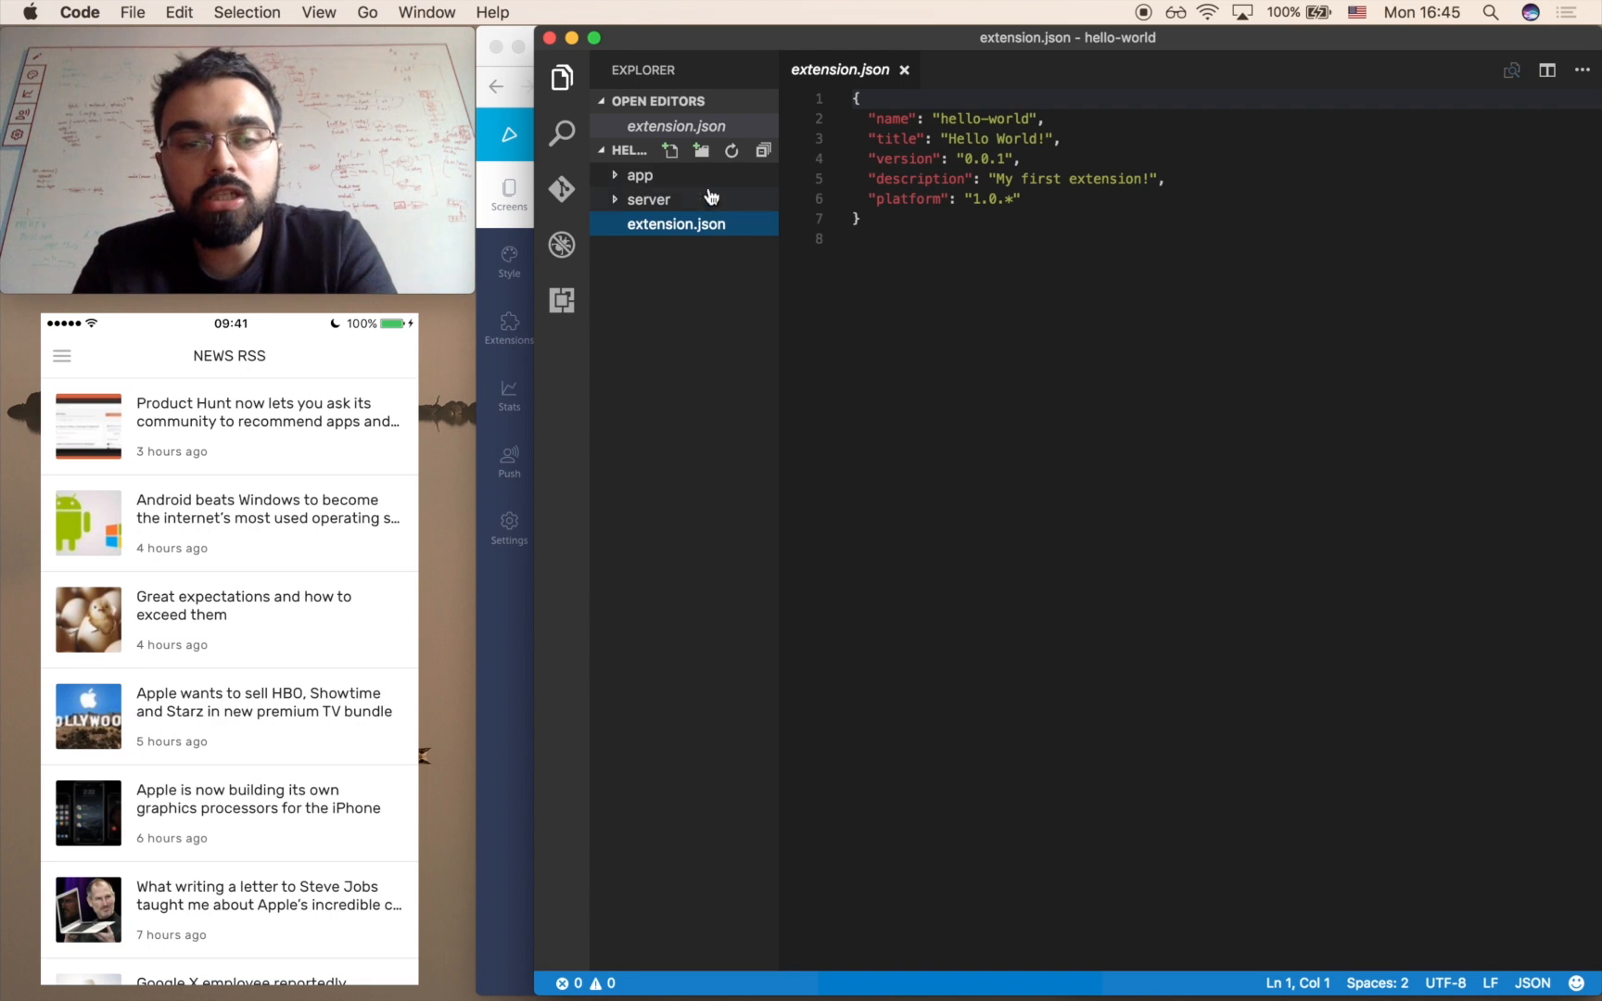
mouse_move(712, 198)
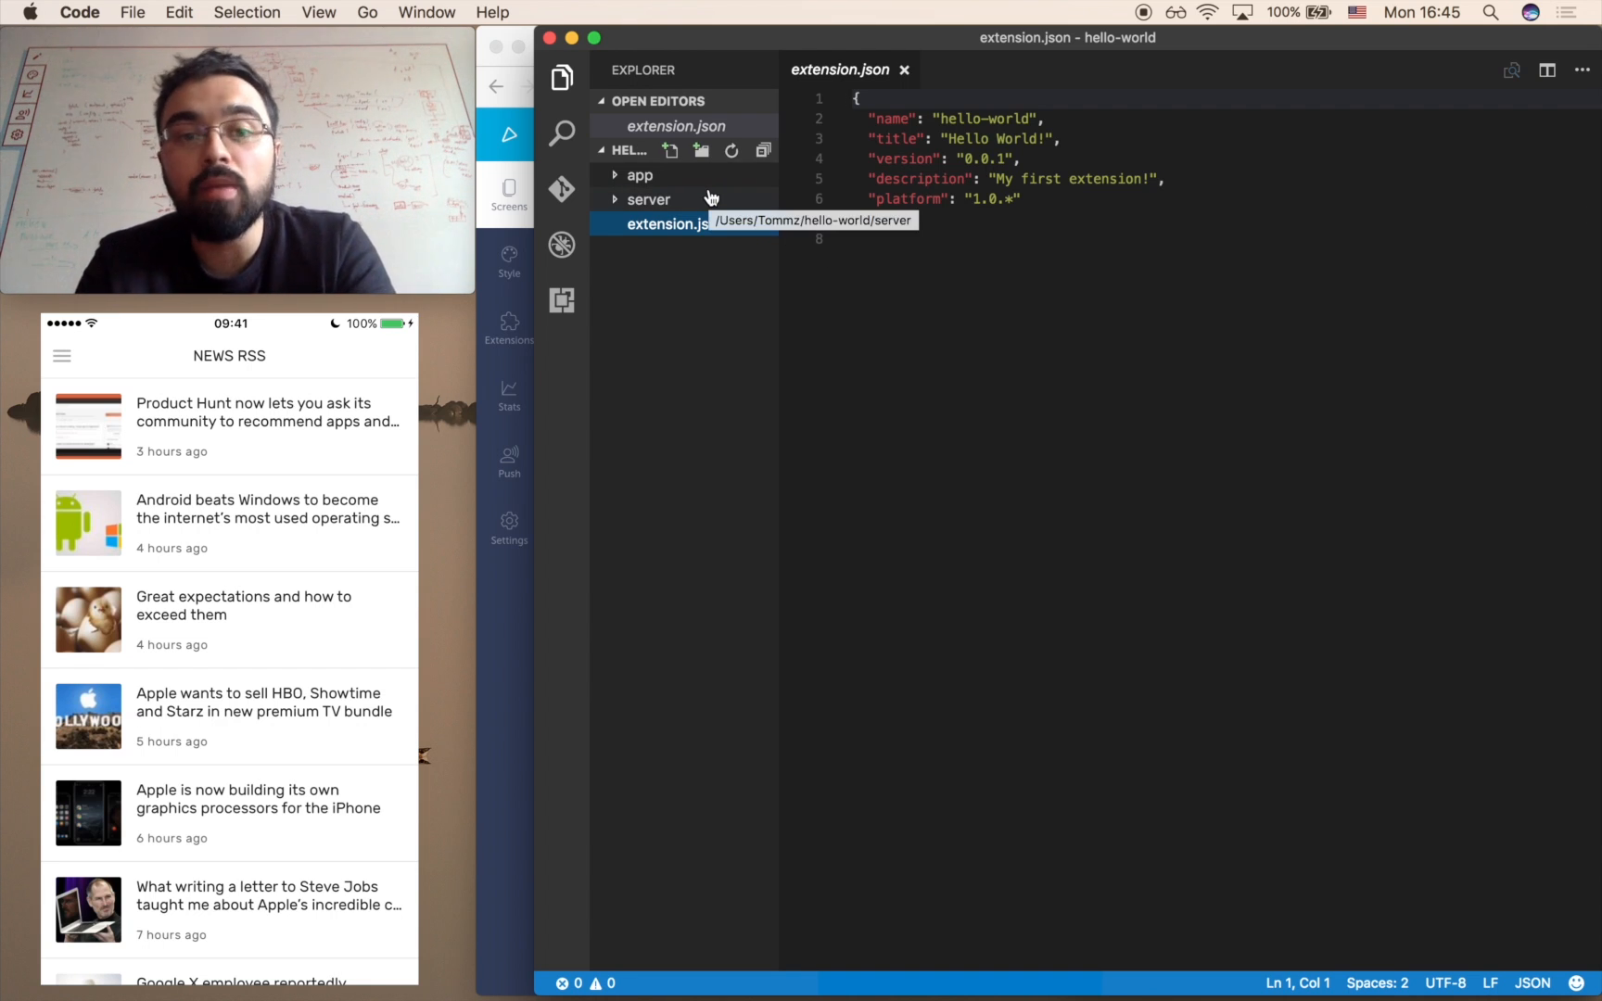
left_click(640, 175)
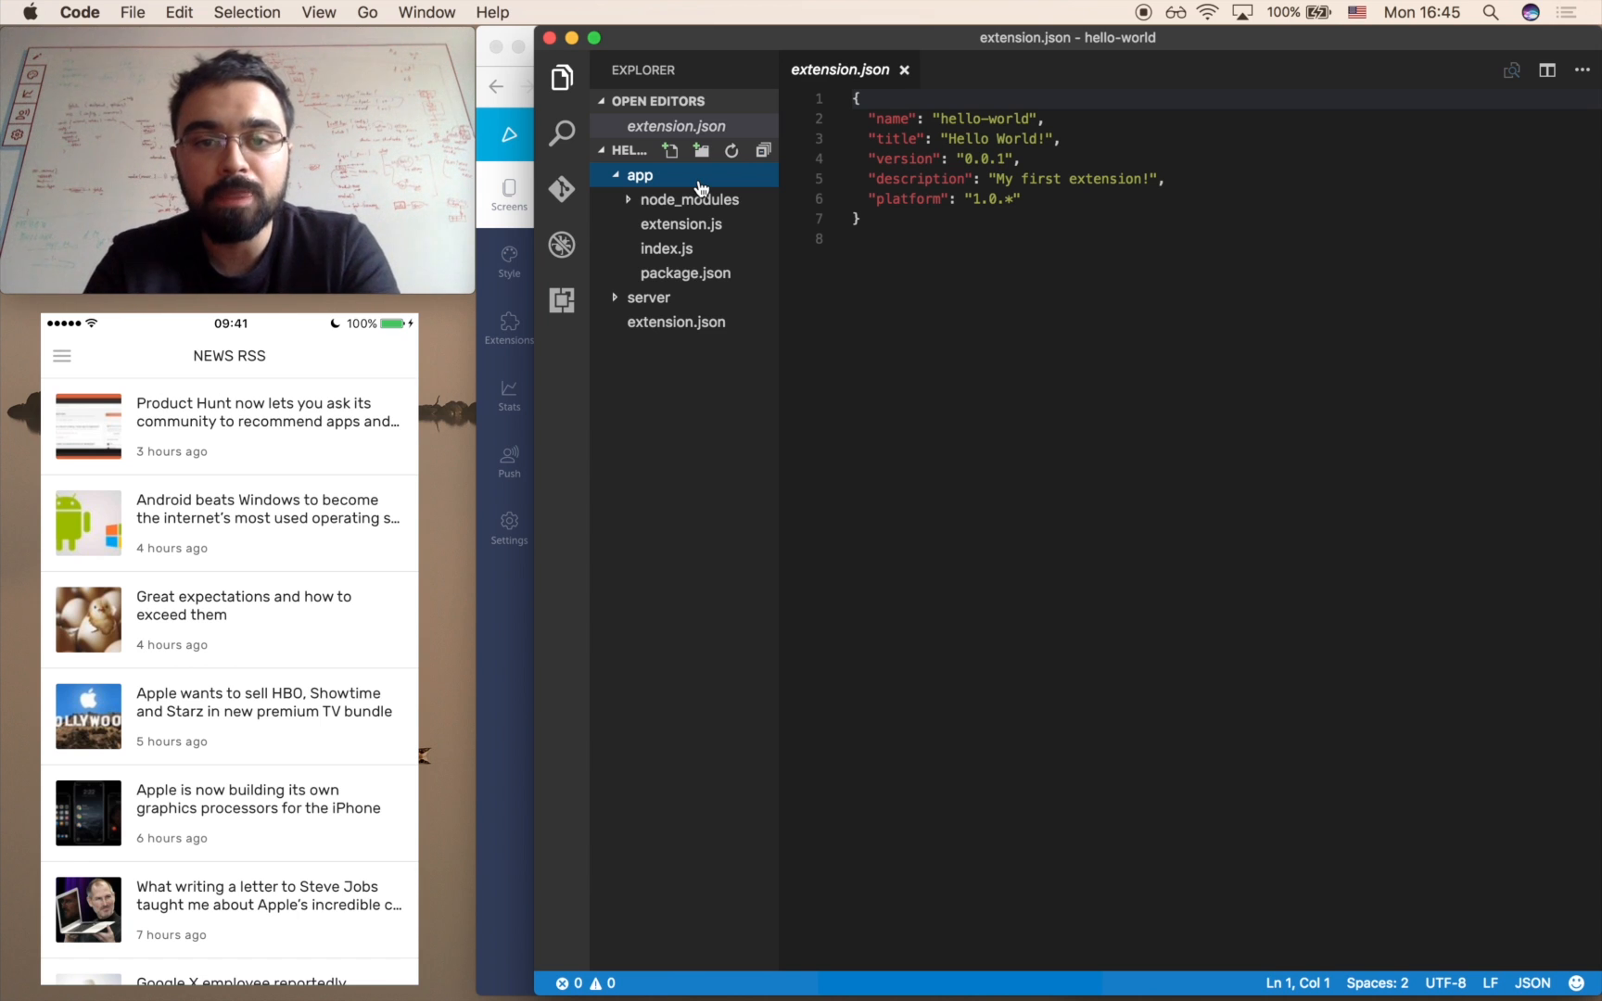
left_click(640, 175)
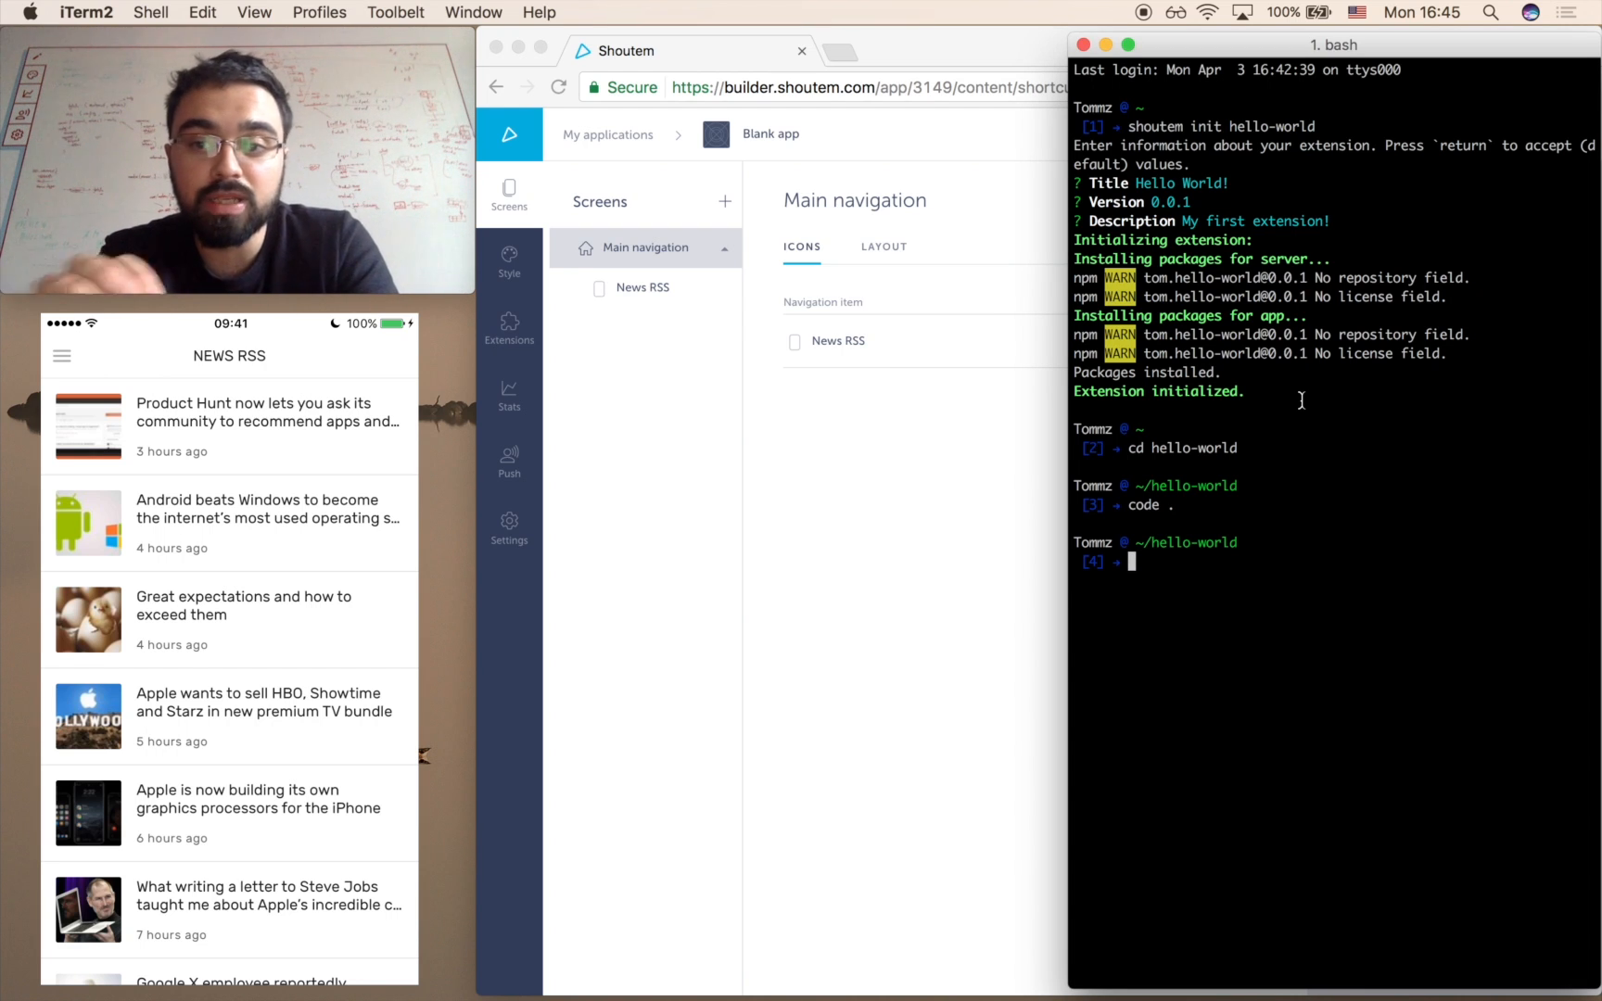
Run shoutem screen add HelloWorld --shortcut Hello, accepting Hello as the shortcut title.
type("shoutem")
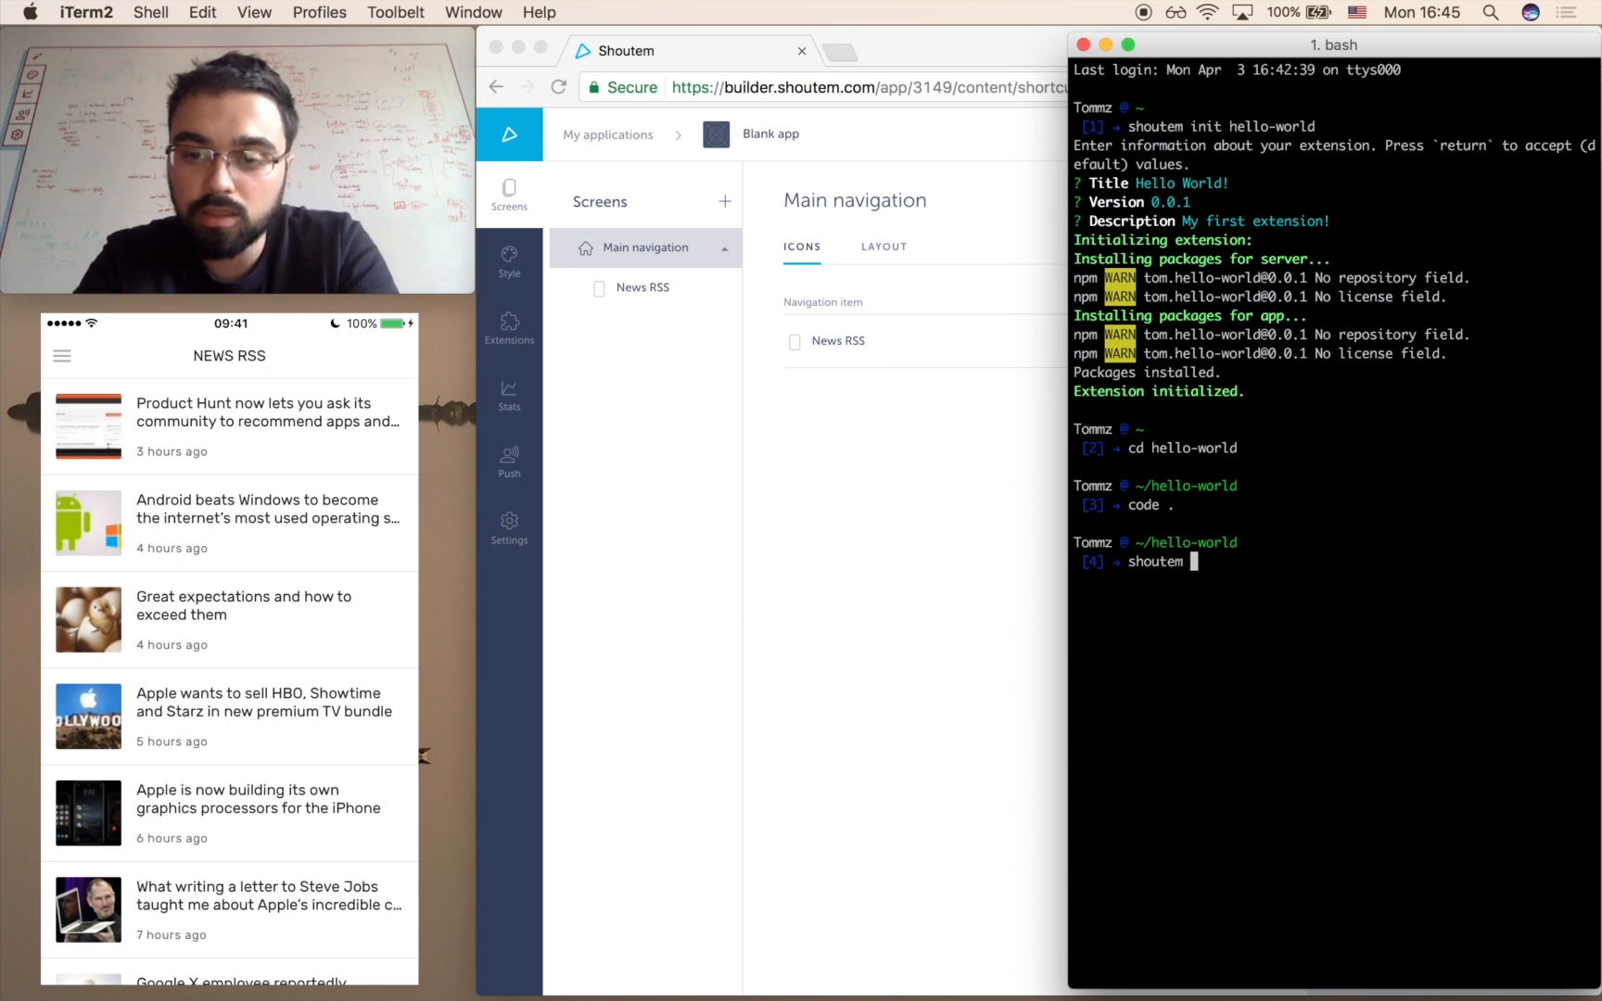
type("screen add Hell")
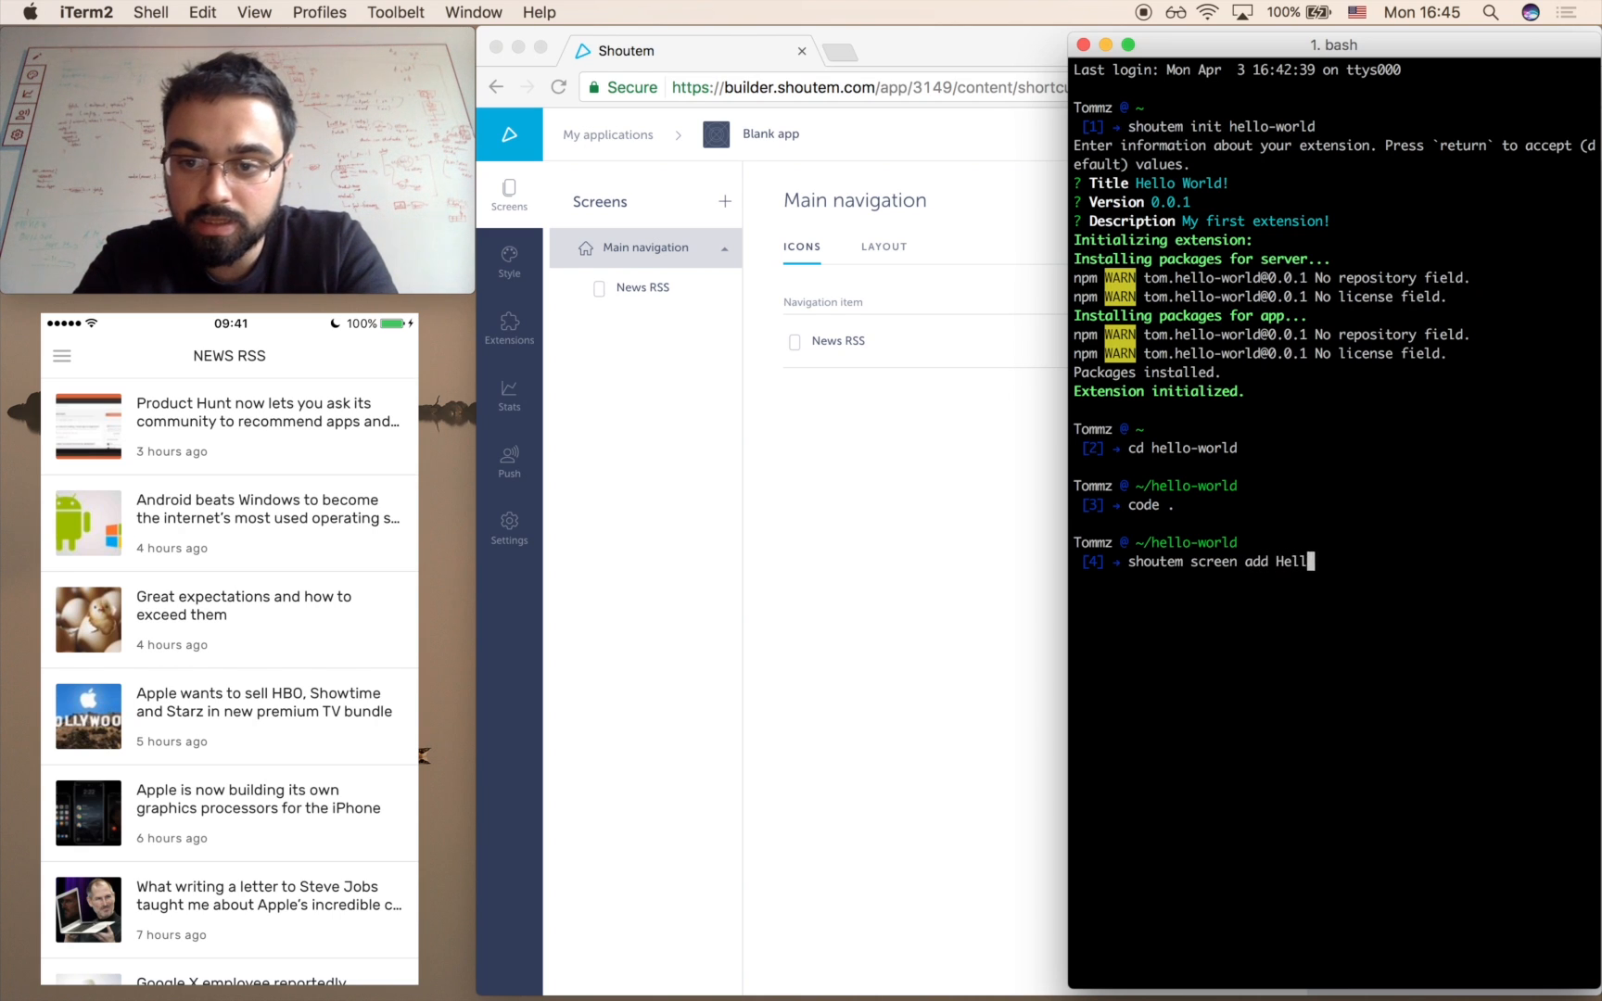
type("oWorld")
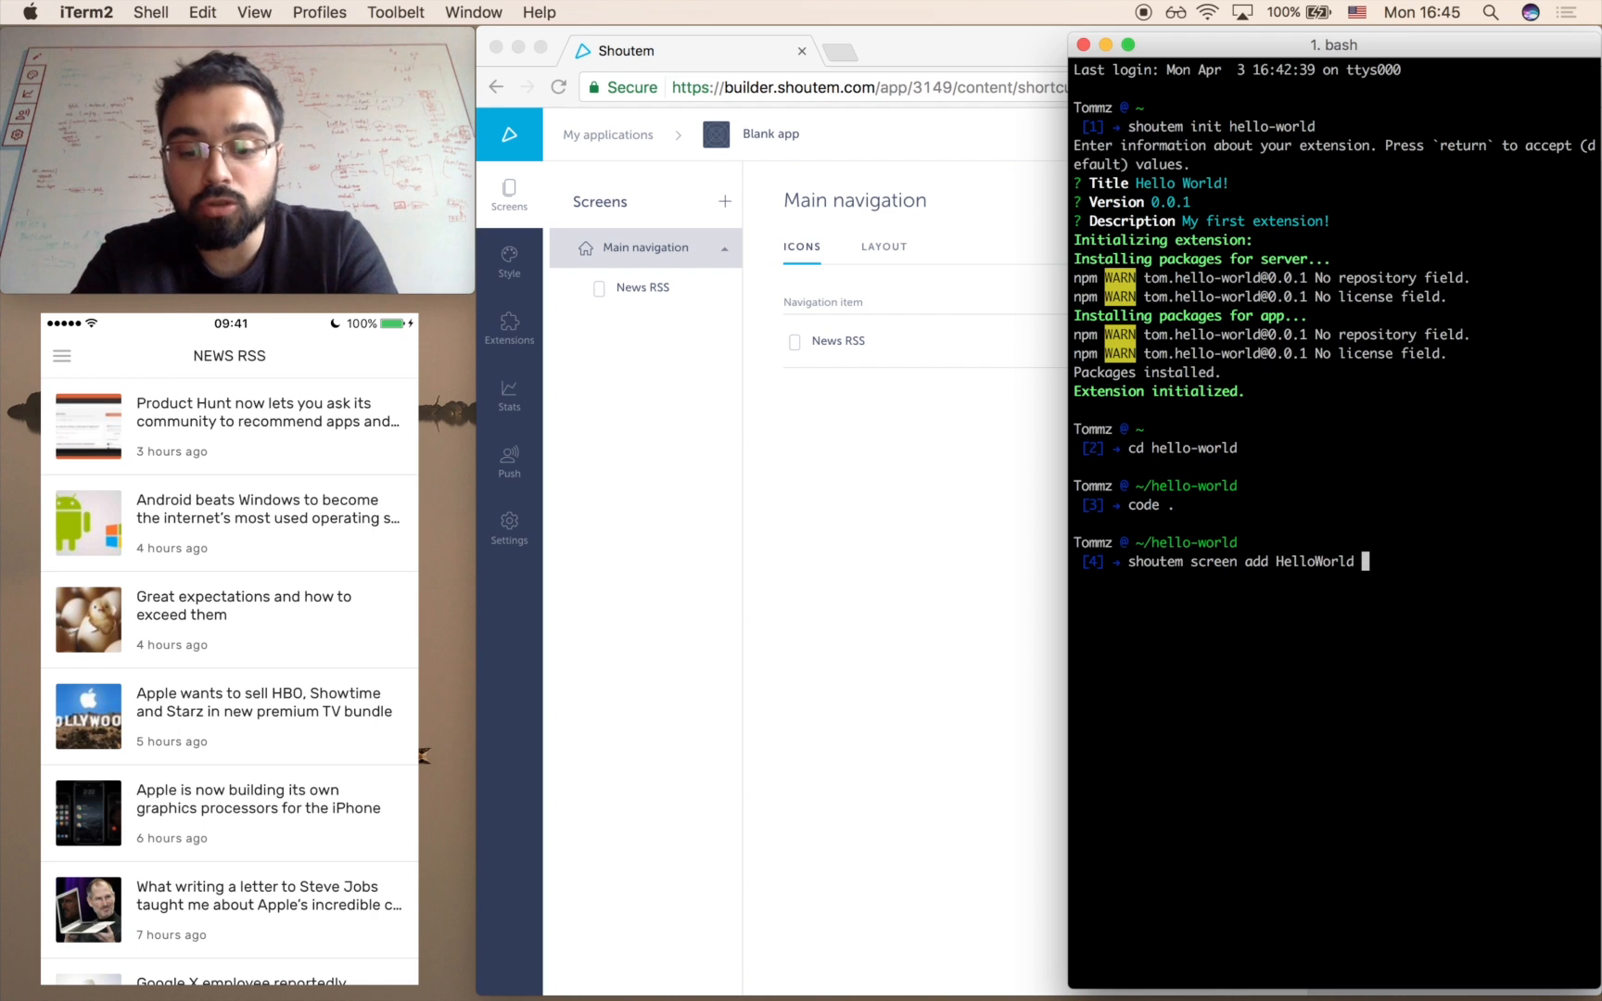
type("--shortcut")
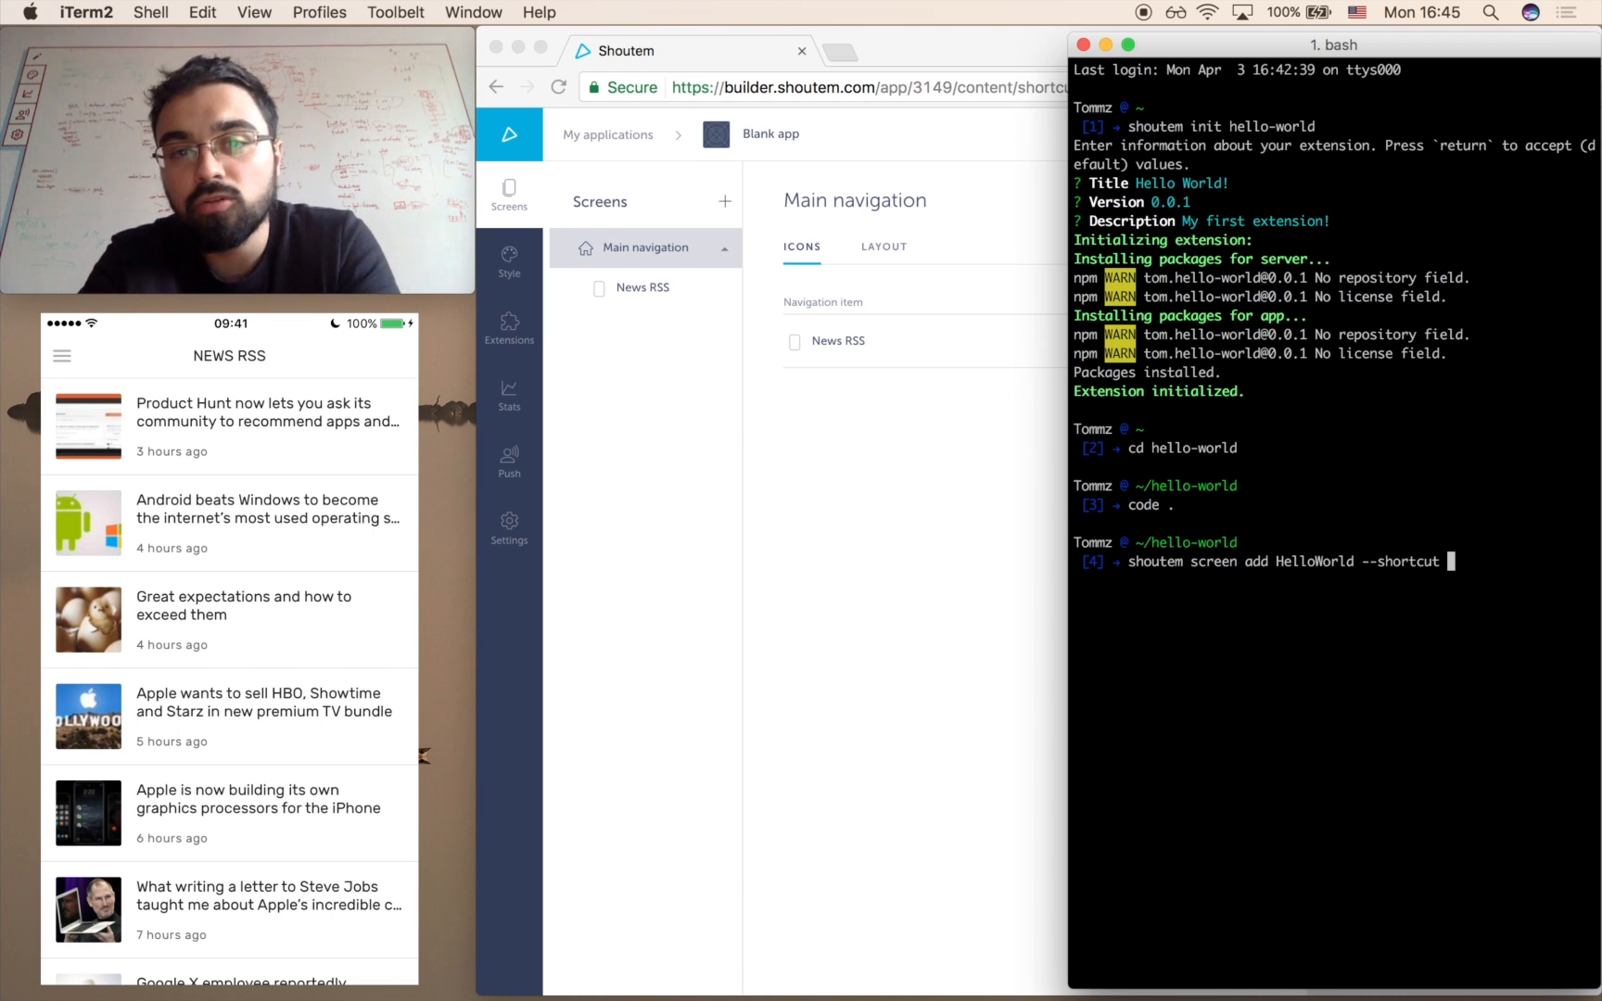
type("Hel")
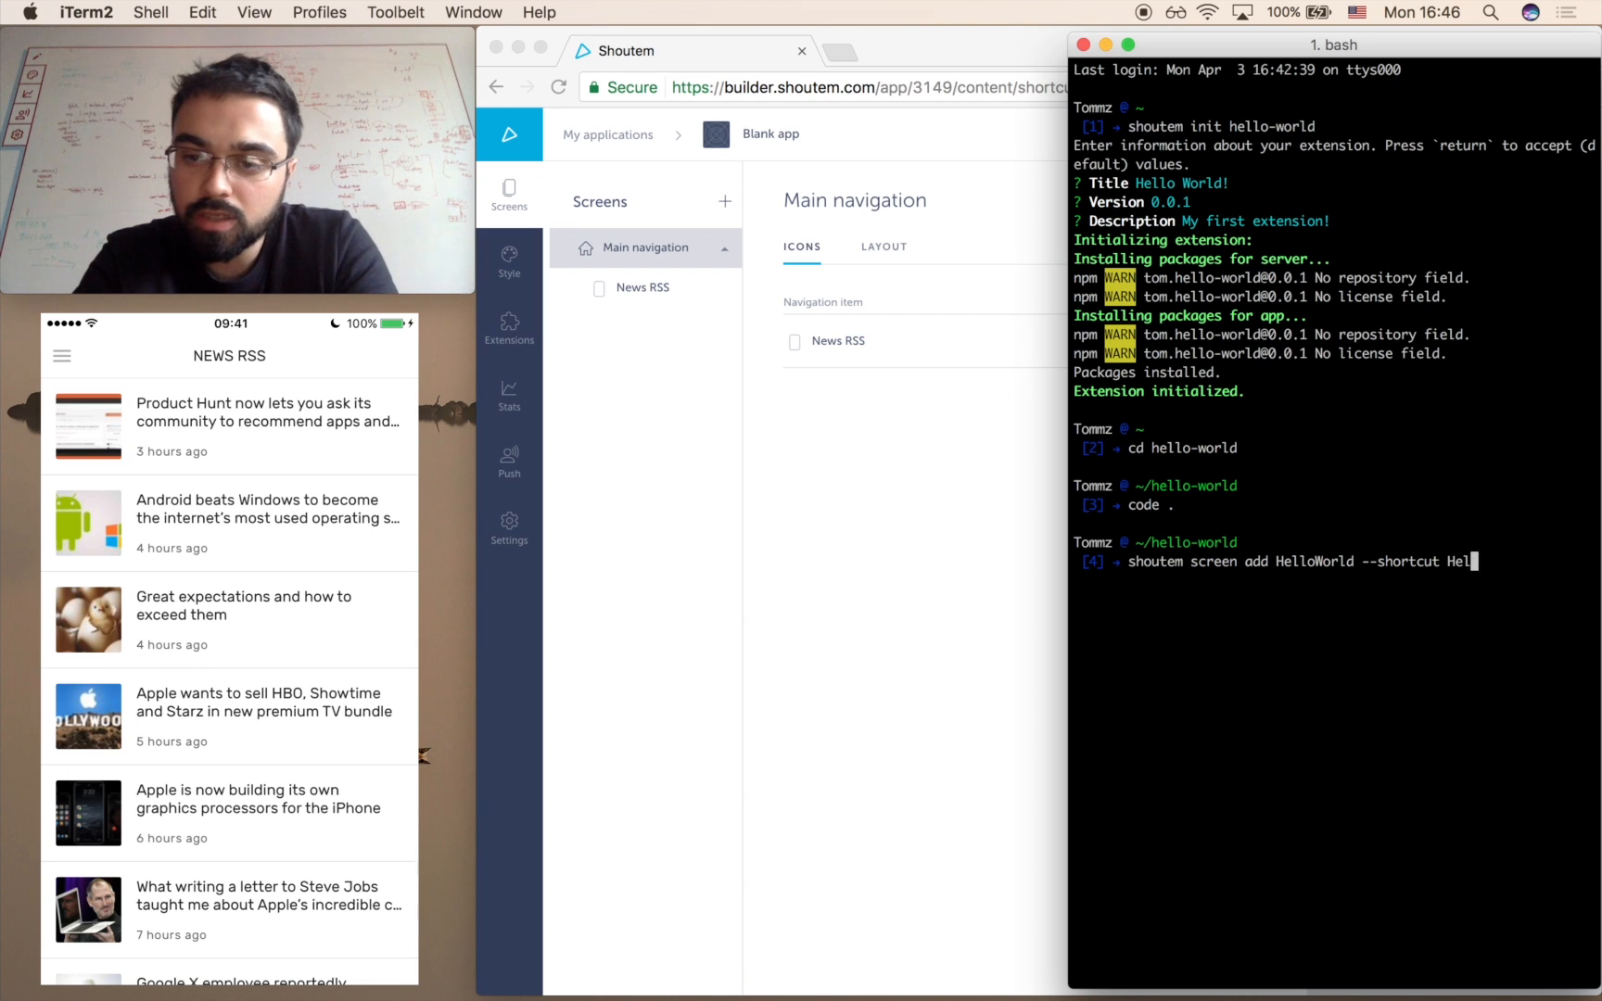
key("Return")
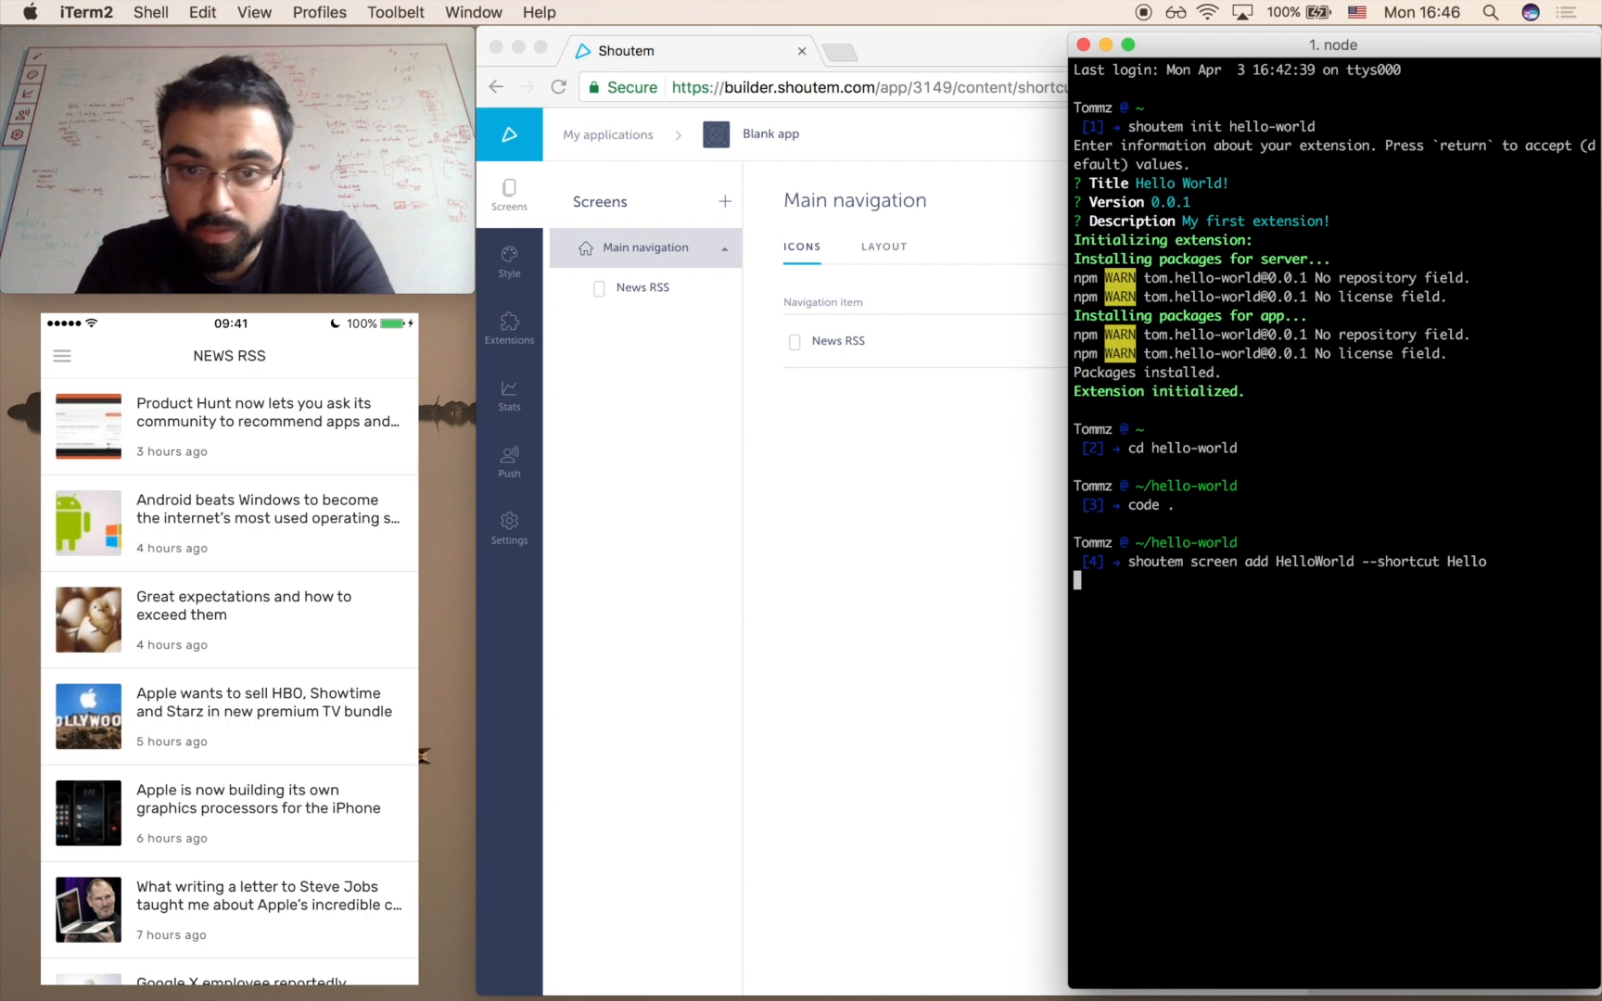
key("Return")
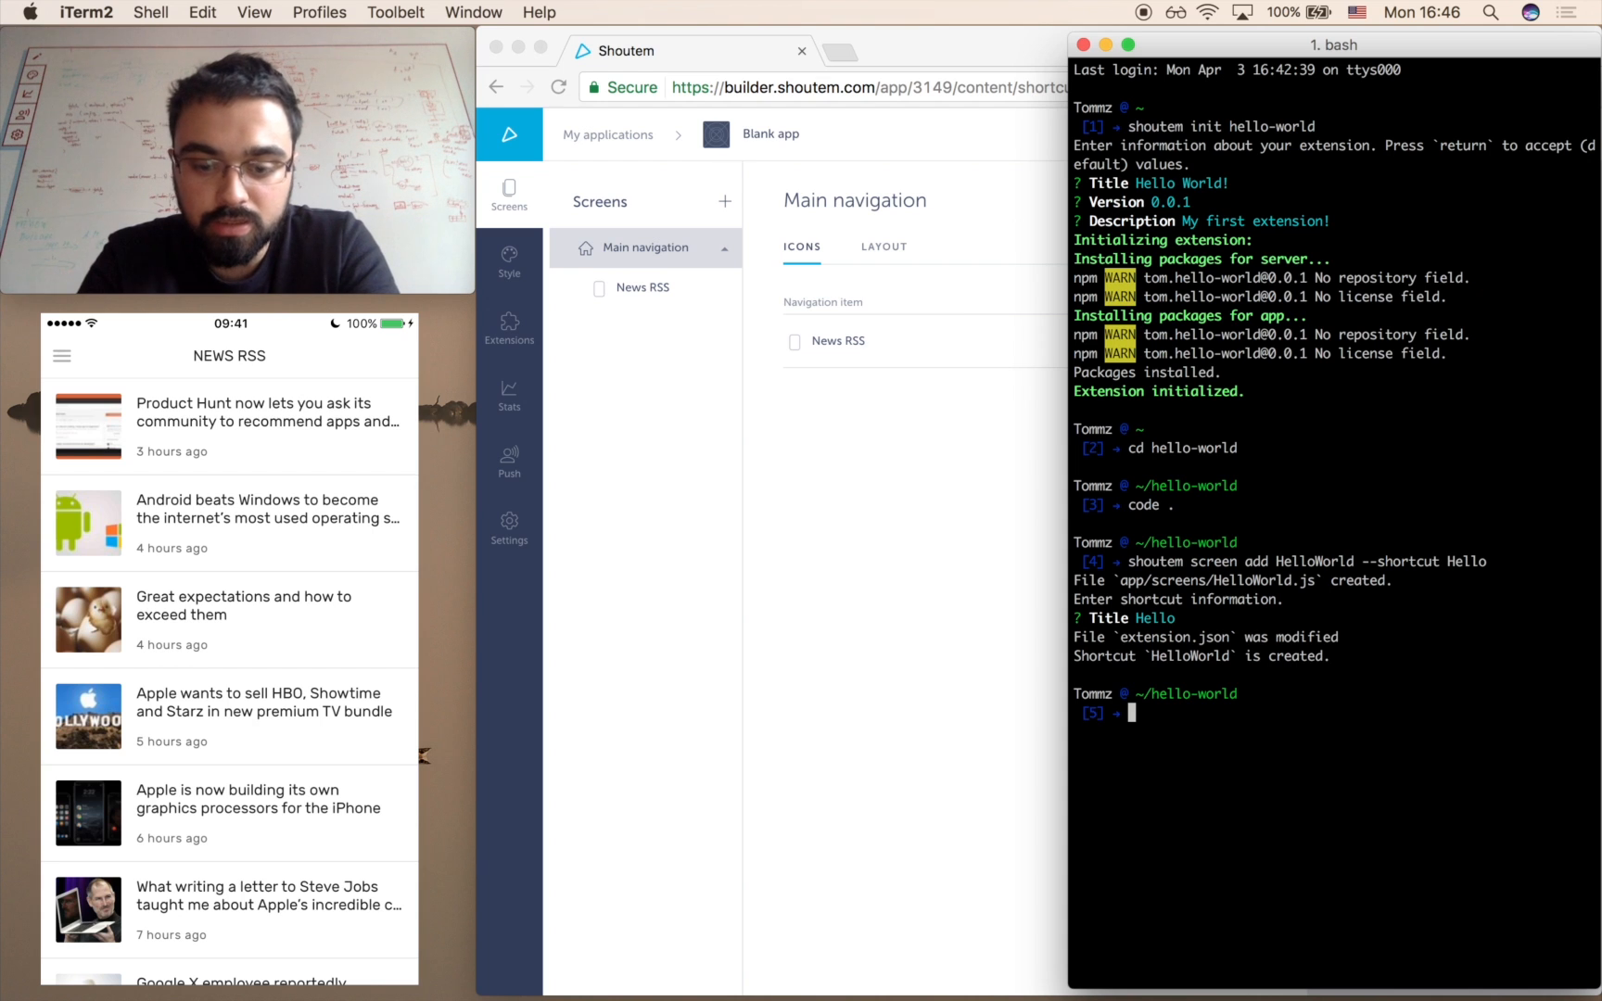
type("code .")
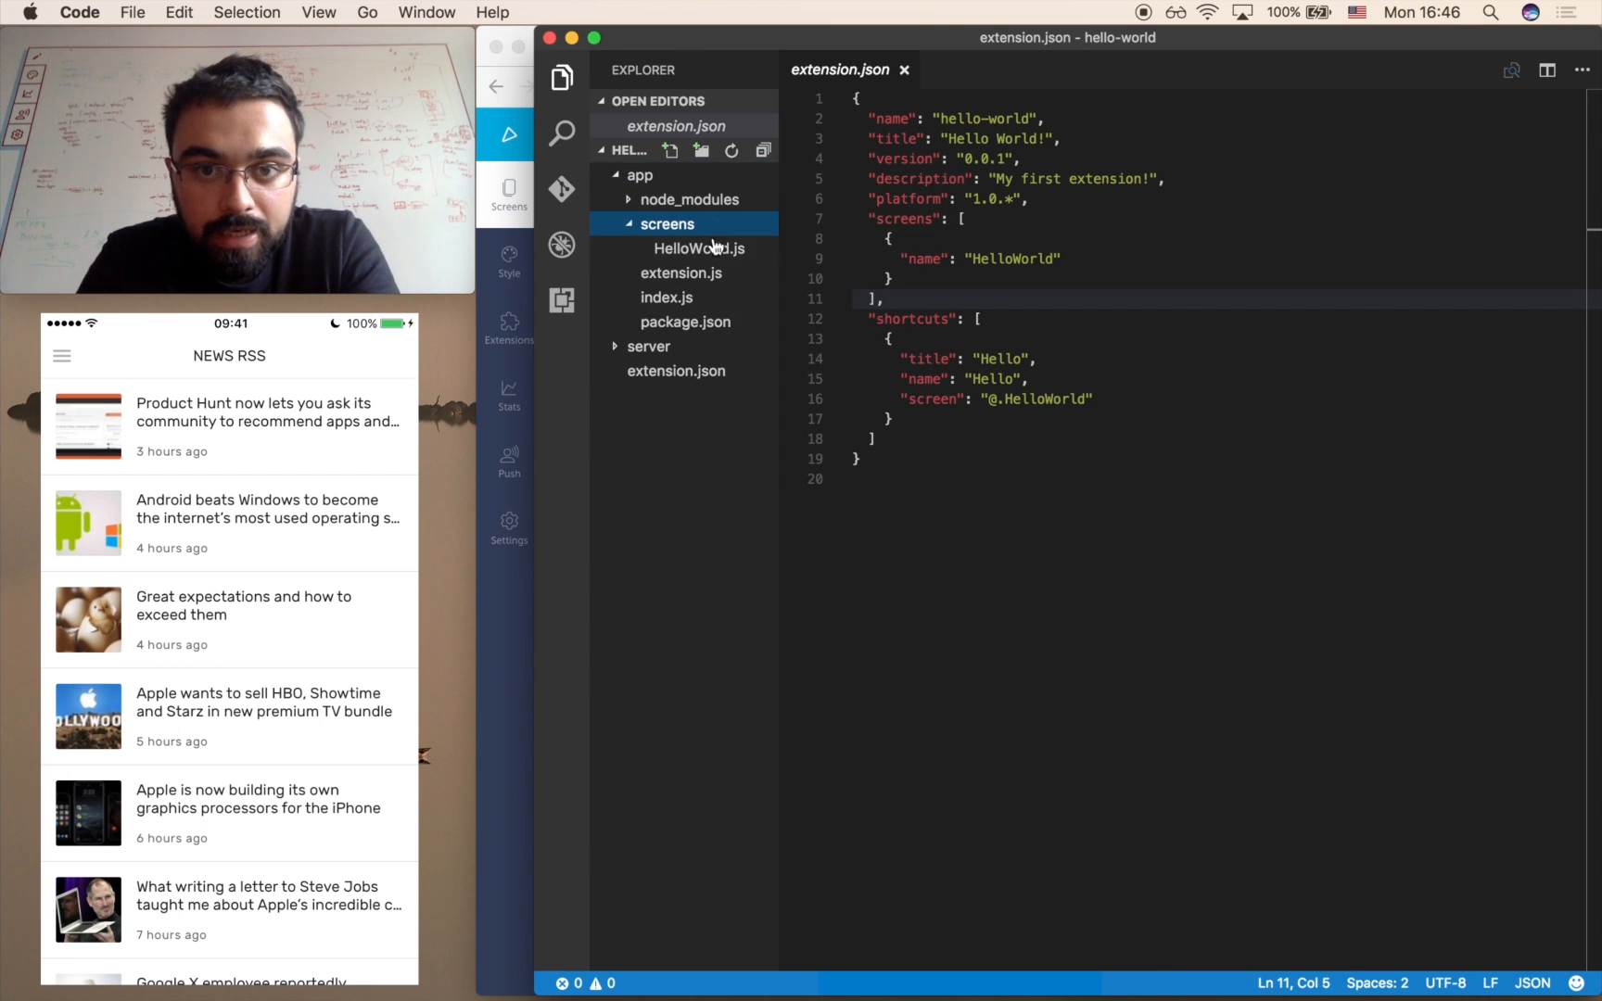
Review the generated HelloWorld screen and Hello shortcut in the VS Code explorer.
left_click(697, 249)
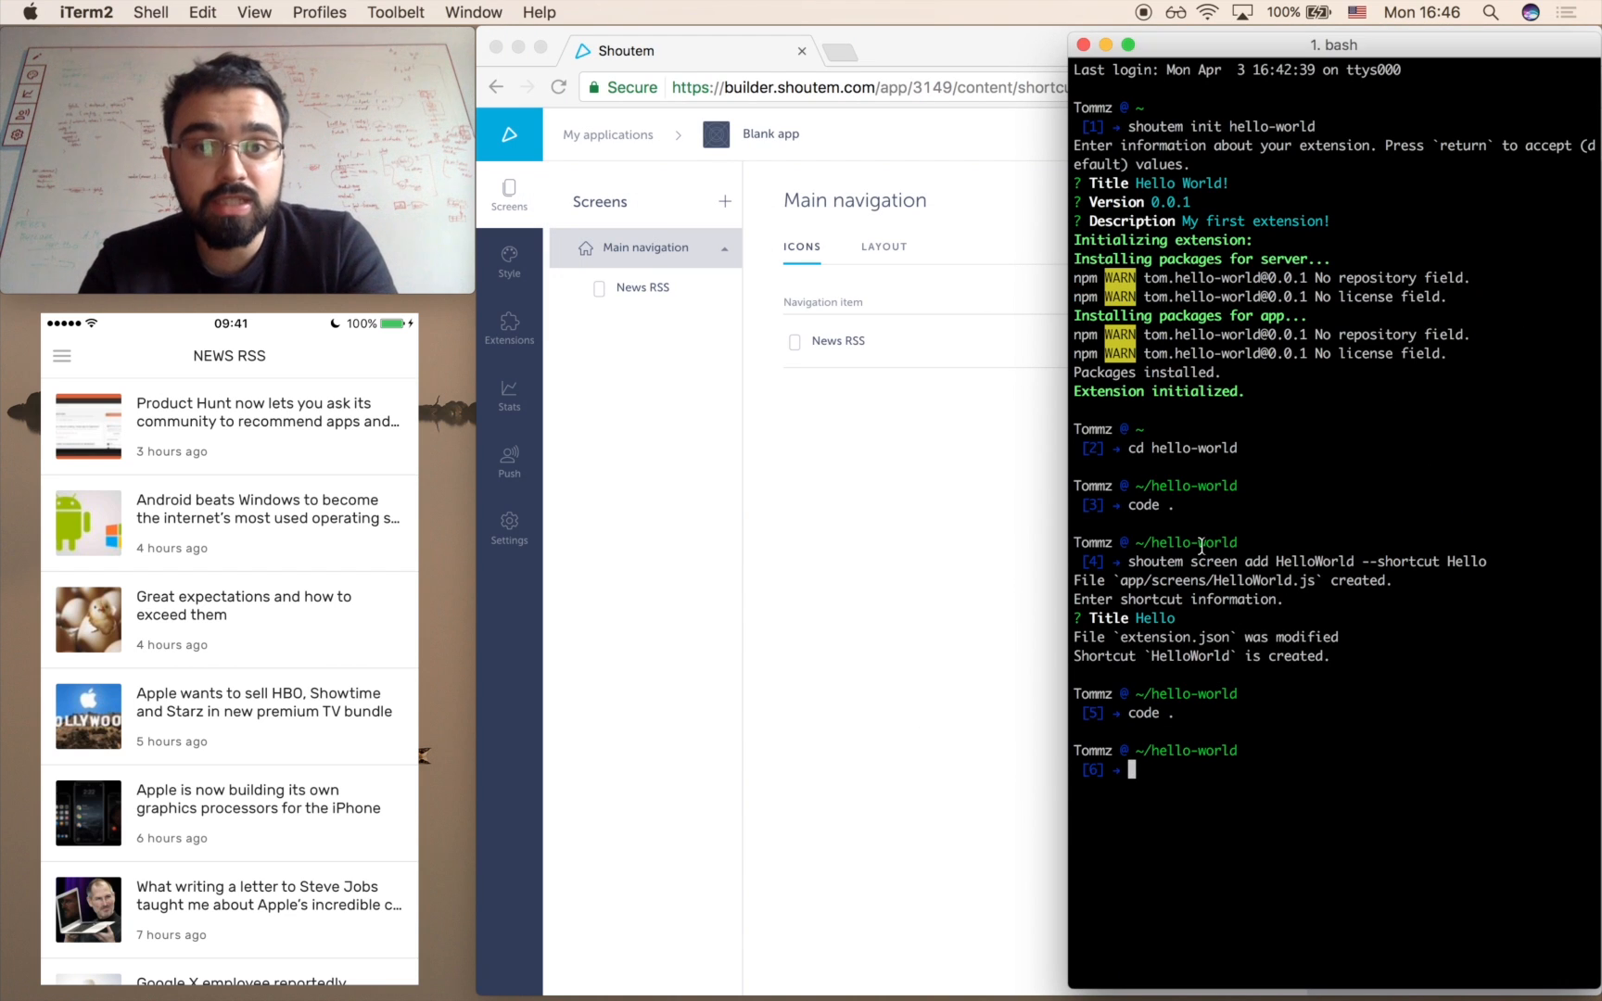
Run shoutem push to upload the hello-world extension to Shoutem.
type("shoutem push")
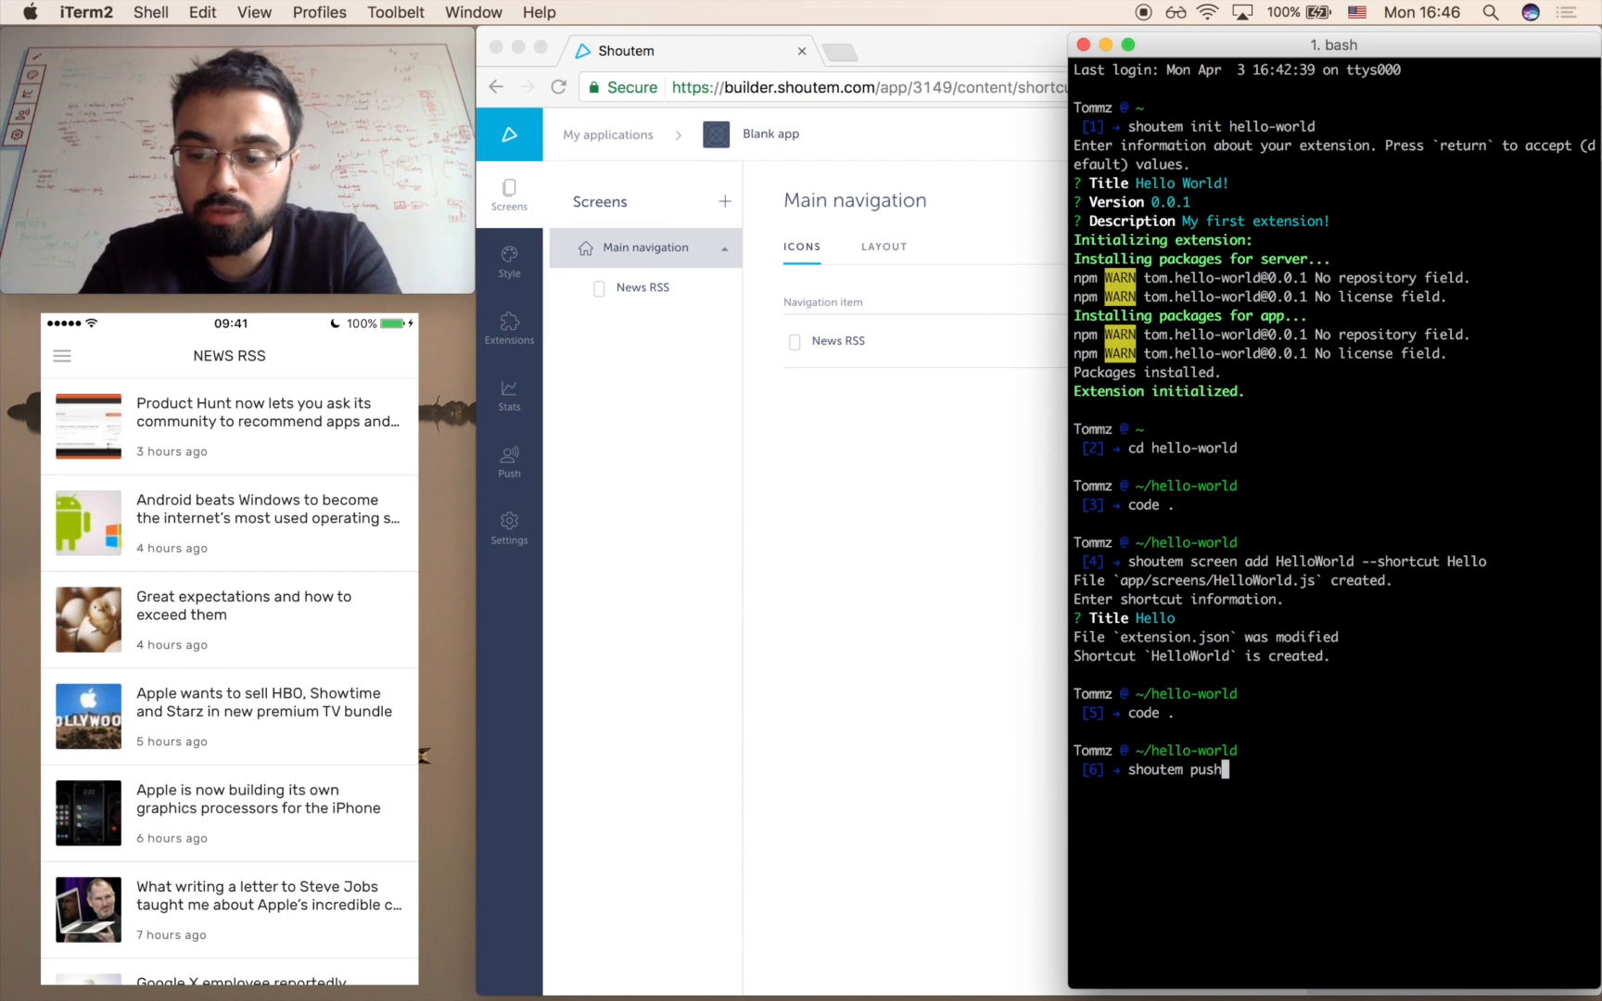
key("Return")
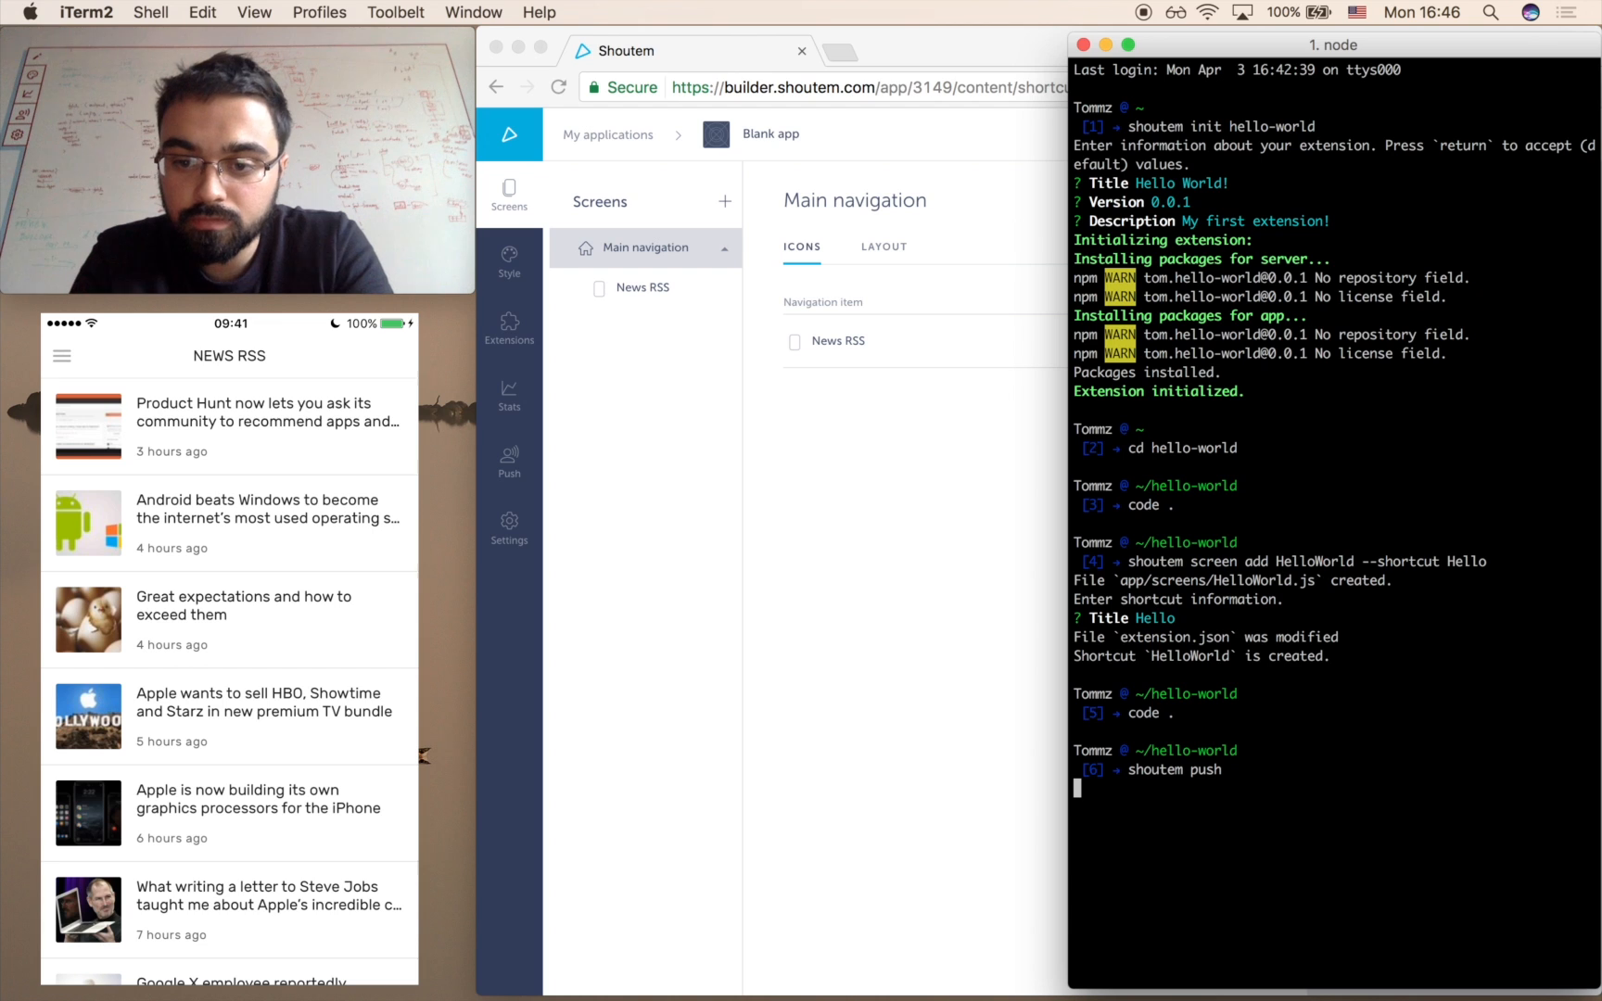
mouse_move(841, 582)
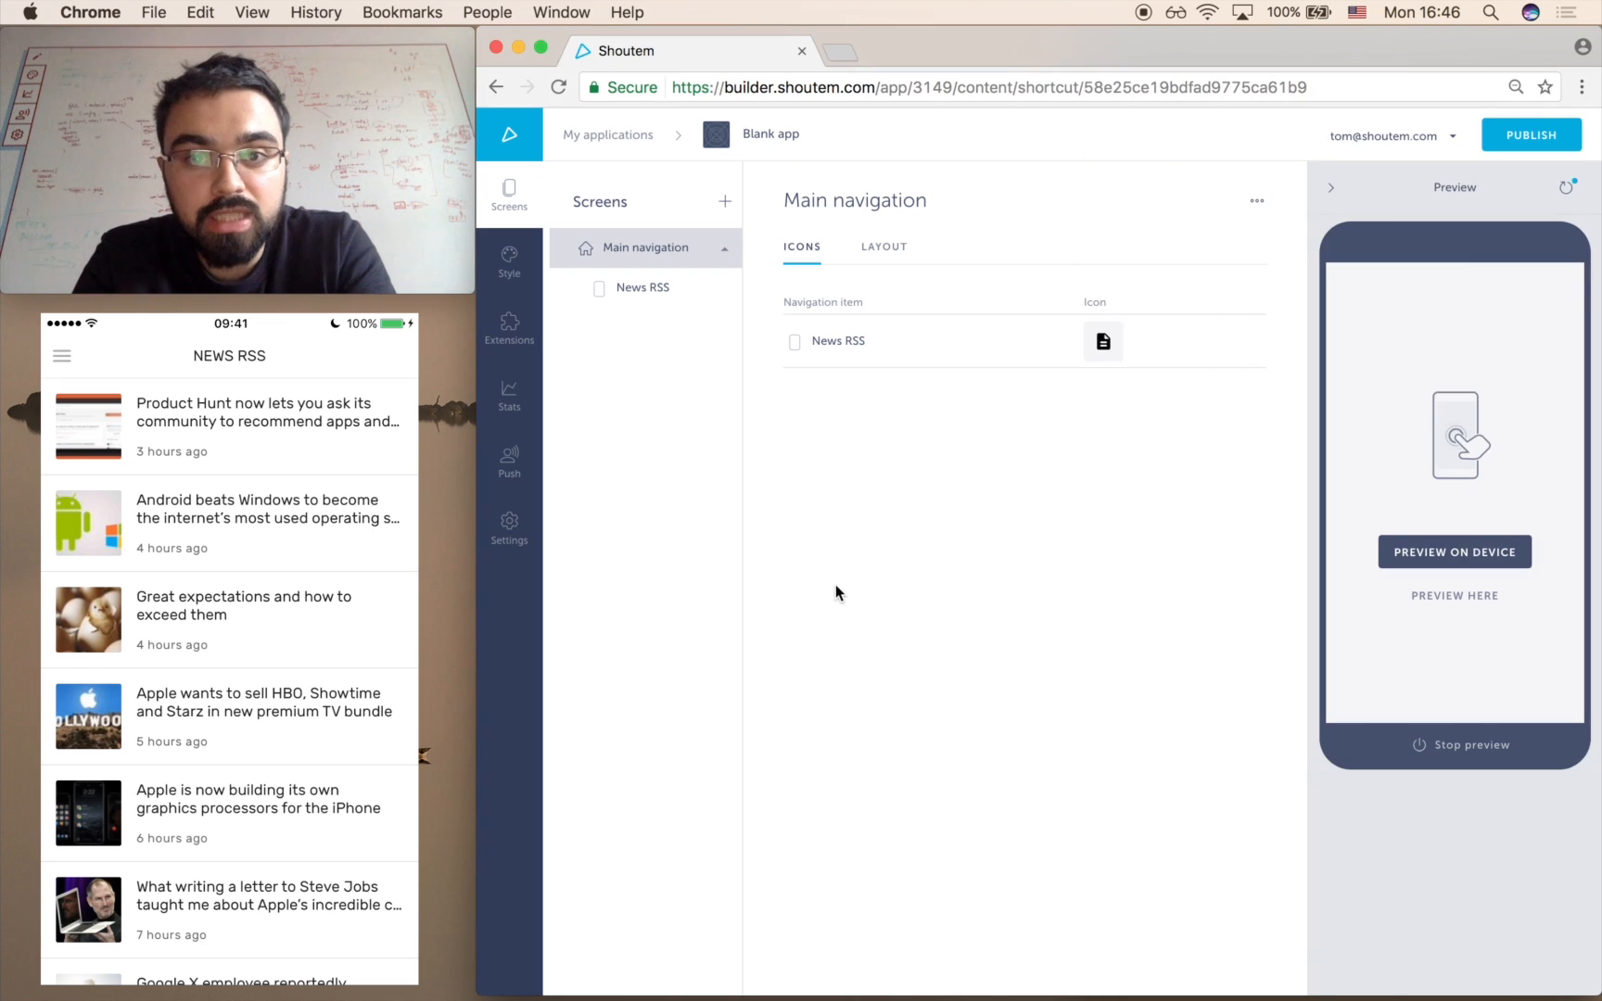
Rename the Blank app to Hello World from the breadcrumb.
left_click(772, 134)
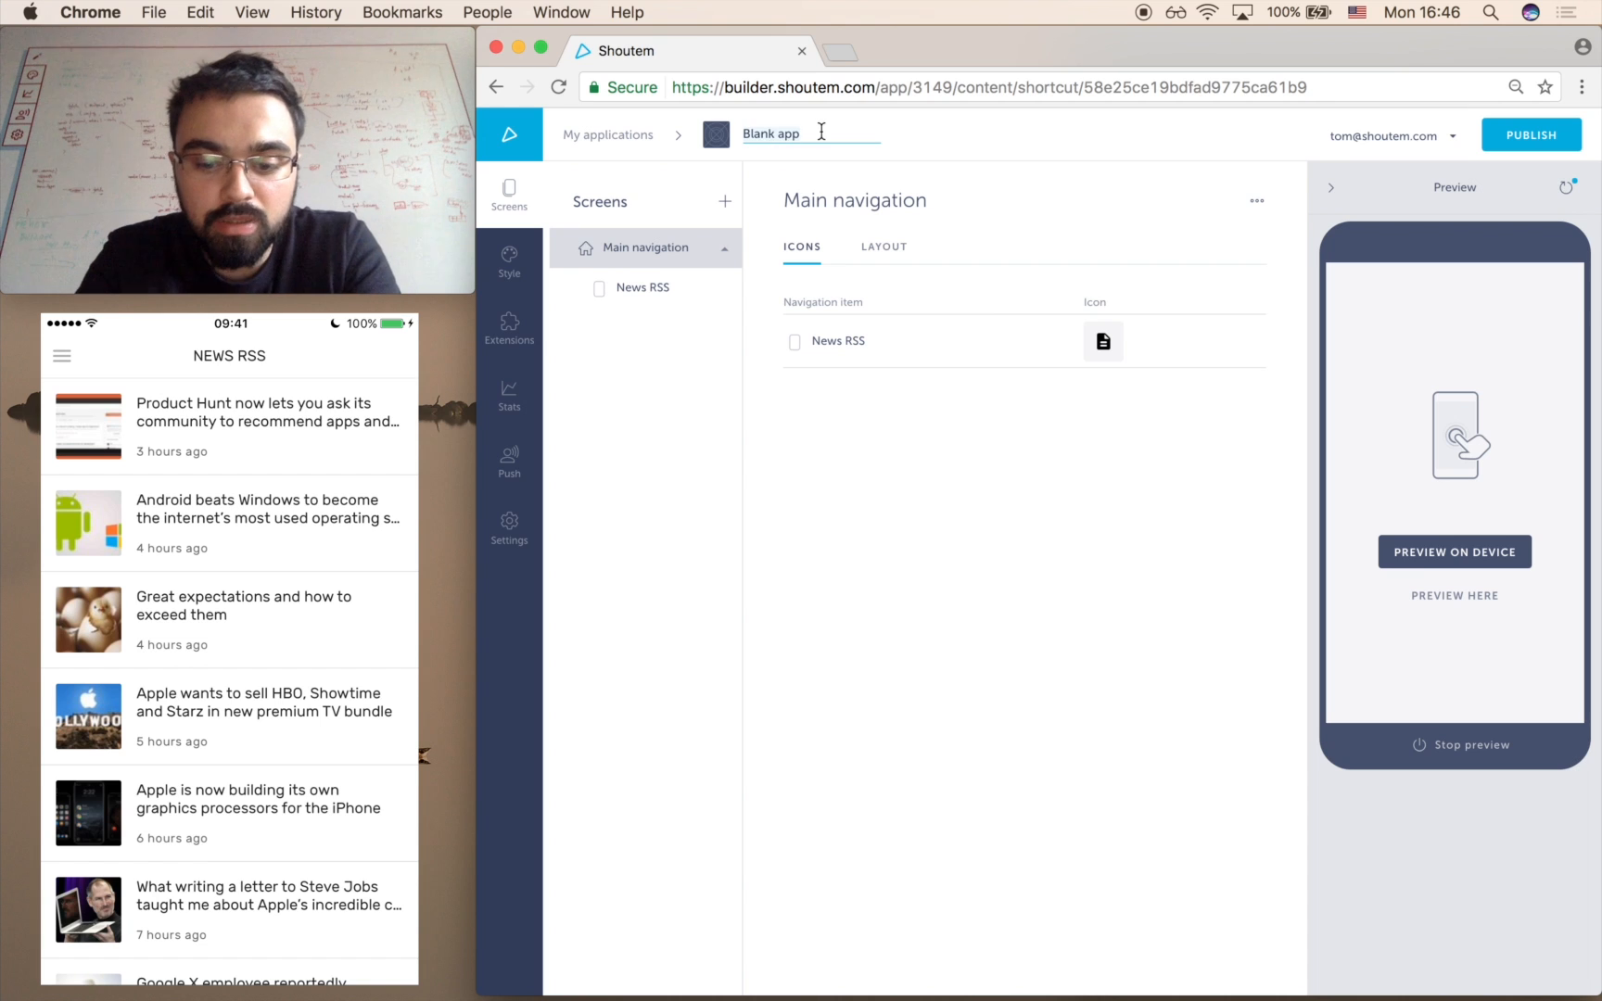
type("Hello World")
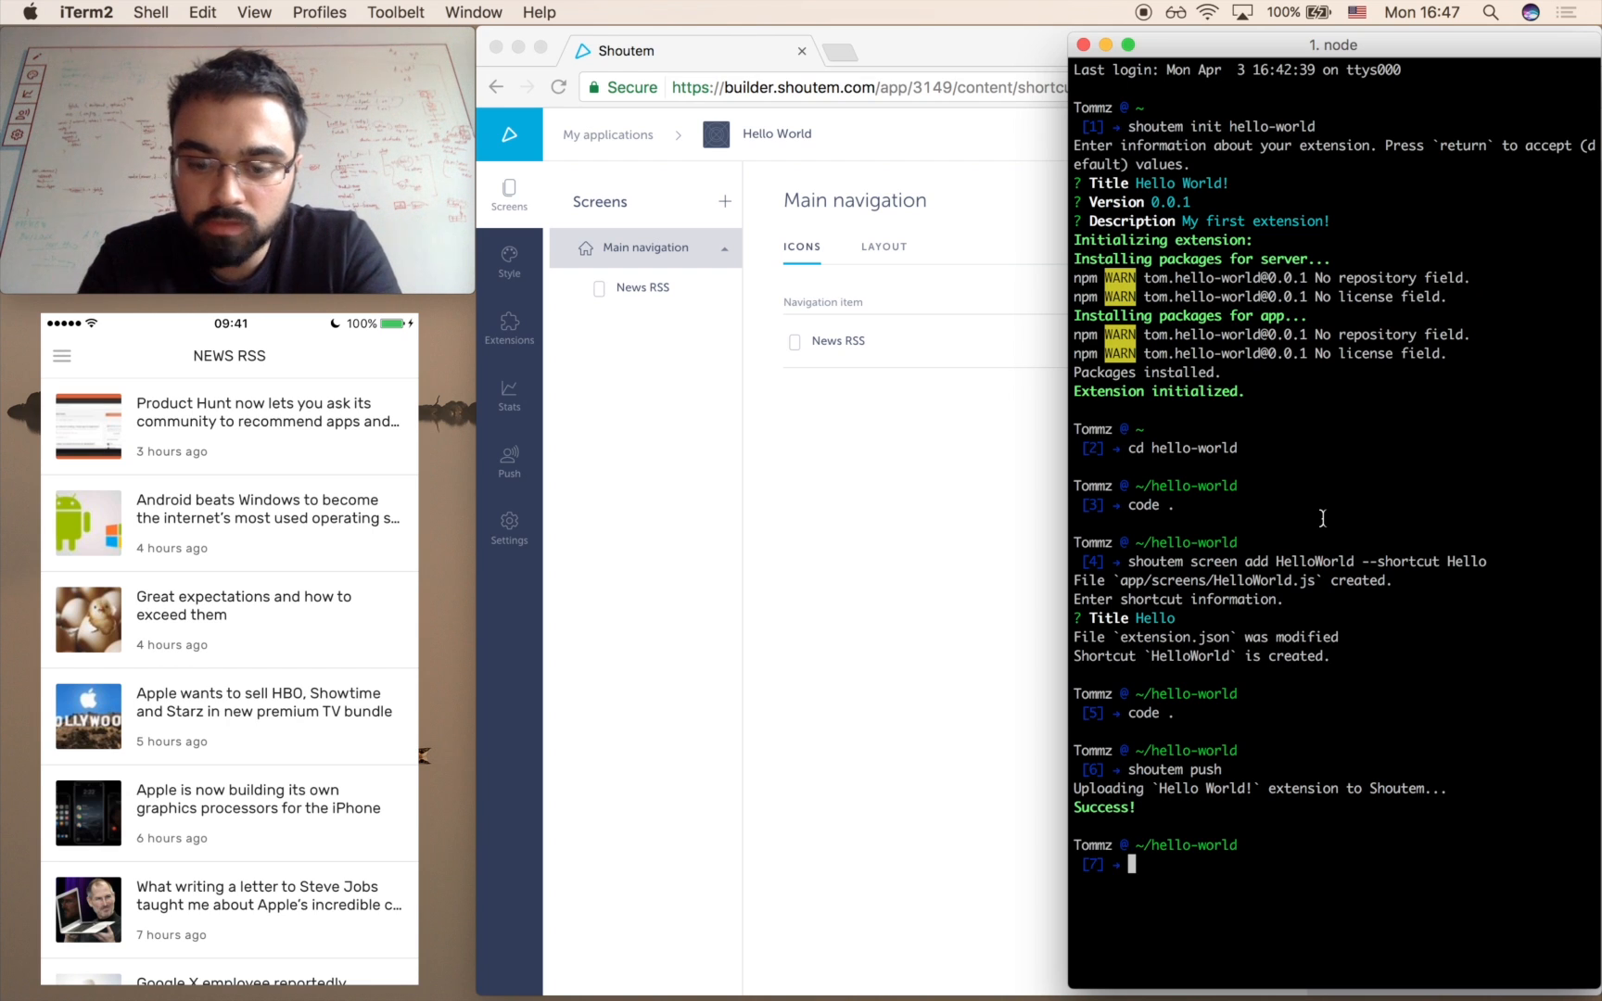
Run shoutem install and confirm Hello World as the target app.
type("shoutem install")
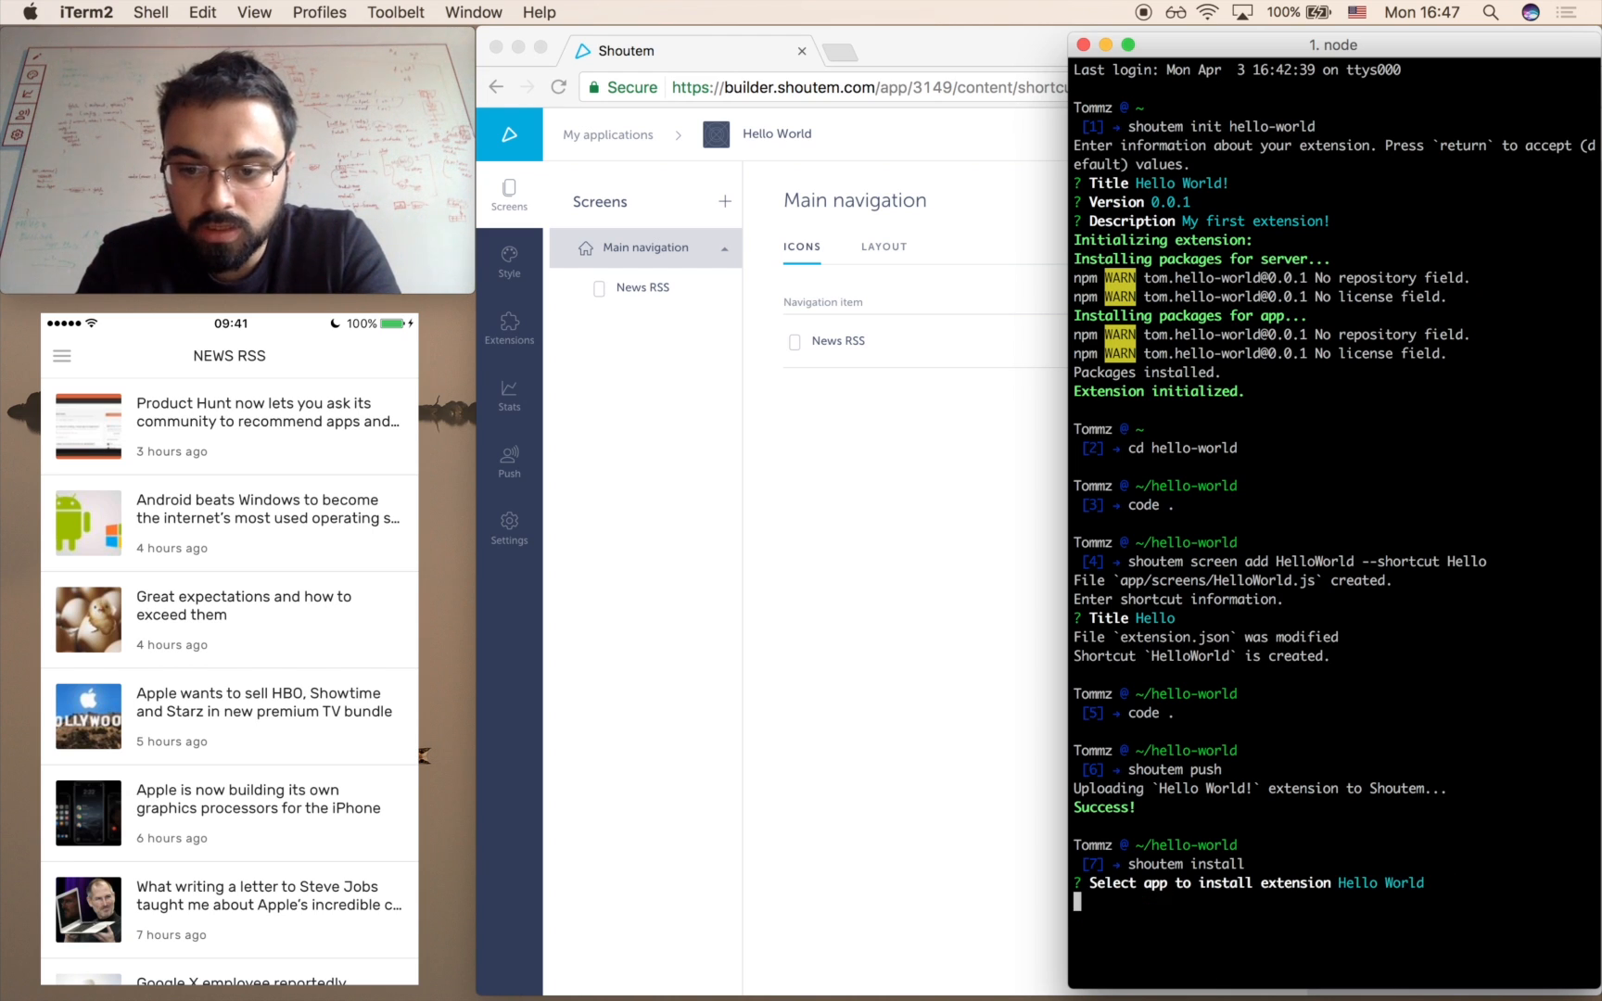
key("Return")
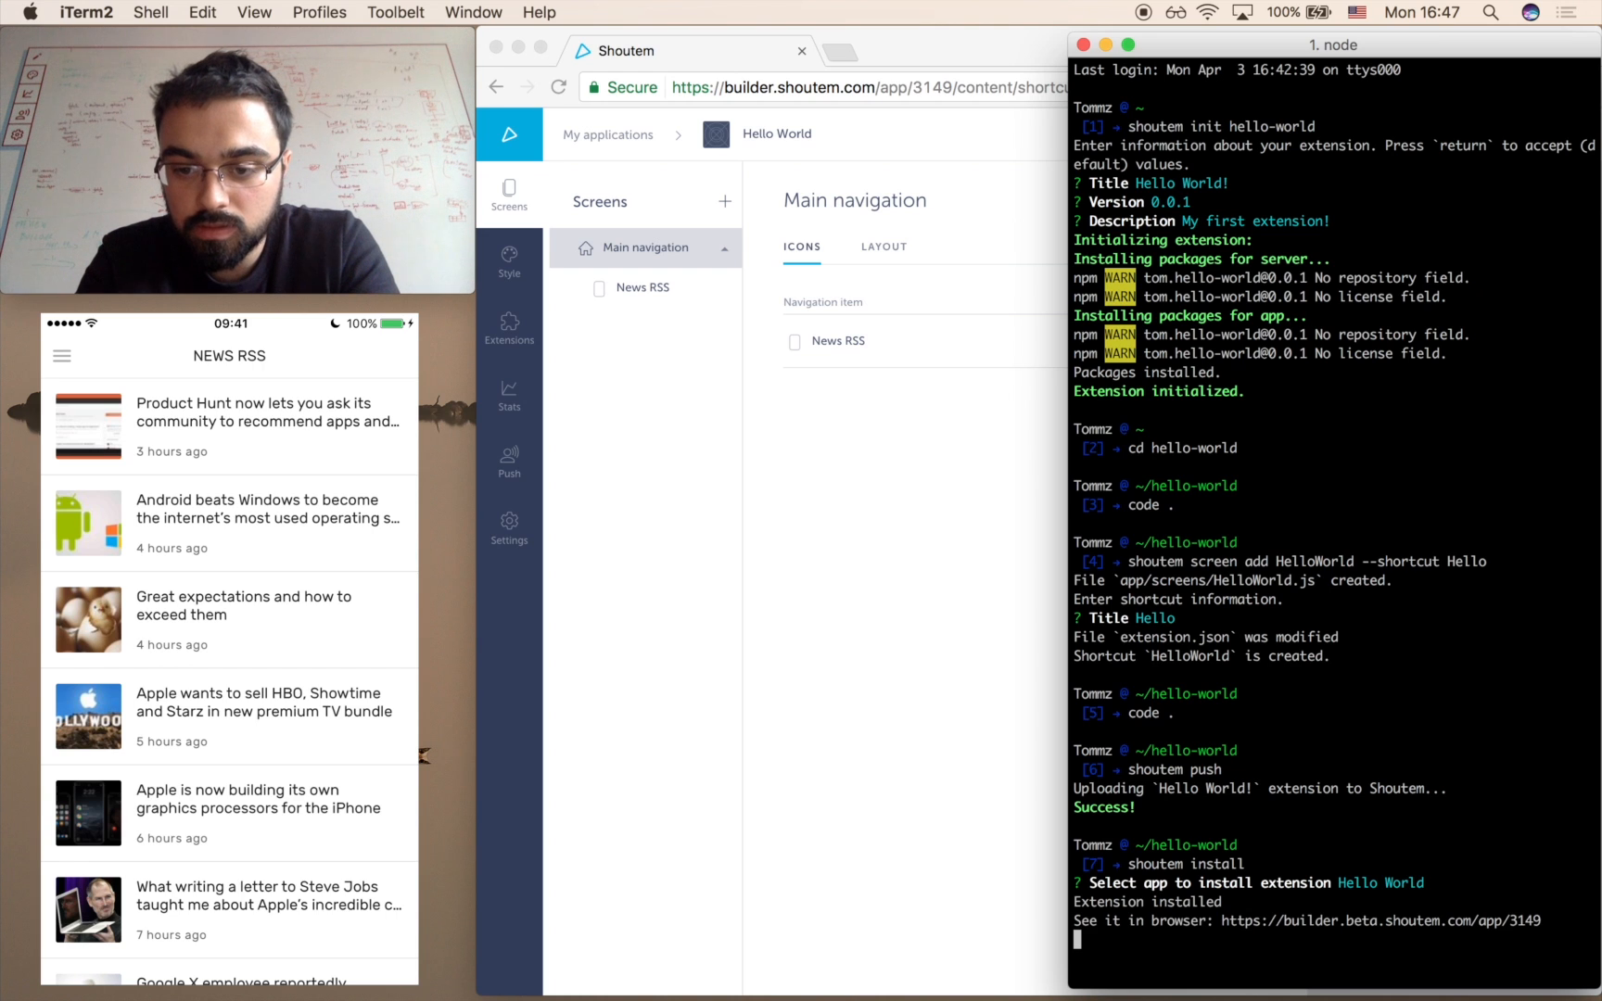
key("Return")
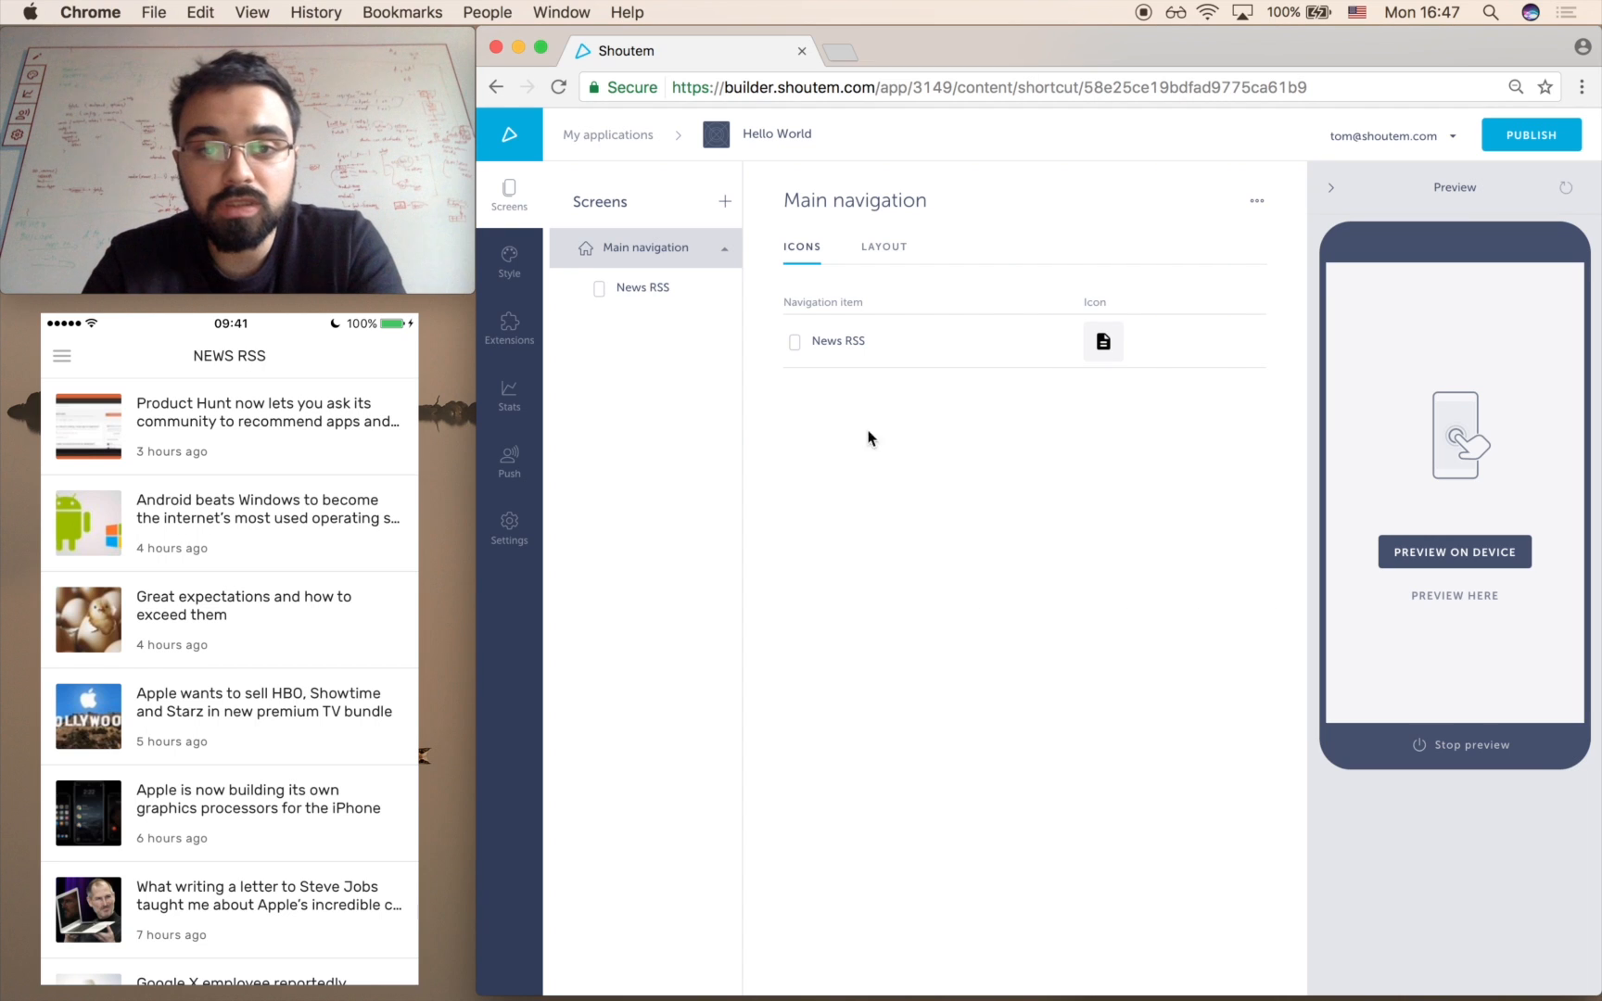
mouse_move(725, 200)
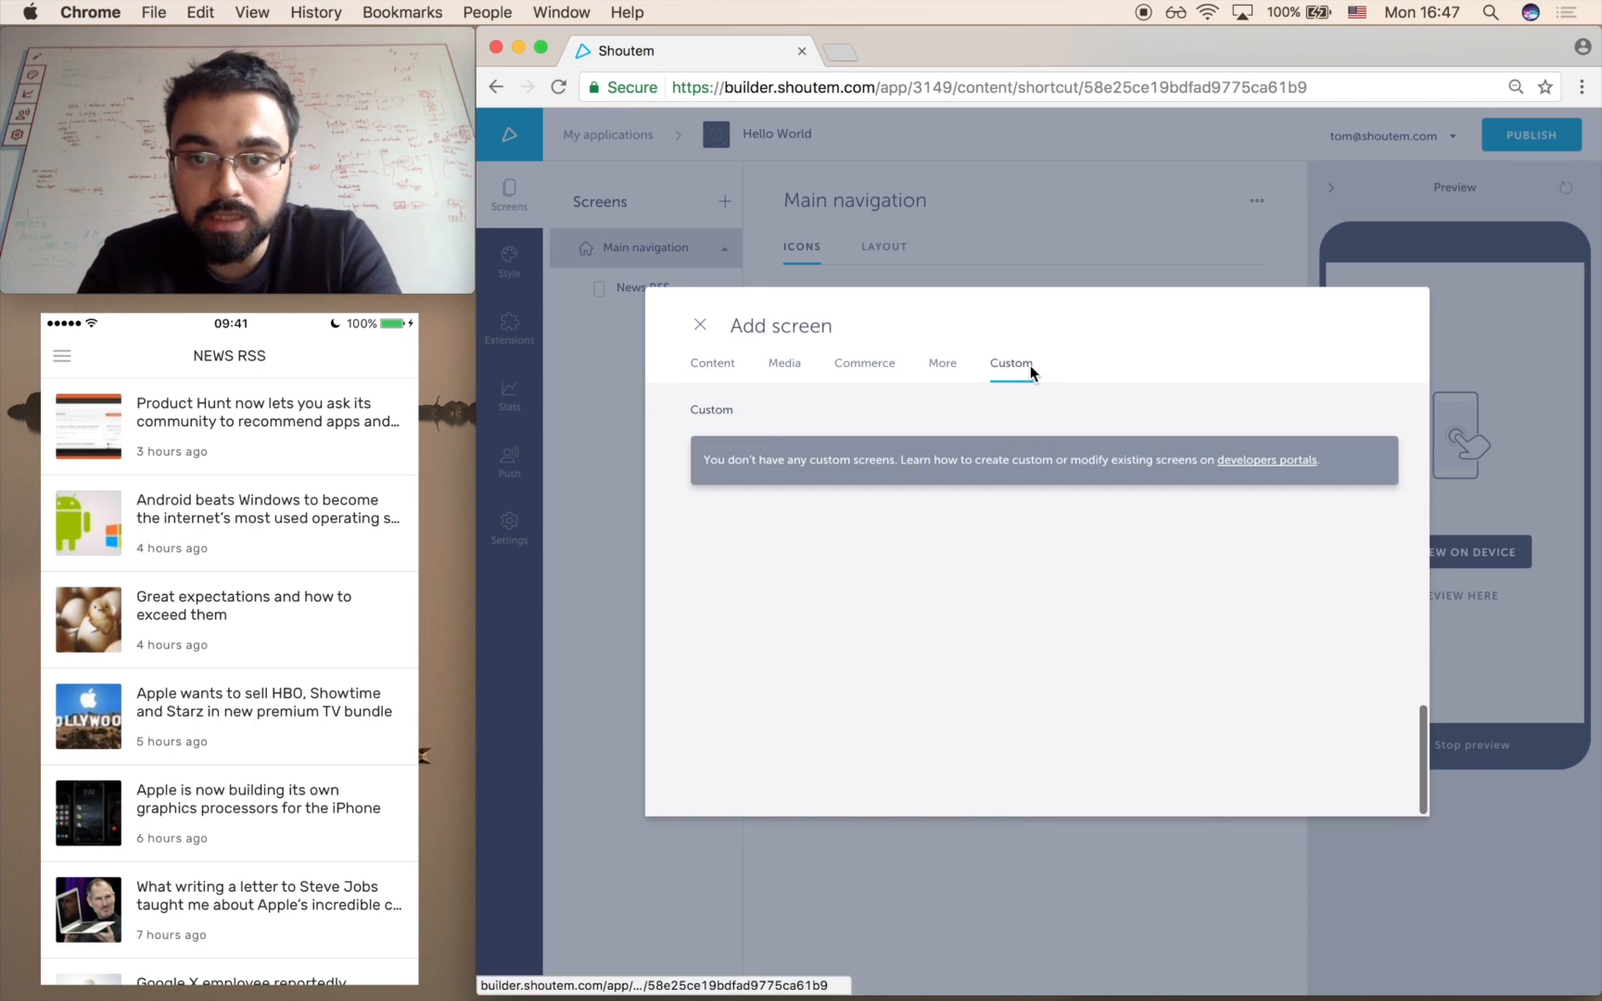
Add the custom Hello World! screen to the app's navigation as a Hello screen.
left_click(699, 324)
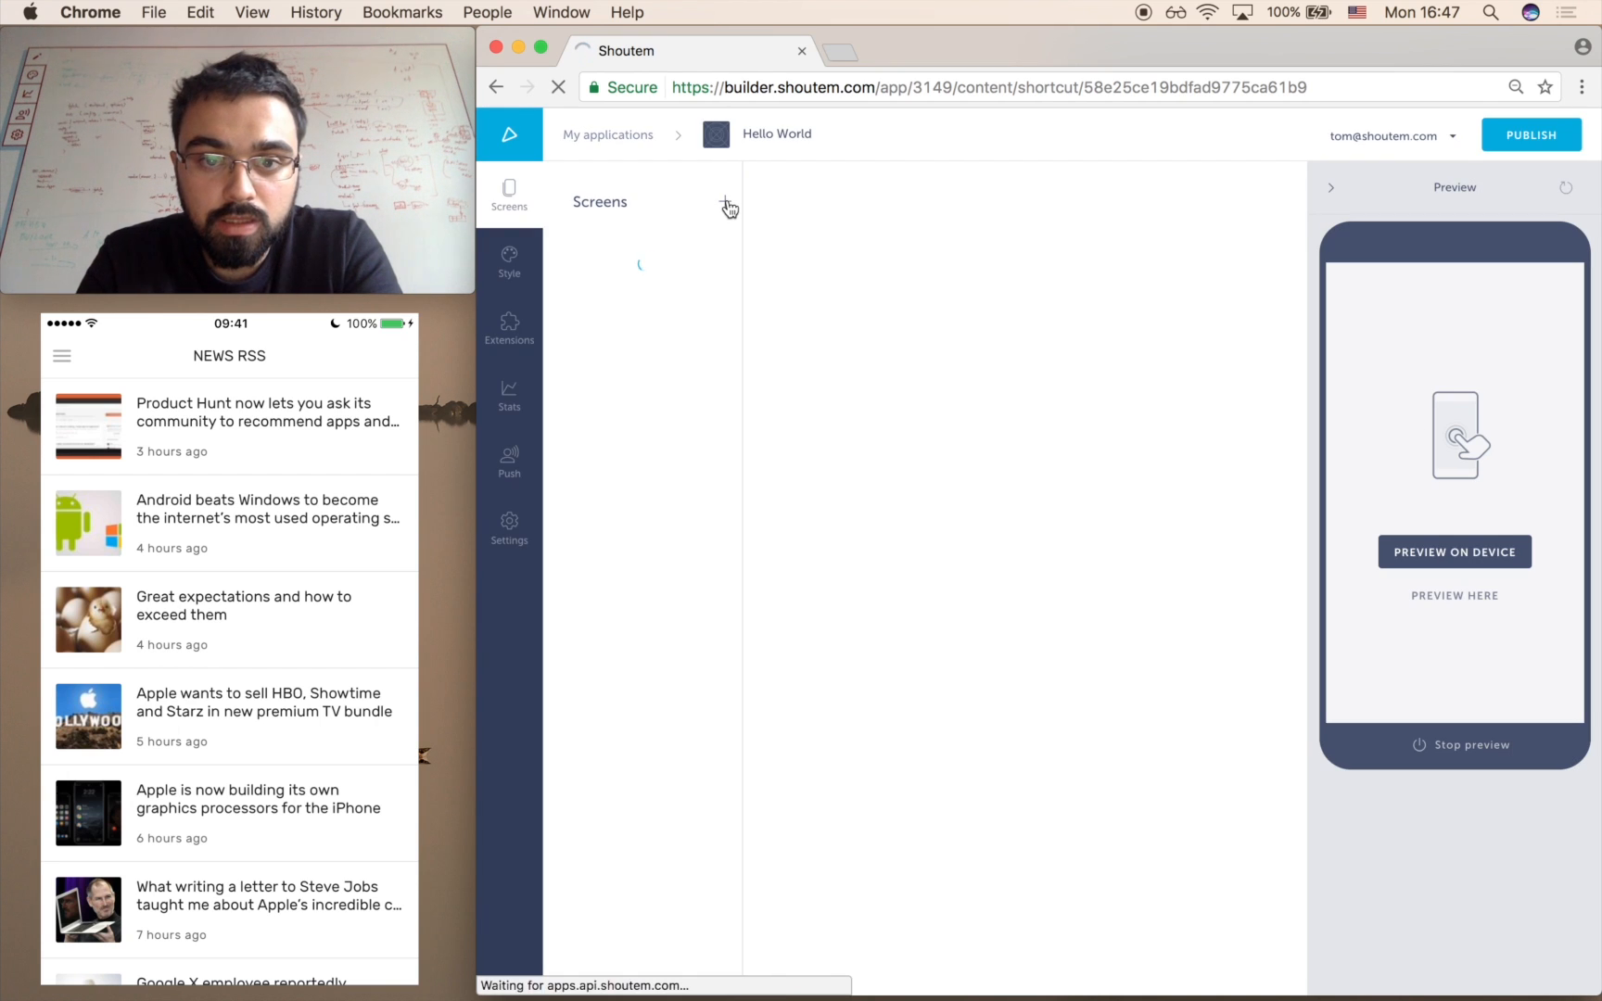
left_click(727, 204)
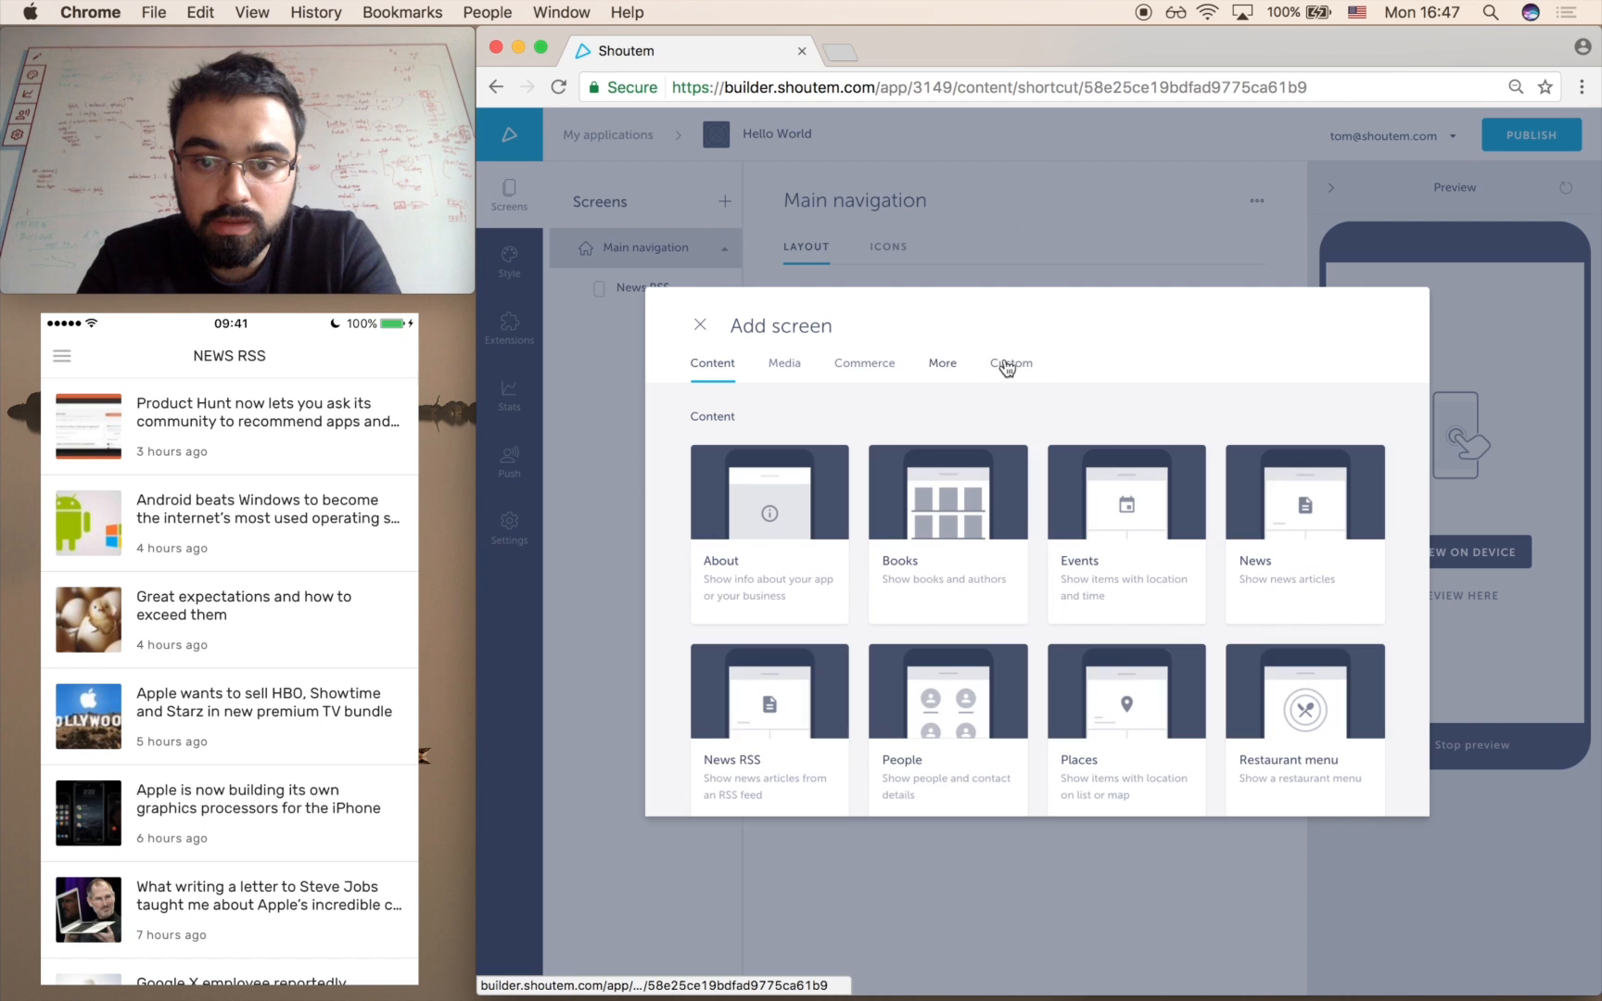
left_click(1011, 364)
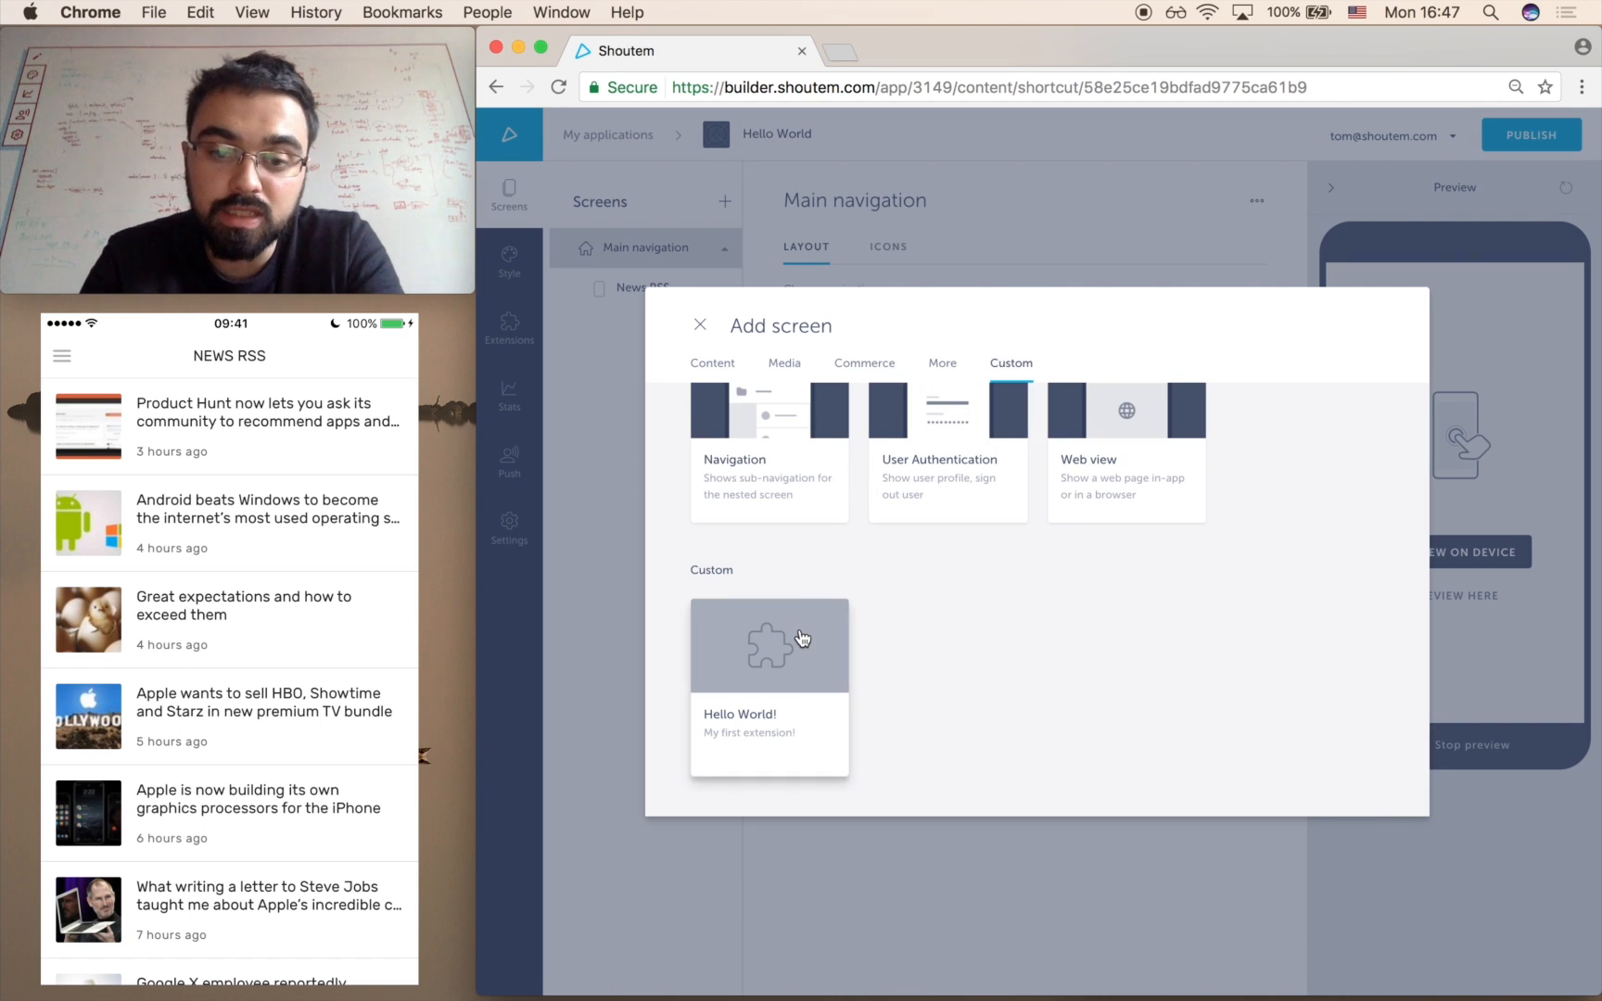
left_click(769, 647)
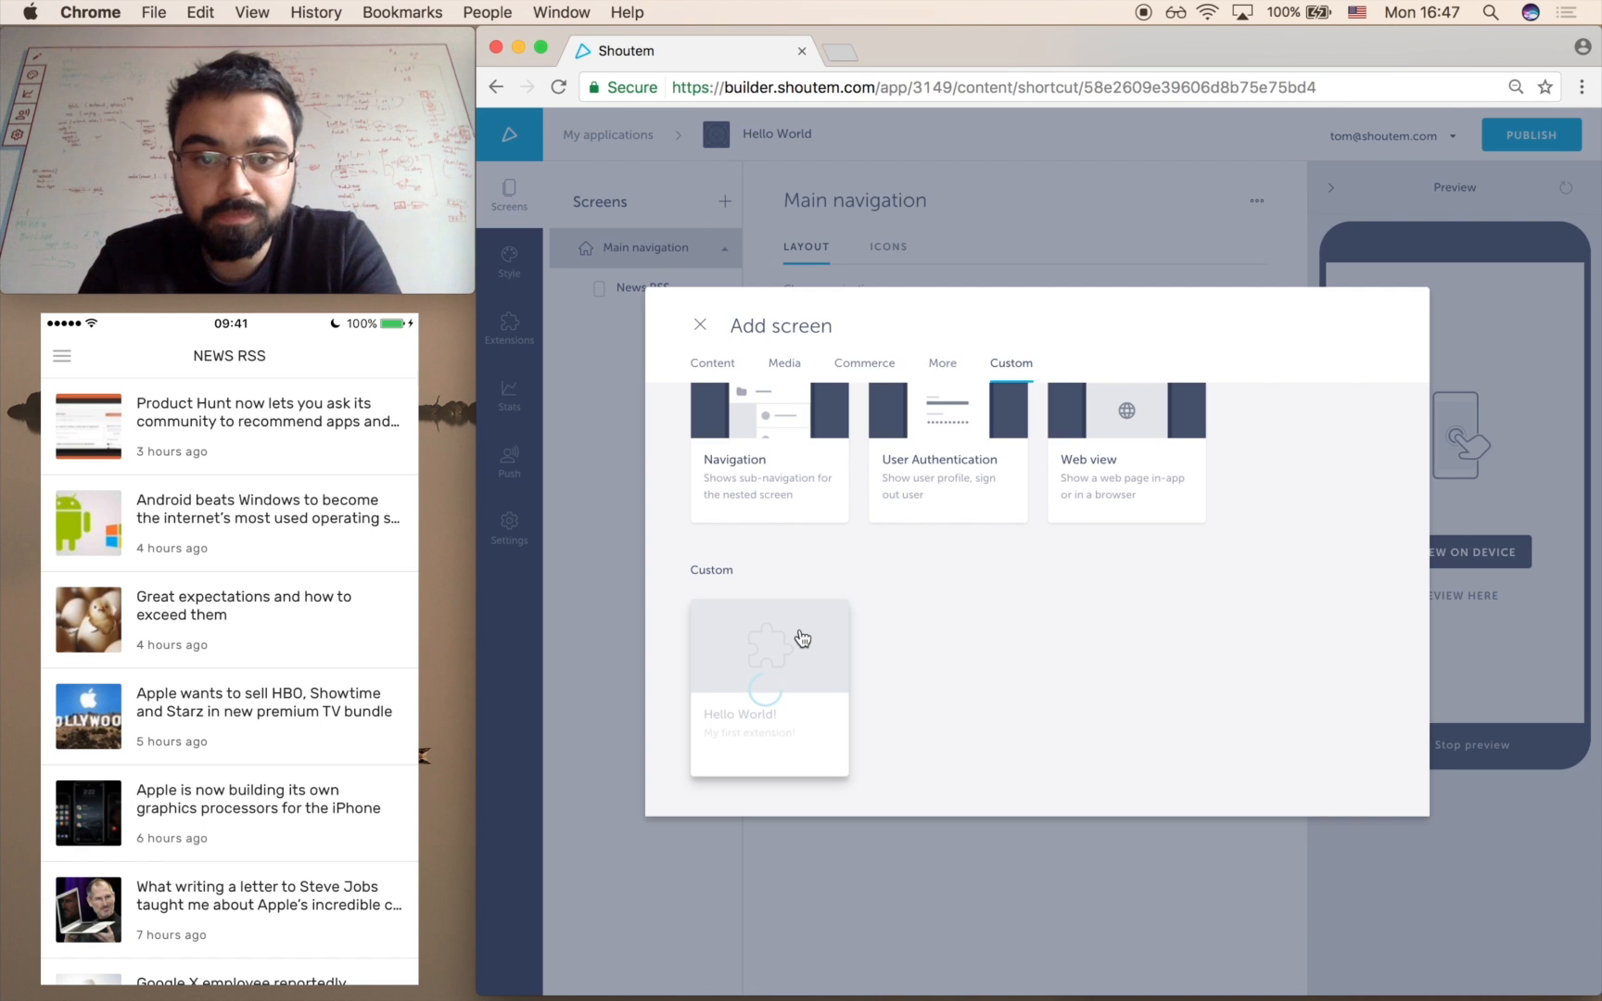
left_click(770, 686)
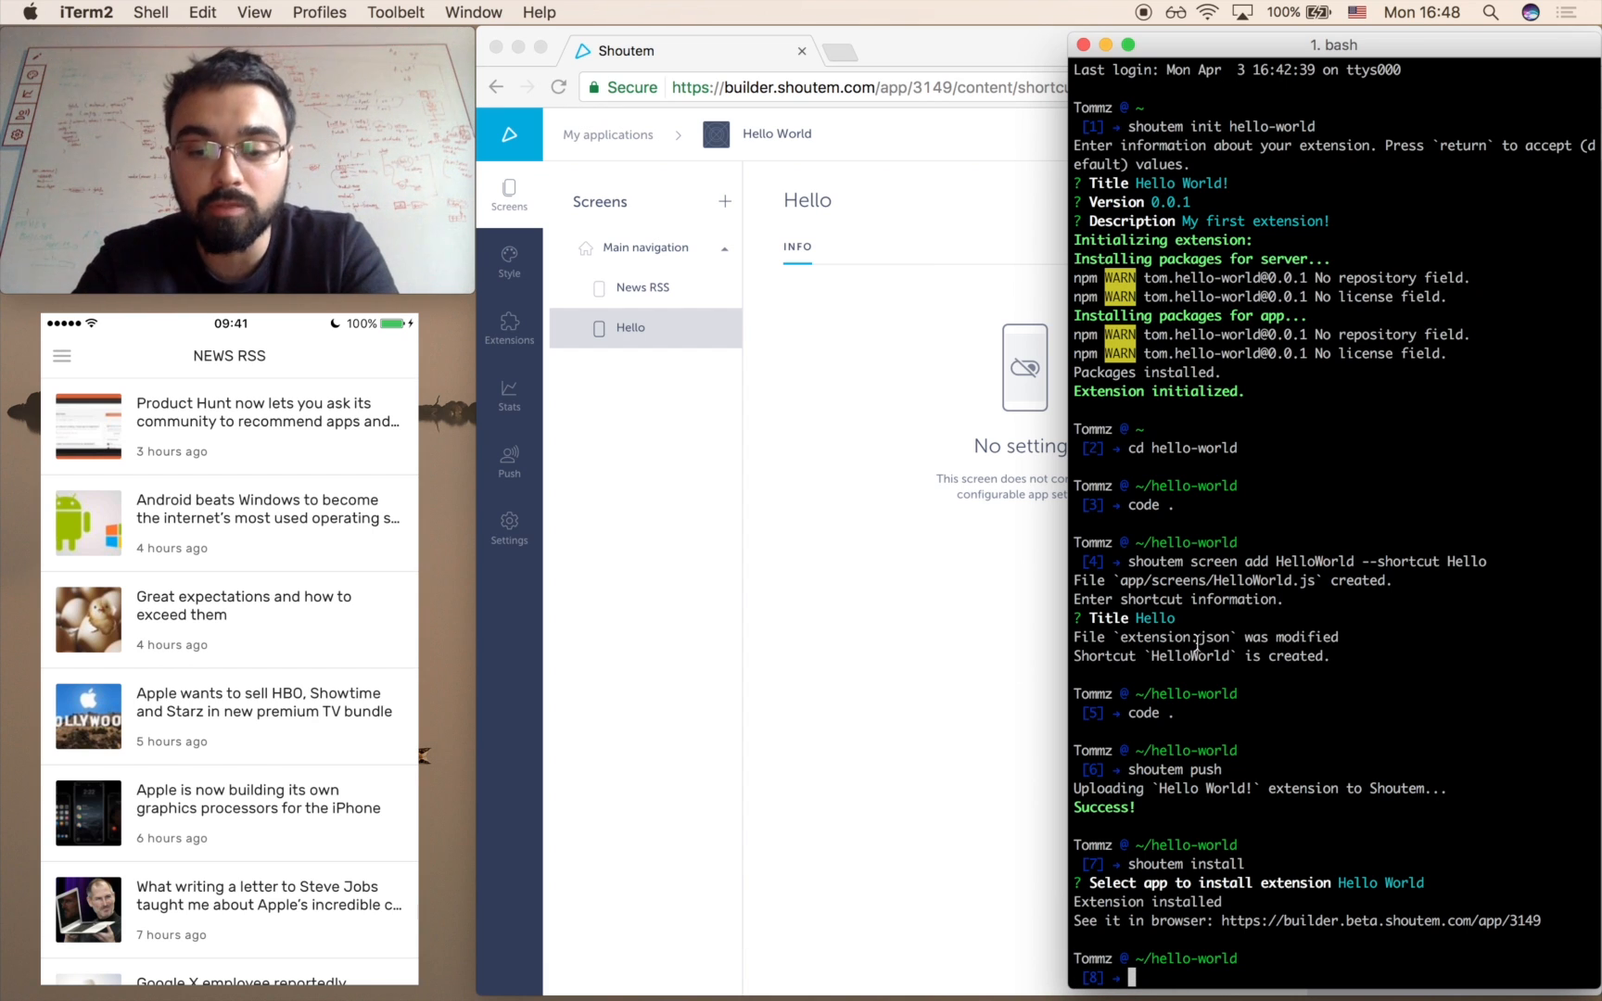
Run shoutem run and choose Hello World (3149) so the phone shows Hello World!
type("shoutem run")
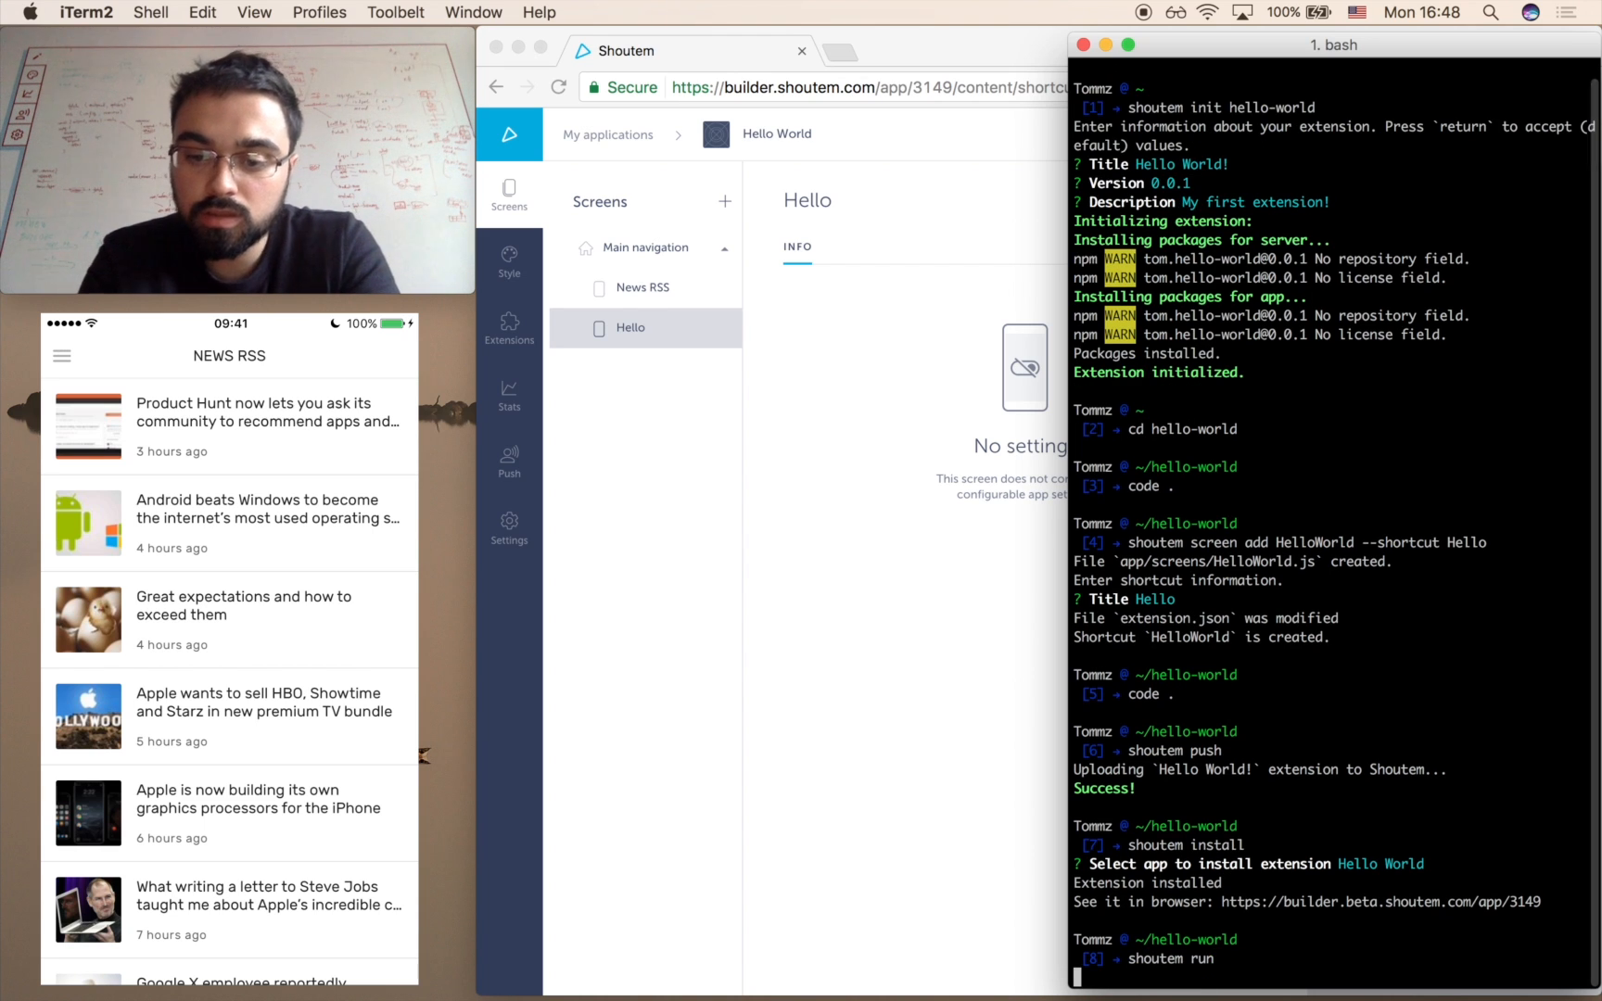
key("Return")
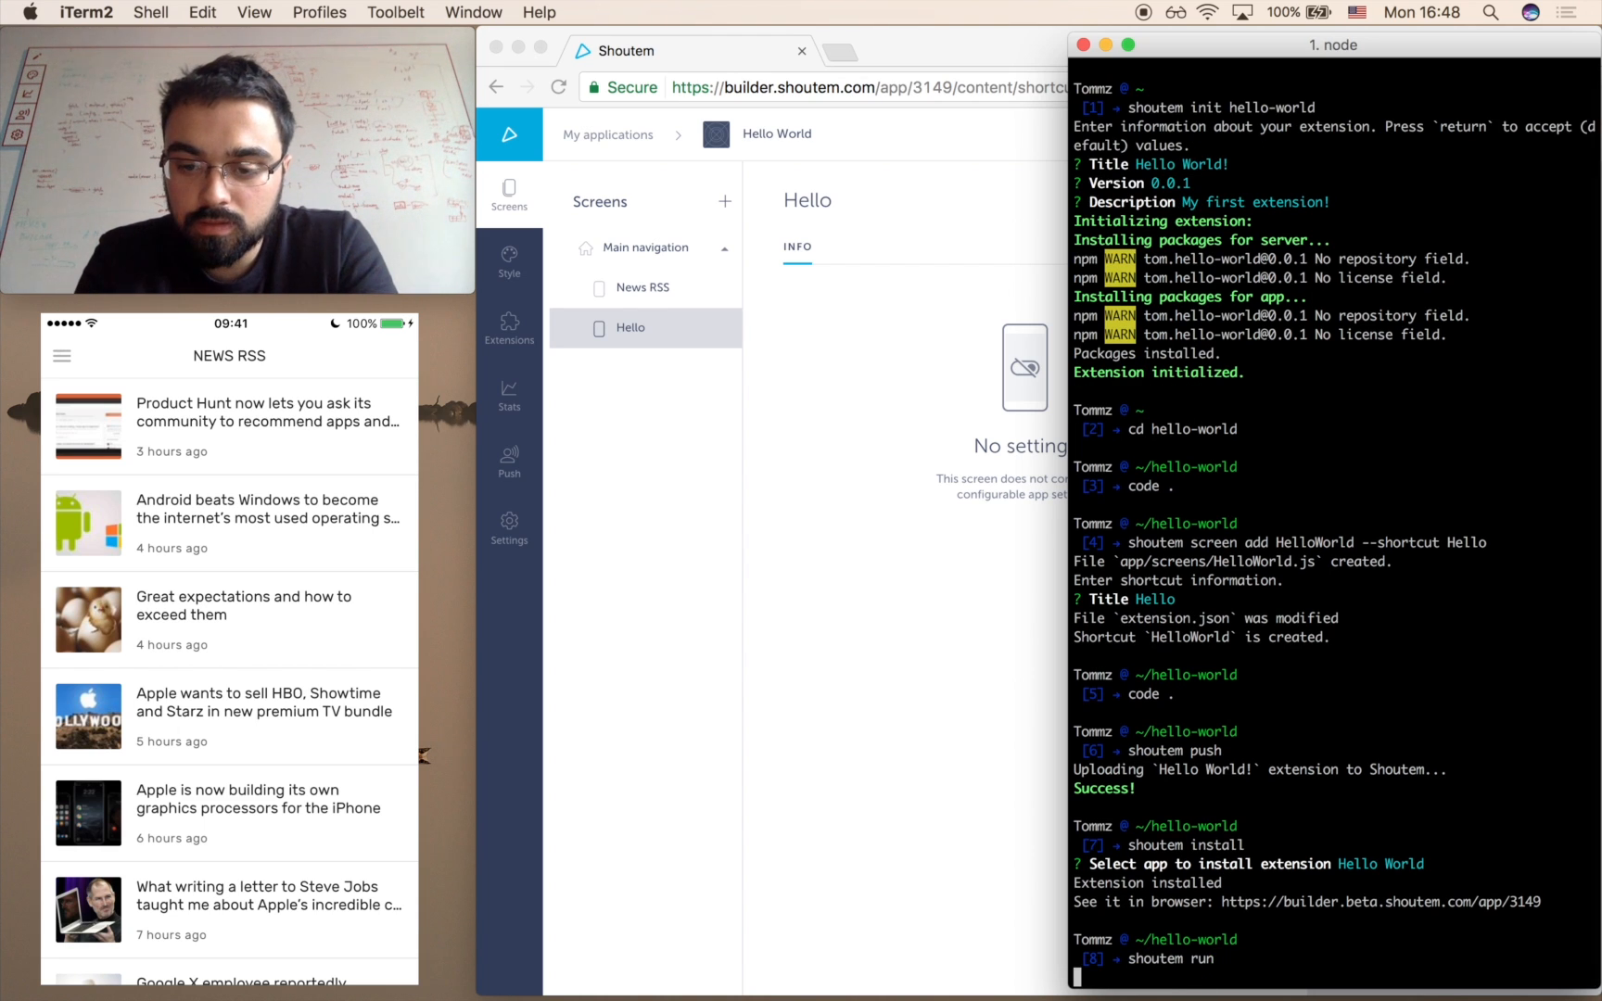
key("Return")
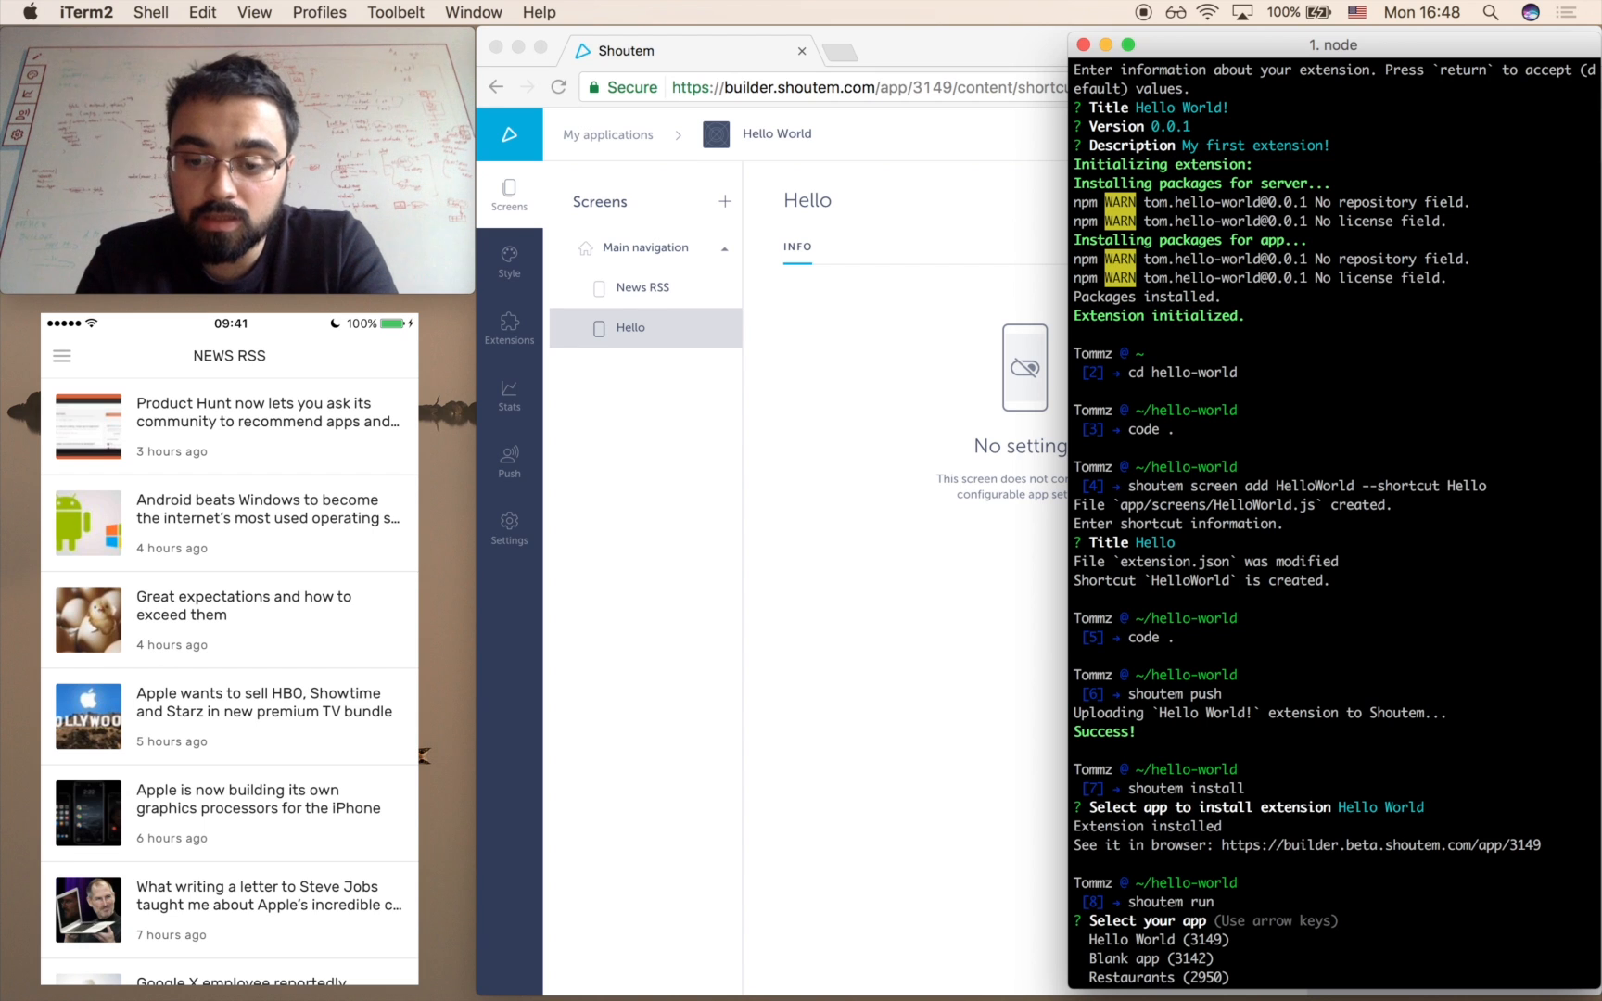
key("Return")
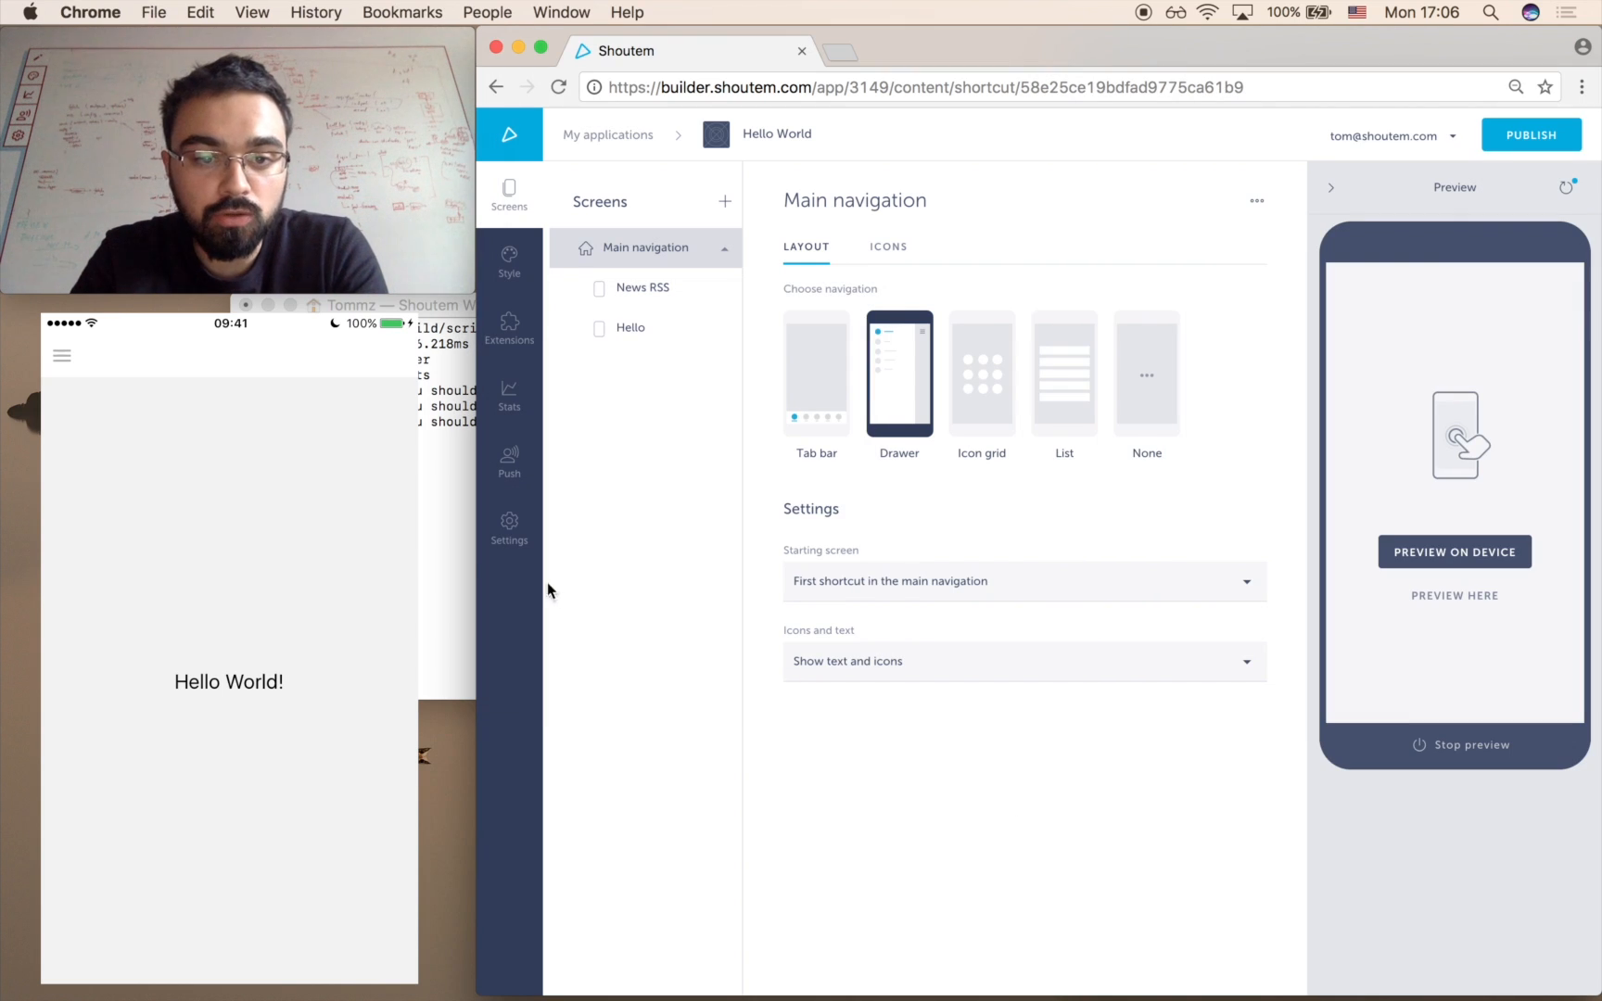
Open Settings and the Store metadata page for the Hello World app.
left_click(509, 526)
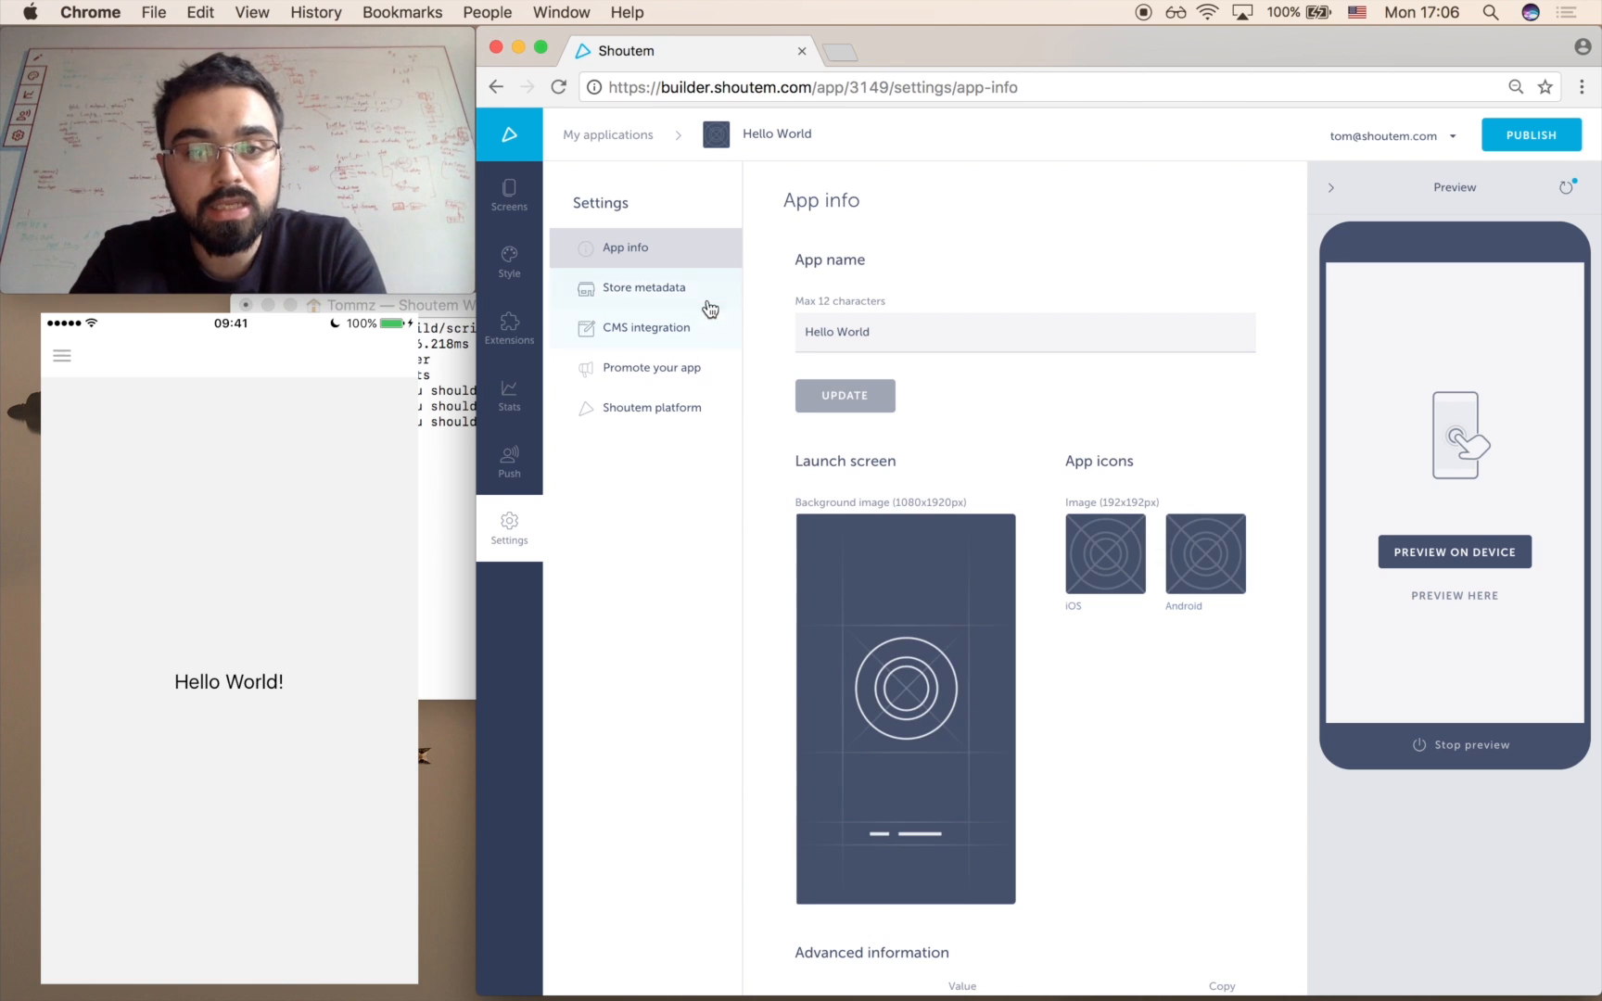
left_click(643, 287)
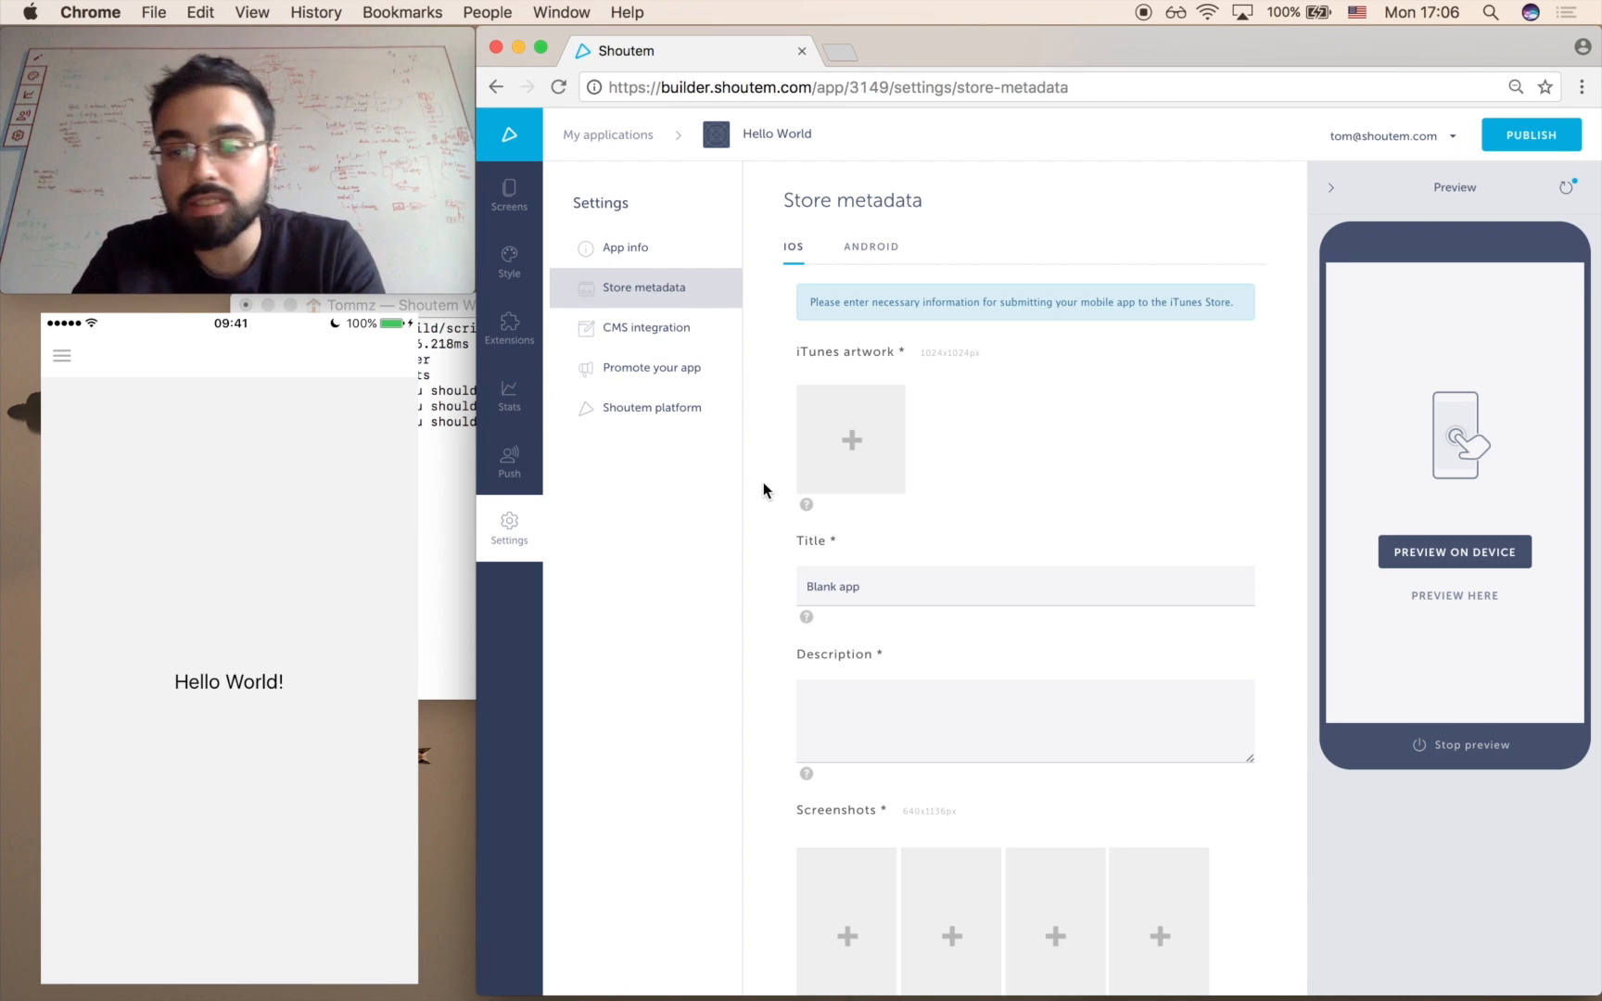
mouse_move(1090, 338)
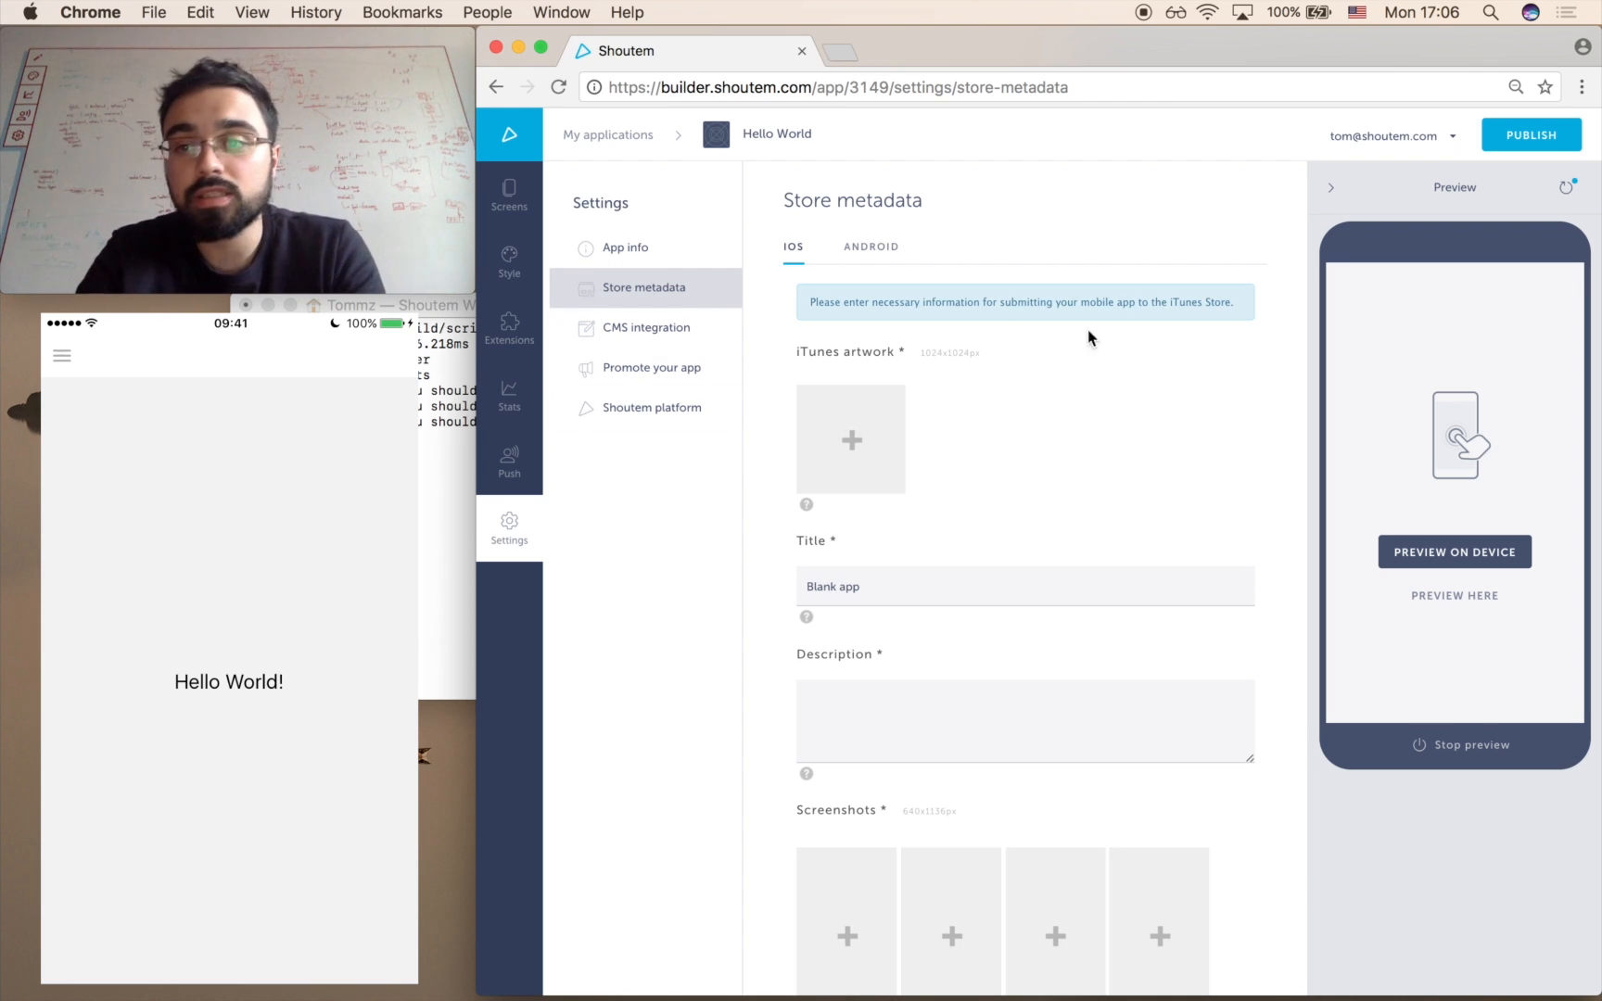
mouse_move(1237, 227)
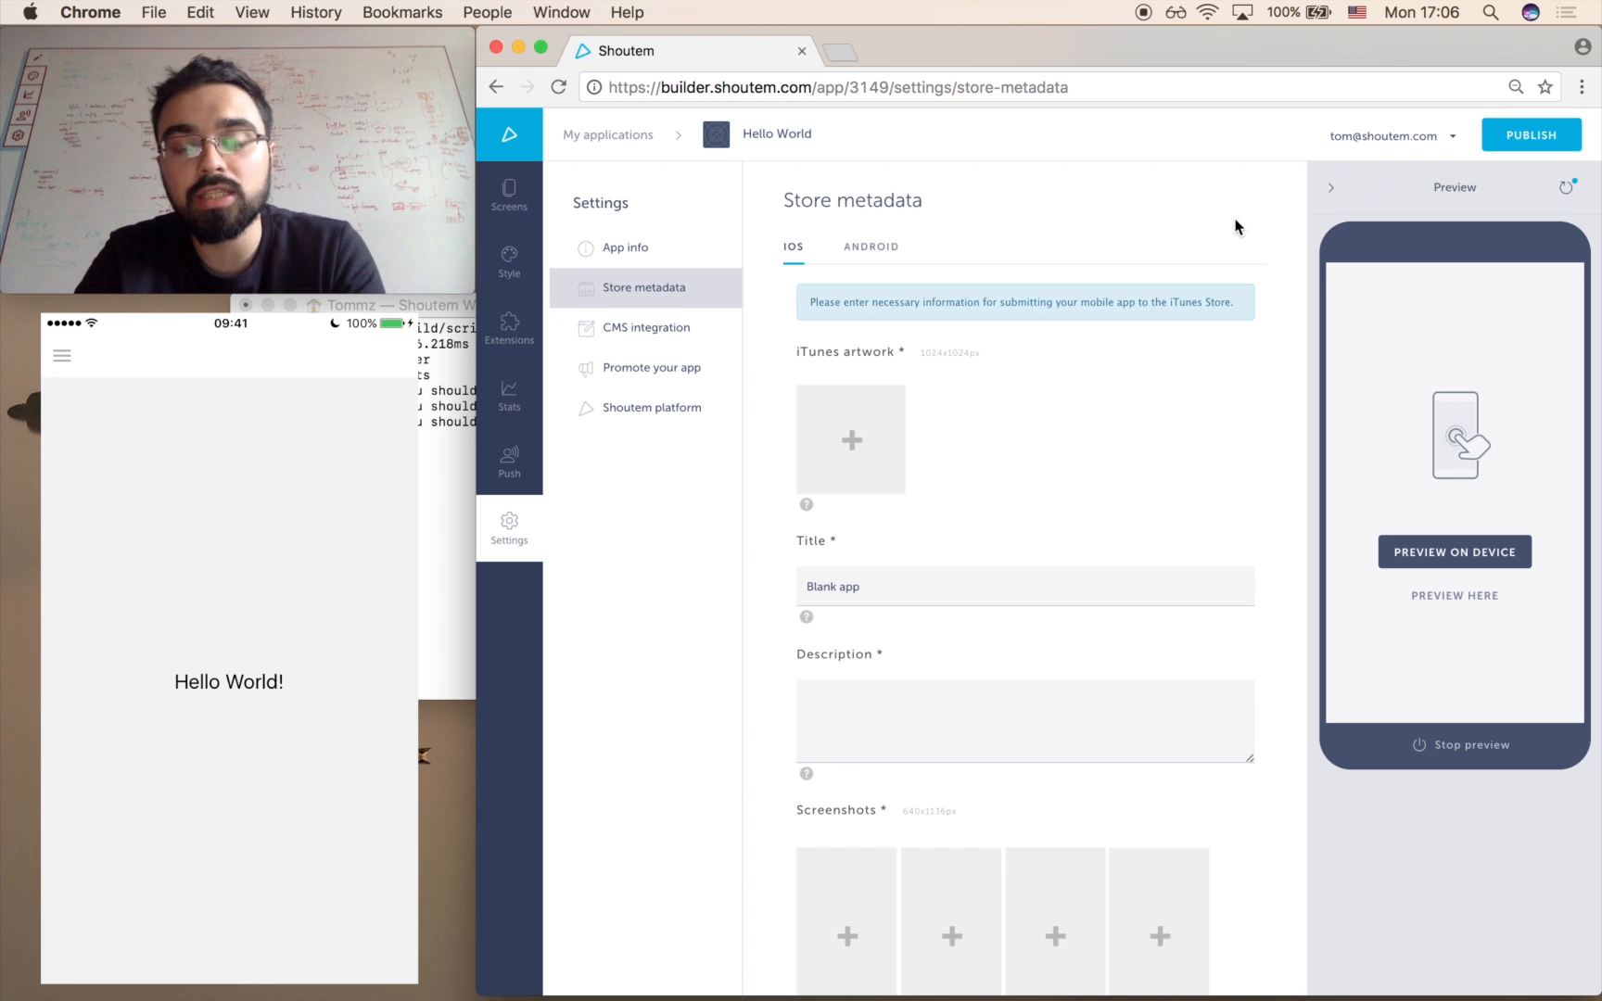